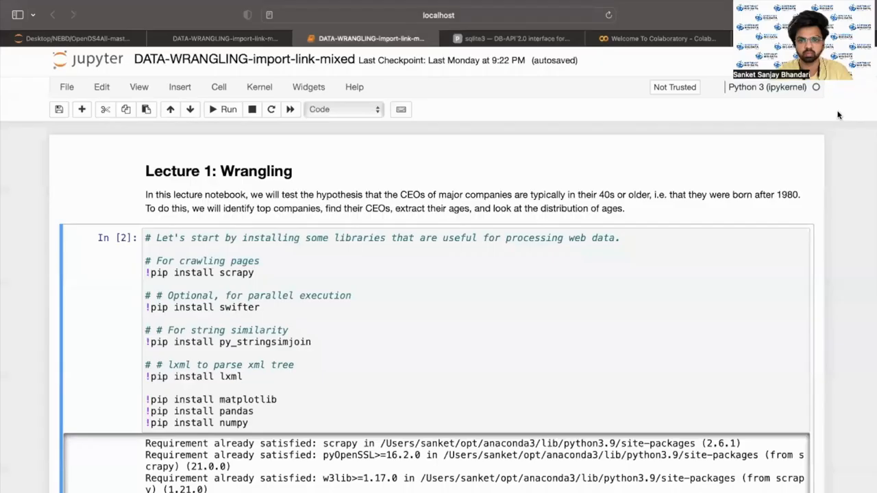
{"action": "mouse_move", "coordinate": [700, 198]}
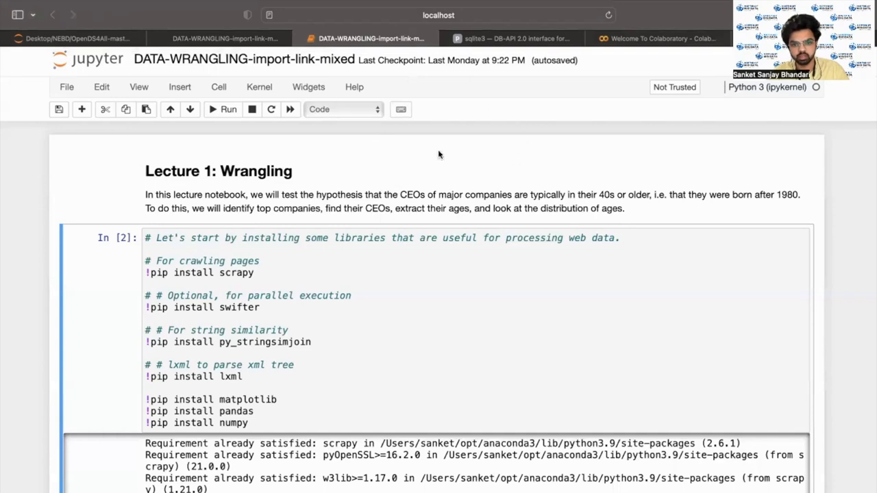
{"action": "mouse_move", "coordinate": [456, 216]}
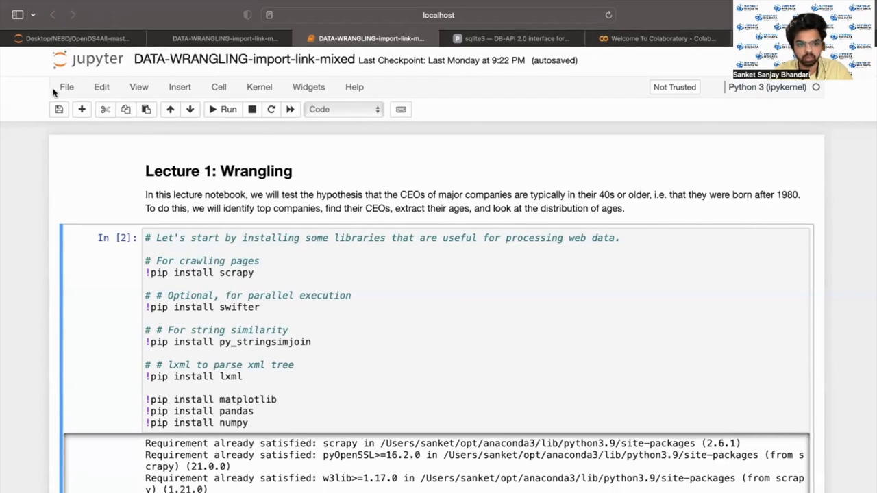
Step: Browse the File and Insert menus, then focus the library-installation cell below the swifter install line
{"action": "left_click", "coordinate": [66, 86]}
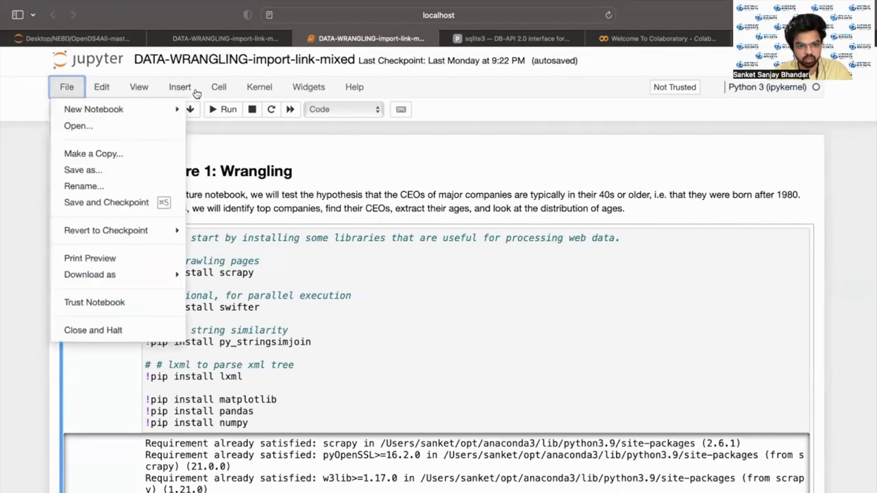
{"action": "left_click", "coordinate": [180, 86]}
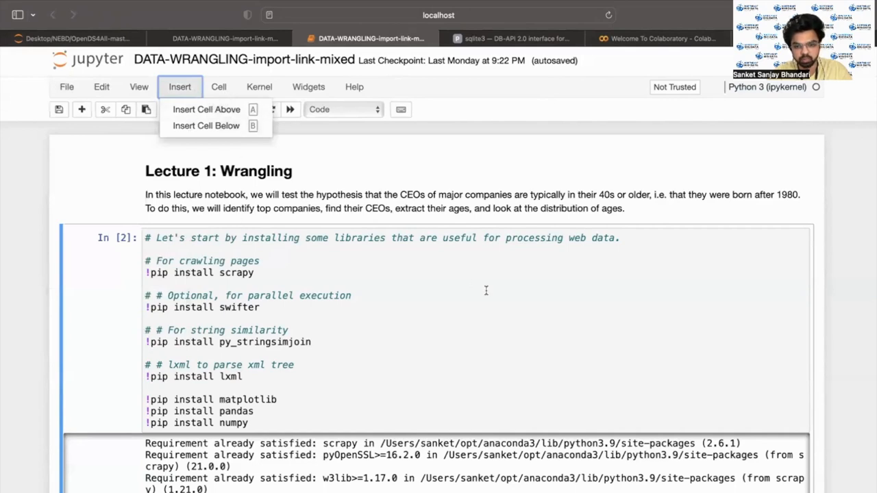
{"action": "left_click", "coordinate": [485, 290]}
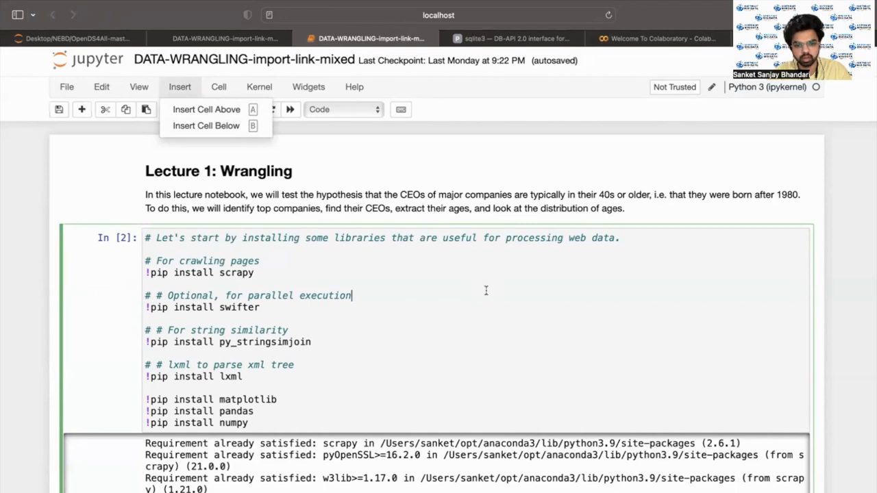
{"action": "mouse_move", "coordinate": [438, 190]}
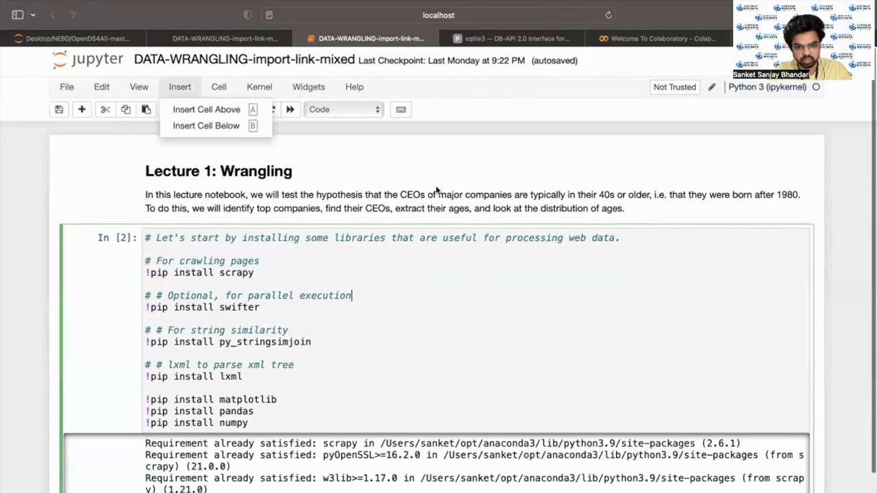
{"action": "left_click", "coordinate": [427, 315]}
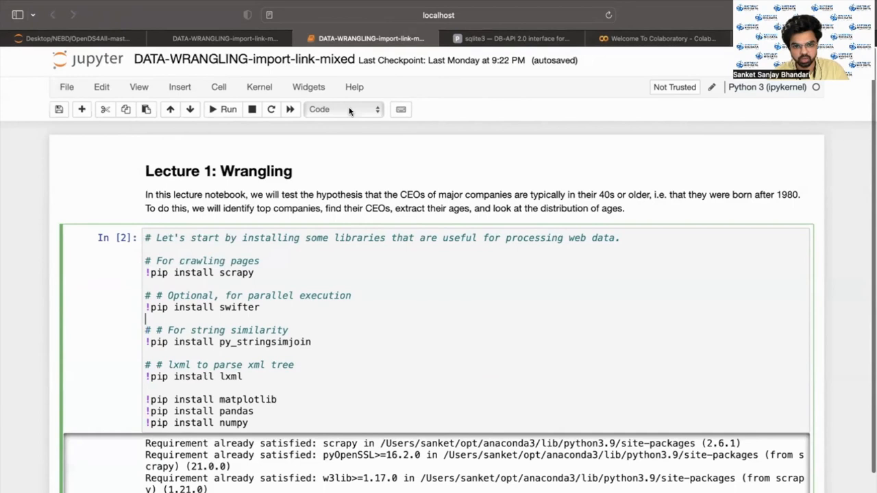
{"action": "mouse_move", "coordinate": [357, 109]}
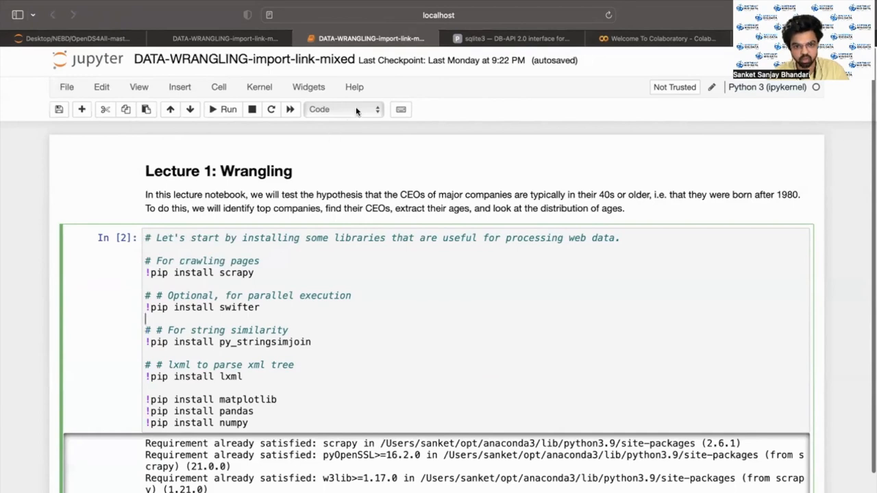
Step: Set the selected cell's type to Markdown from the cell-type dropdown
{"action": "left_click", "coordinate": [342, 109]}
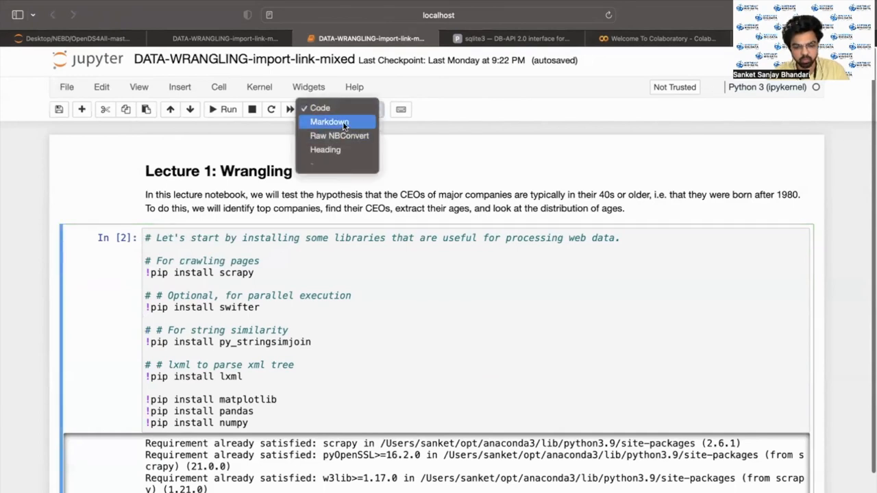
{"action": "left_click", "coordinate": [319, 107]}
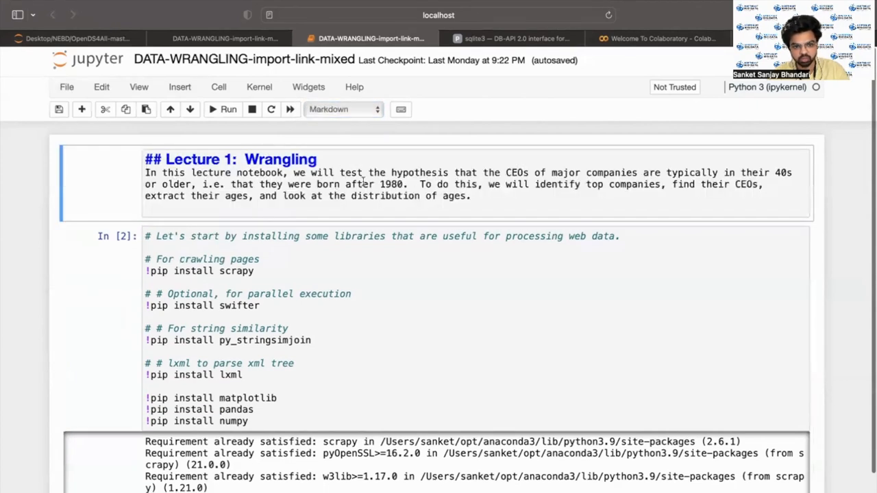
{"action": "mouse_move", "coordinate": [363, 110]}
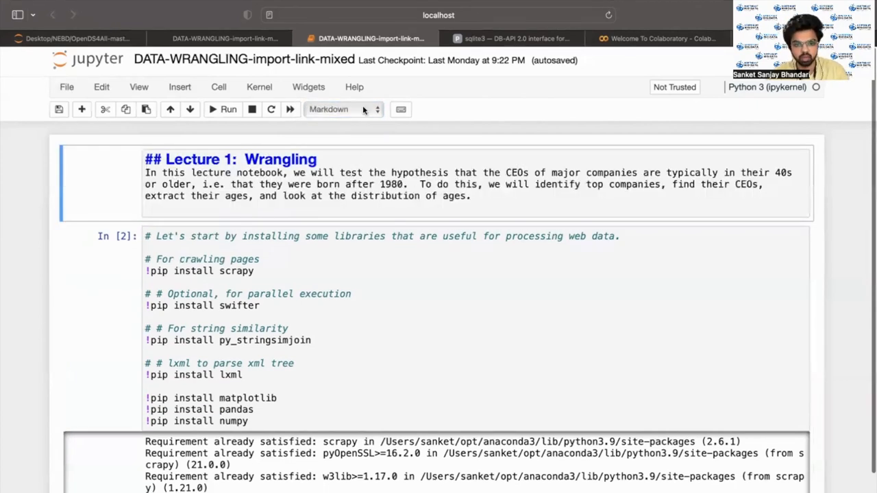
{"action": "left_click", "coordinate": [344, 109]}
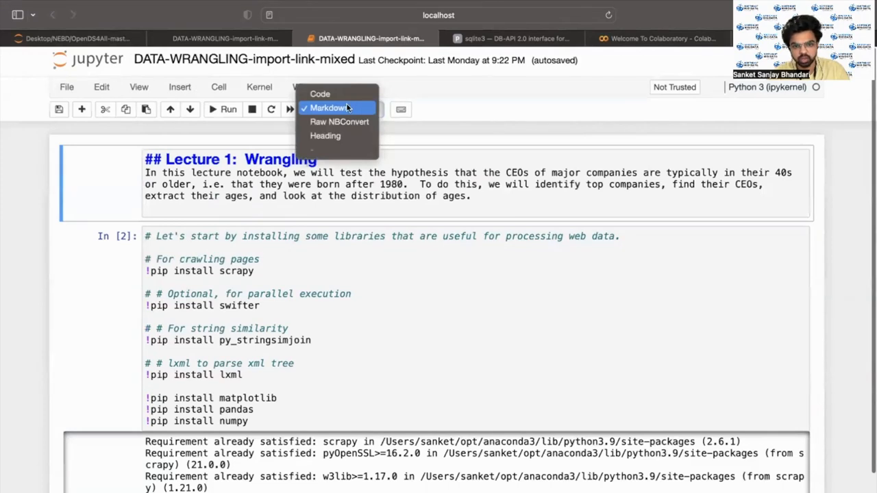
{"action": "left_click", "coordinate": [330, 108]}
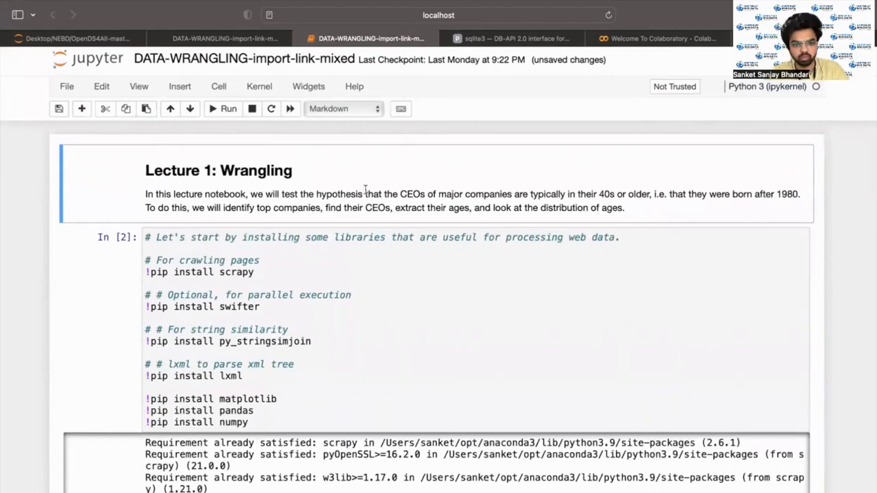
Step: Review the 'Lecture 1: Wrangling' heading cell and move down to the installation code cell
{"action": "scroll", "scroll_direction": "down", "scroll_amount": 3}
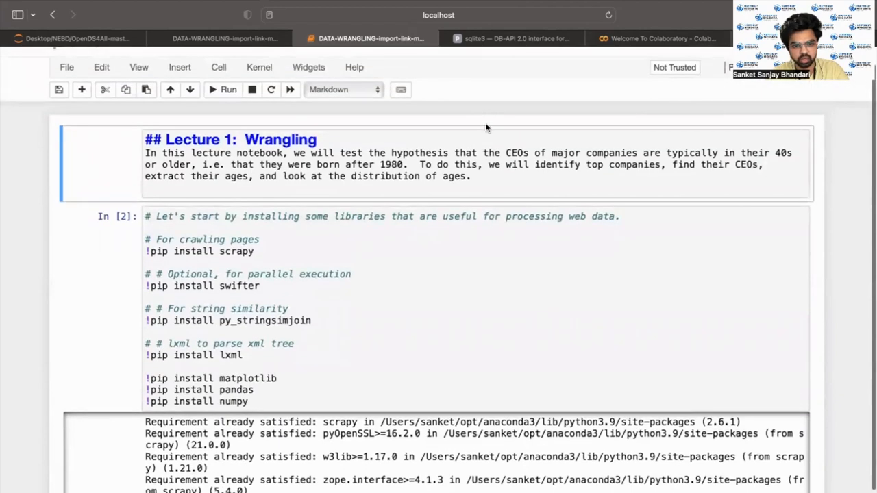
{"action": "left_click", "coordinate": [480, 176]}
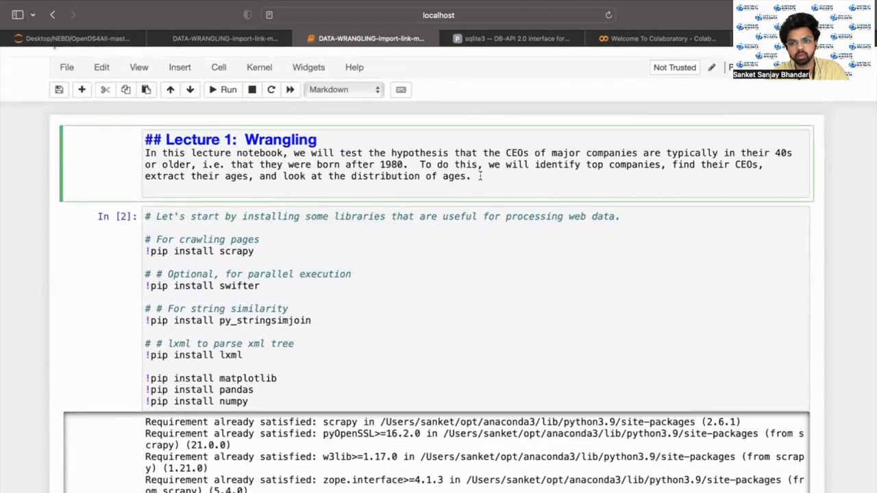
{"action": "mouse_move", "coordinate": [463, 246]}
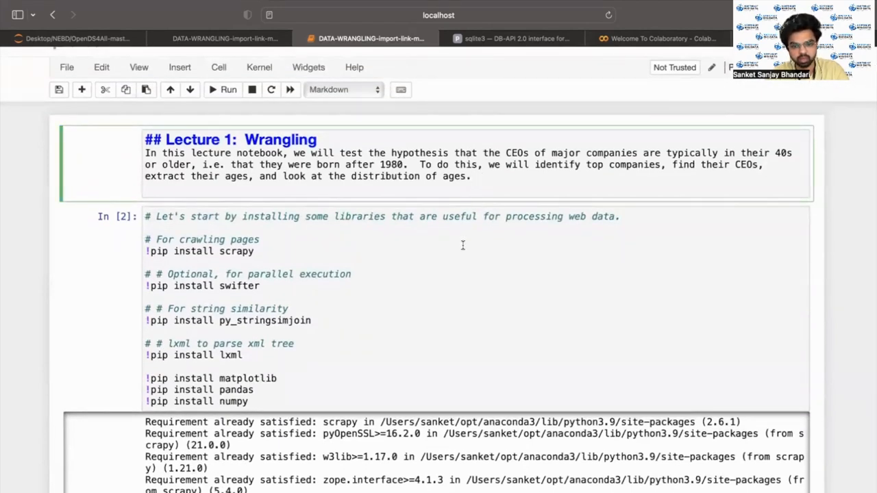
{"action": "left_click", "coordinate": [486, 176]}
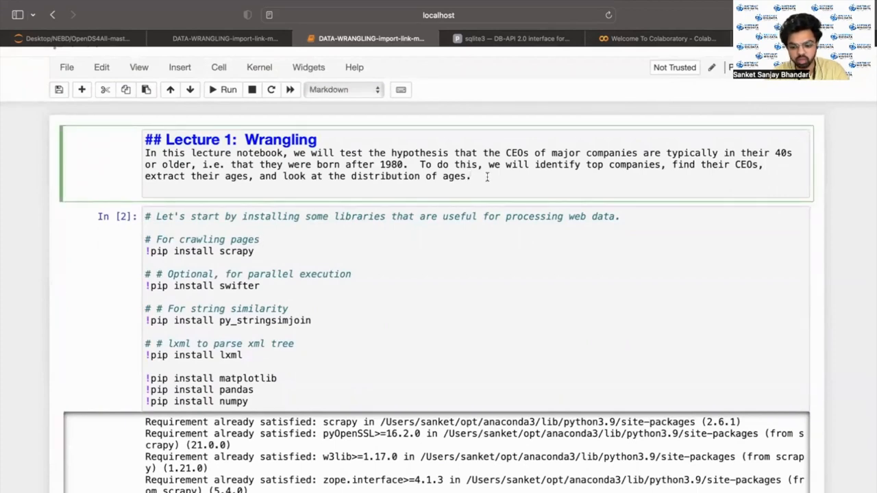
{"action": "scroll", "scroll_direction": "down", "scroll_amount": 3}
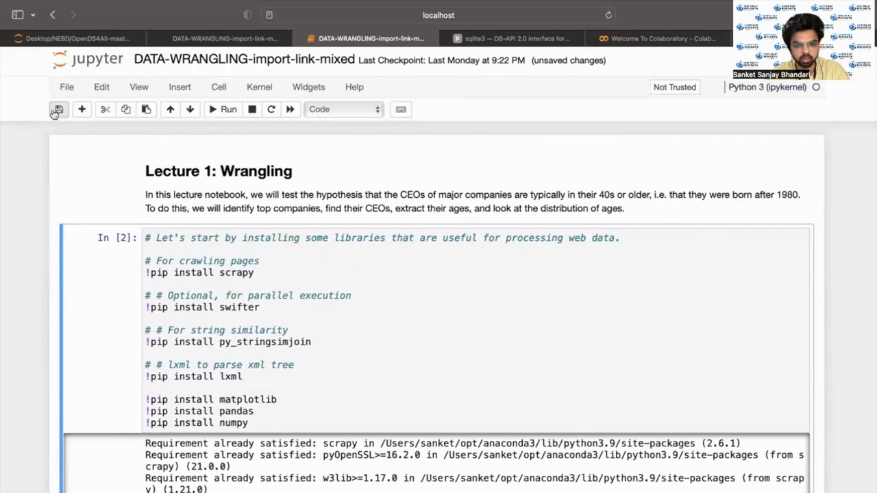
{"action": "scroll", "scroll_direction": "down", "scroll_amount": 3}
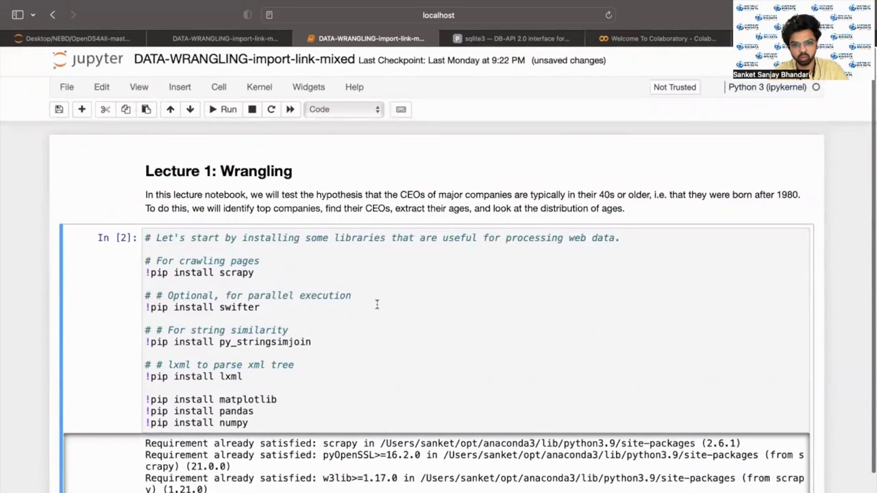
{"action": "mouse_move", "coordinate": [380, 262]}
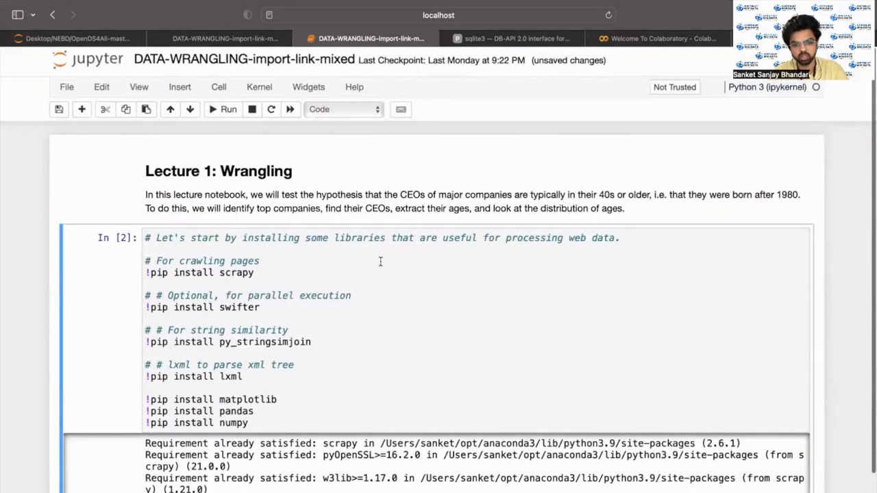
{"action": "mouse_move", "coordinate": [323, 179]}
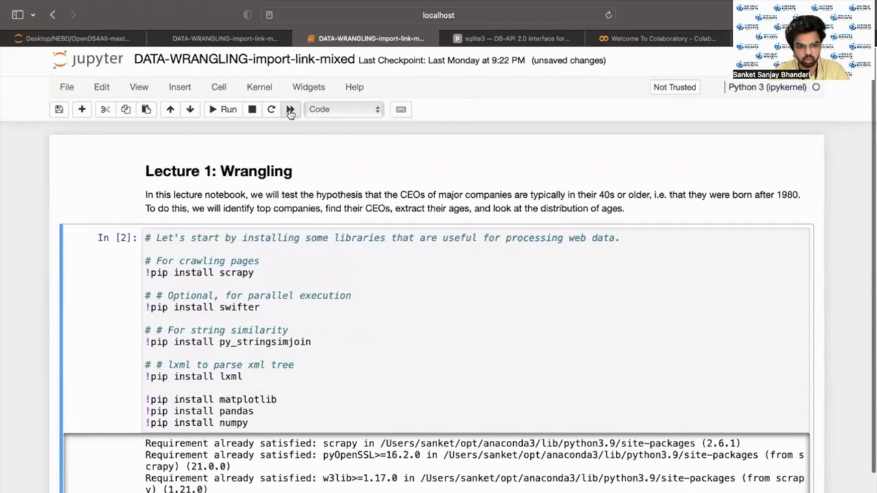
{"action": "mouse_move", "coordinate": [290, 109]}
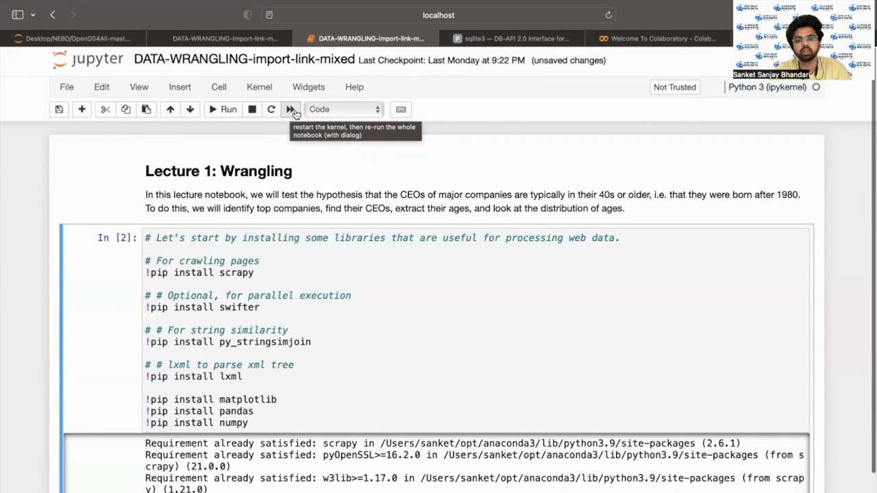
{"action": "mouse_move", "coordinate": [300, 131]}
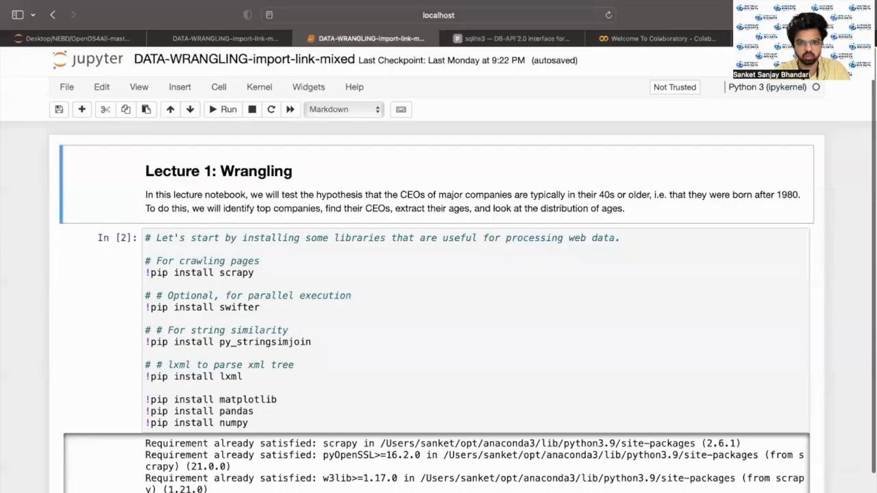
{"action": "mouse_move", "coordinate": [824, 122]}
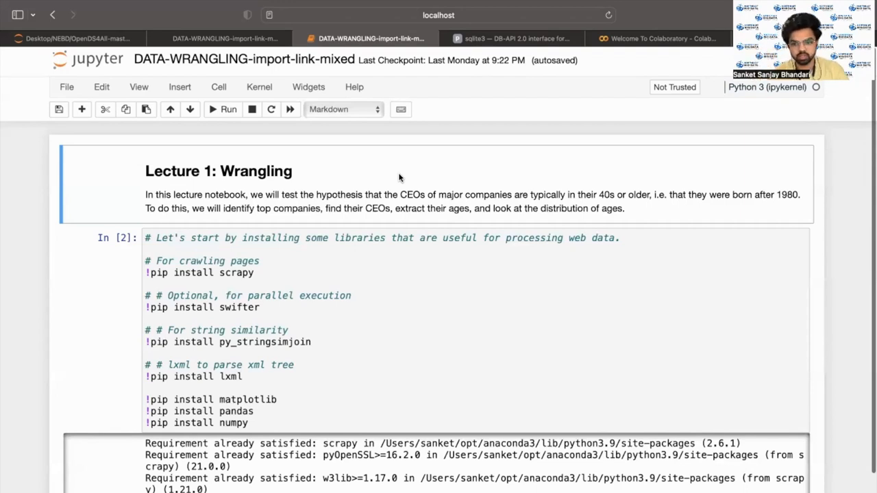
Step: Scroll down through the lecture cells, selecting cells along the way
{"action": "scroll", "scroll_direction": "down", "scroll_amount": 3}
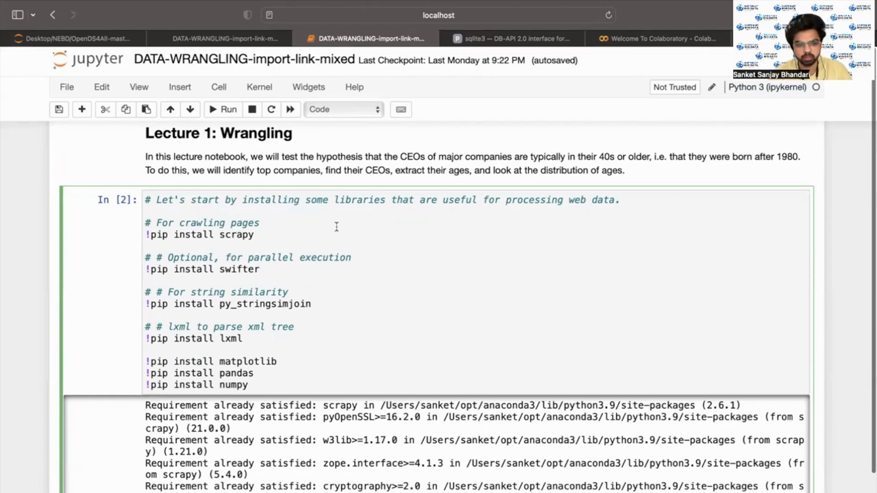
{"action": "scroll", "scroll_direction": "down", "scroll_amount": 3}
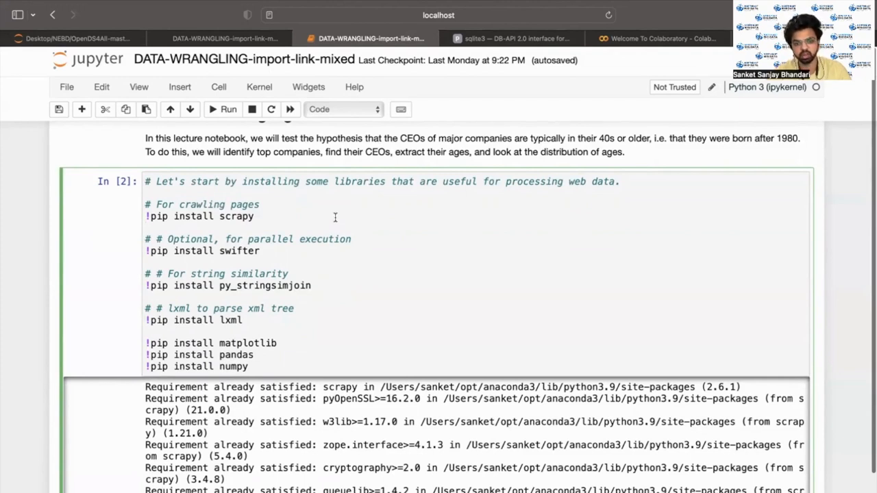
{"action": "left_click", "coordinate": [255, 216]}
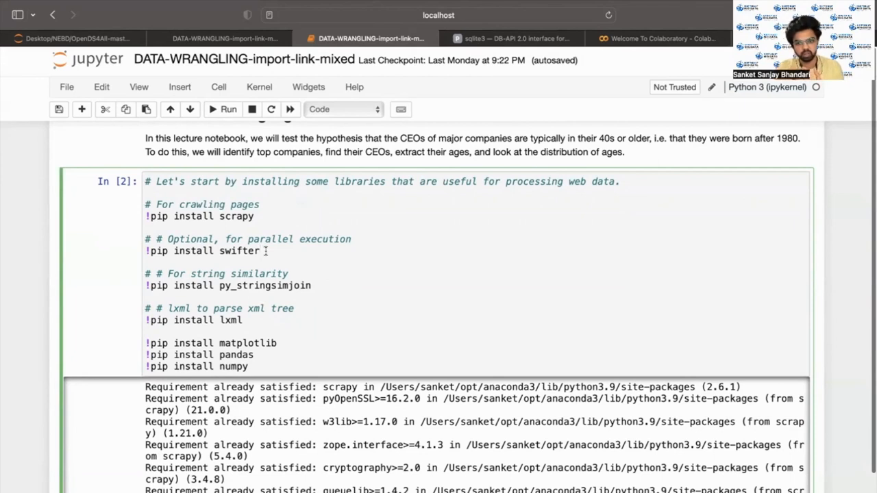
{"action": "left_click", "coordinate": [261, 250]}
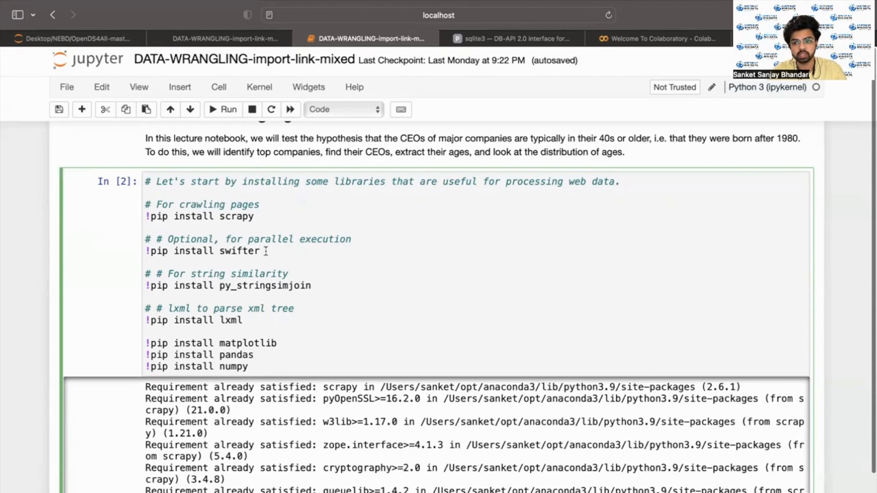
{"action": "left_click", "coordinate": [262, 251]}
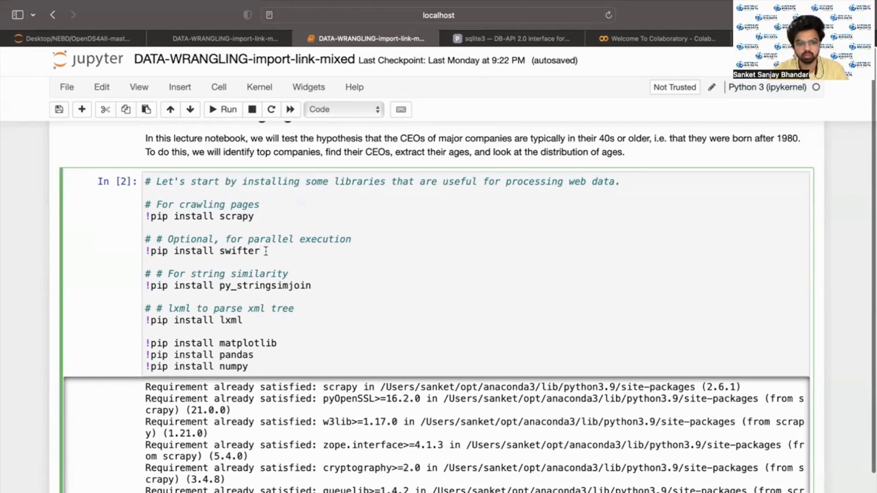
{"action": "scroll", "scroll_direction": "down", "scroll_amount": 3}
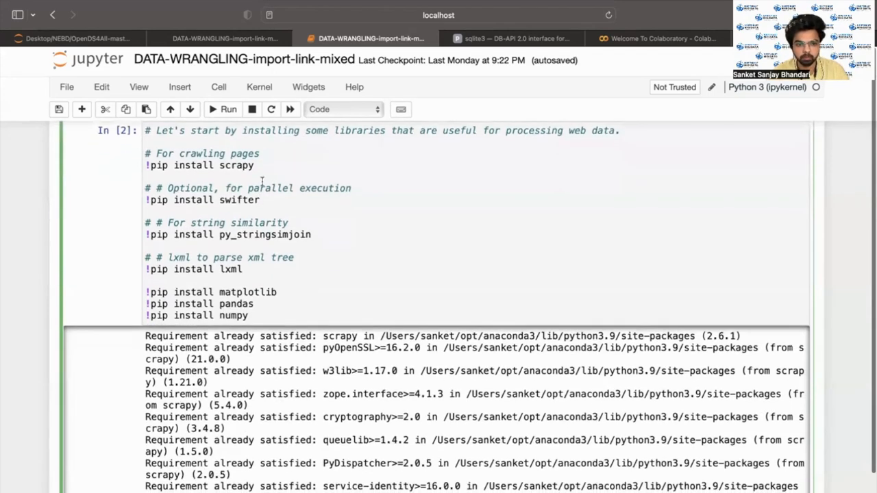
{"action": "scroll", "scroll_direction": "down", "scroll_amount": 3}
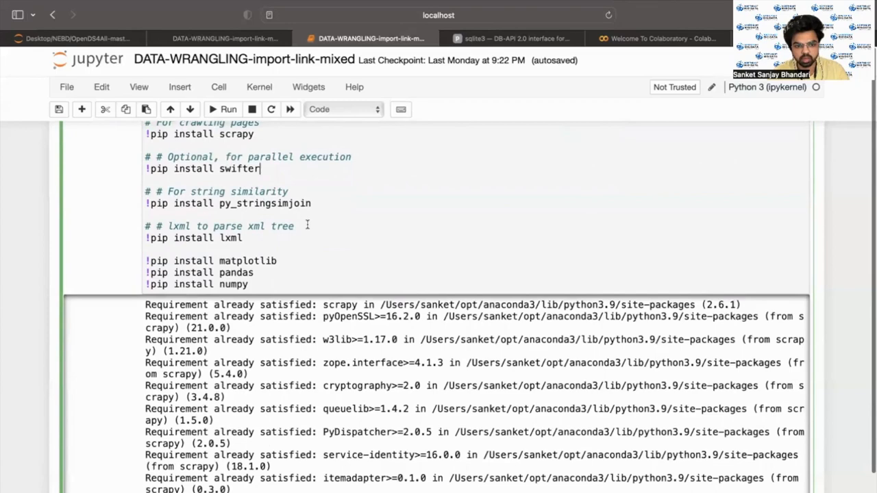
{"action": "scroll", "scroll_direction": "down", "scroll_amount": 3}
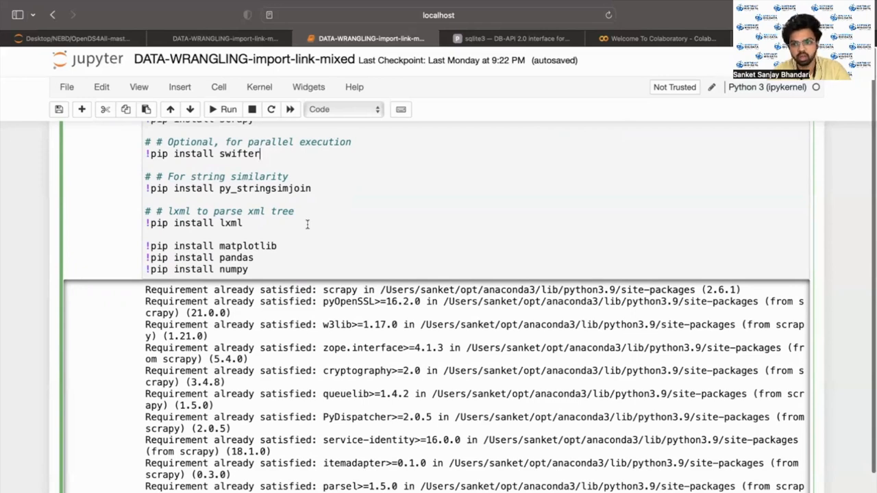
{"action": "mouse_move", "coordinate": [309, 242]}
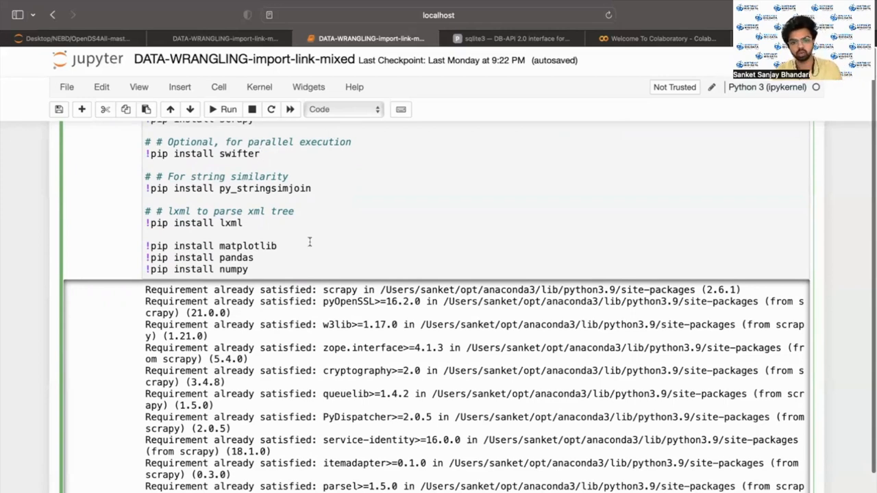
Step: Read through the imports cell, then switch to the sqlite3 documentation browser tab
{"action": "left_click", "coordinate": [253, 153]}
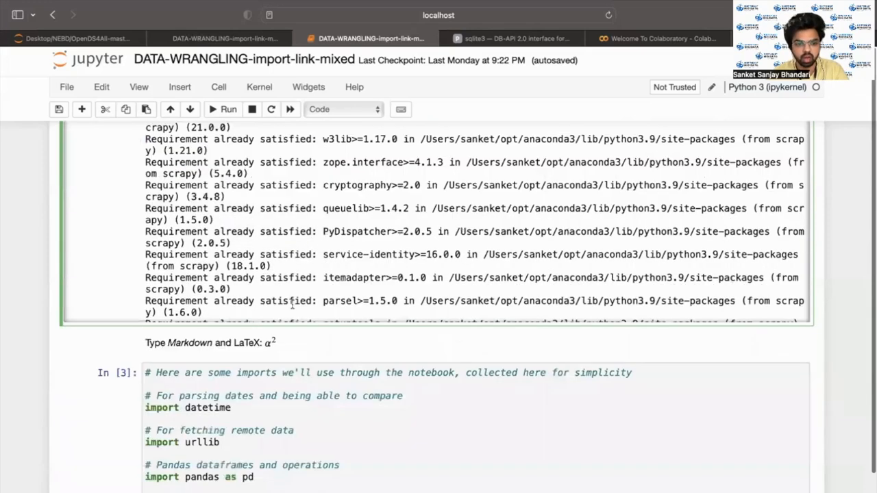
{"action": "scroll", "scroll_direction": "down", "scroll_amount": 3}
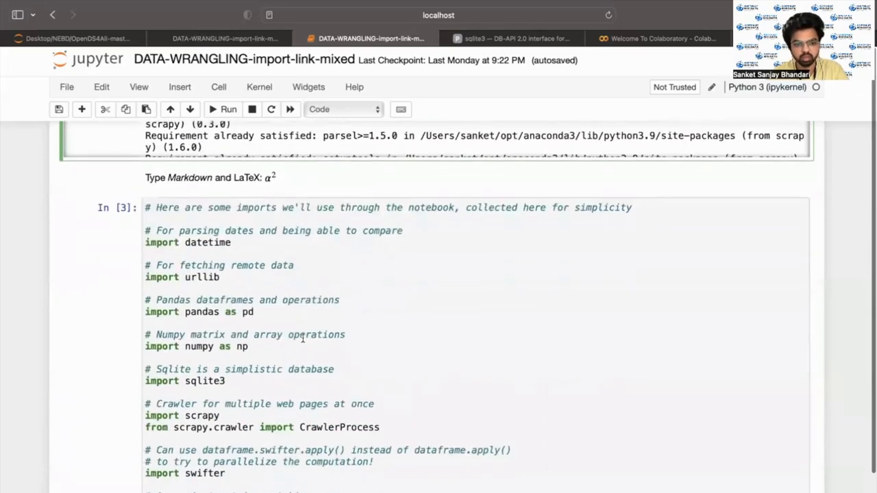
{"action": "scroll", "scroll_direction": "up", "scroll_amount": 3}
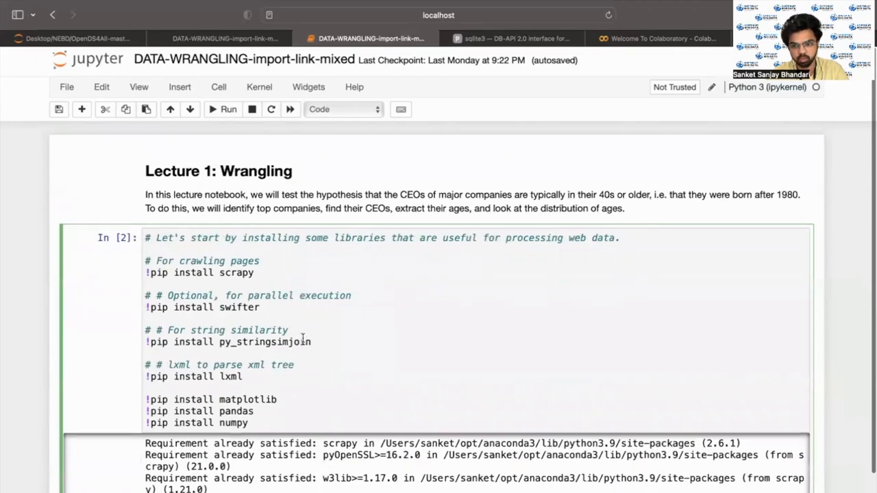
{"action": "scroll", "scroll_direction": "down", "scroll_amount": 3}
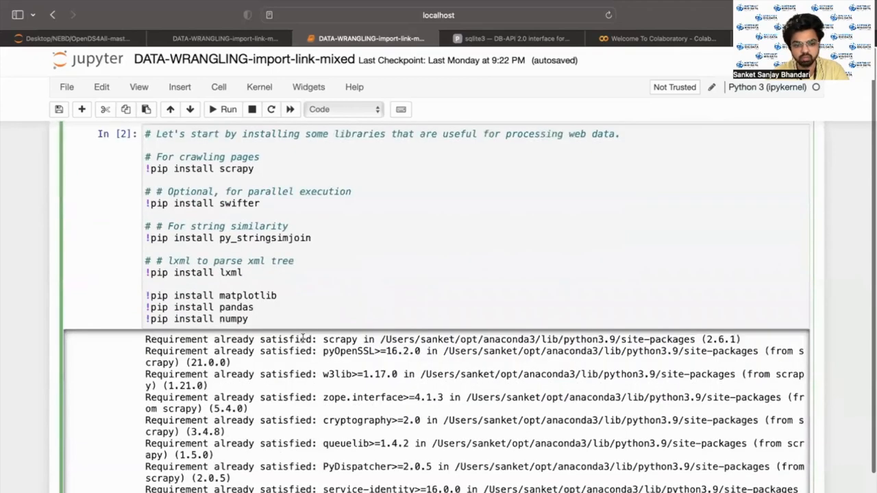
{"action": "scroll", "scroll_direction": "down", "scroll_amount": 3}
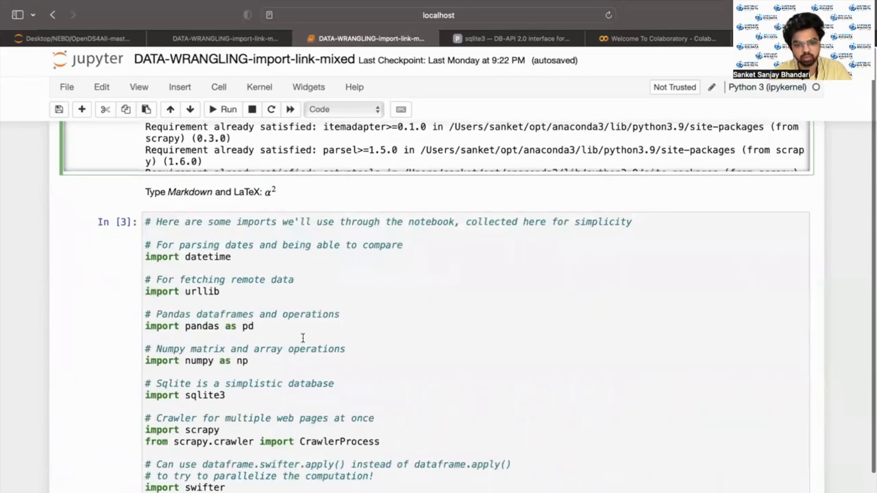
{"action": "scroll", "scroll_direction": "down", "scroll_amount": 3}
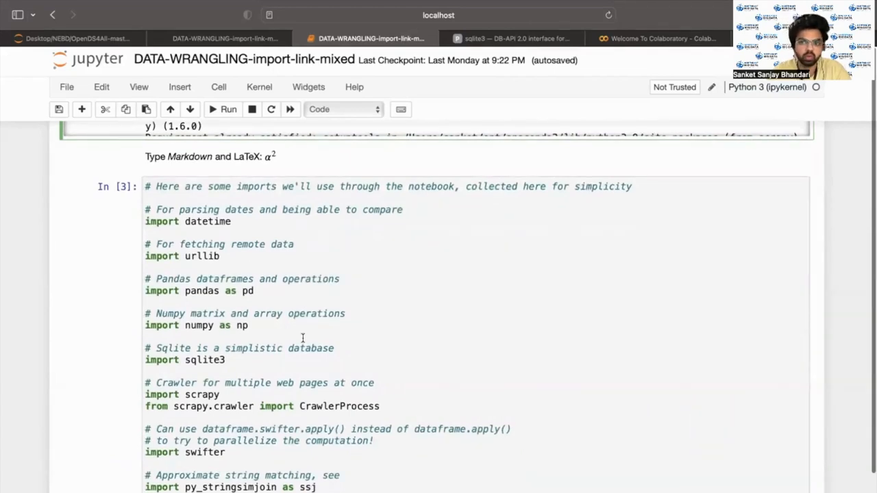
{"action": "scroll", "scroll_direction": "down", "scroll_amount": 3}
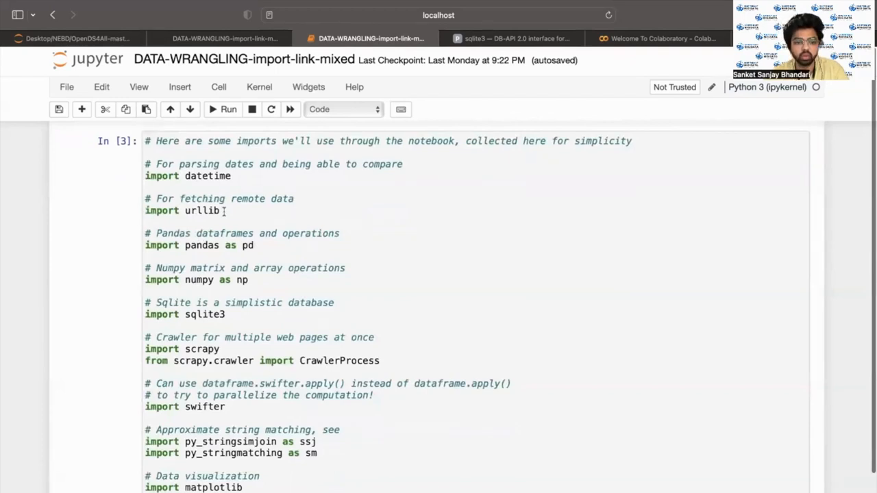
{"action": "scroll", "scroll_direction": "down", "scroll_amount": 3}
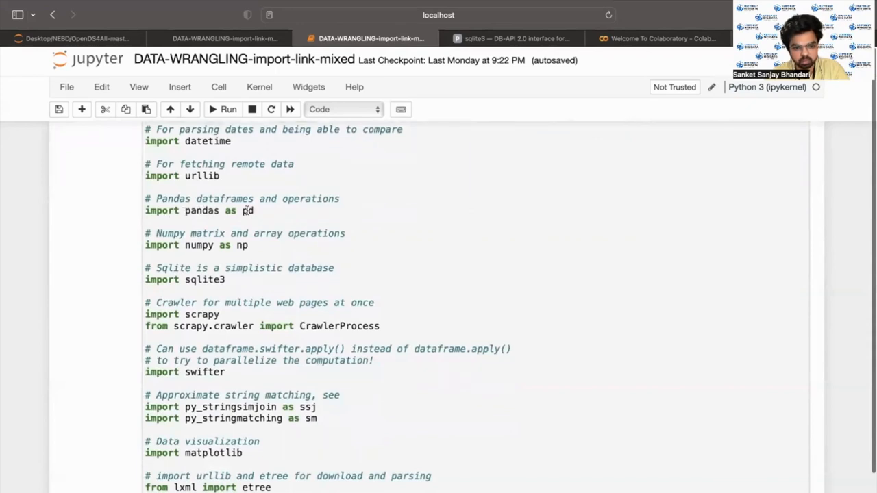
{"action": "scroll", "scroll_direction": "down", "scroll_amount": 3}
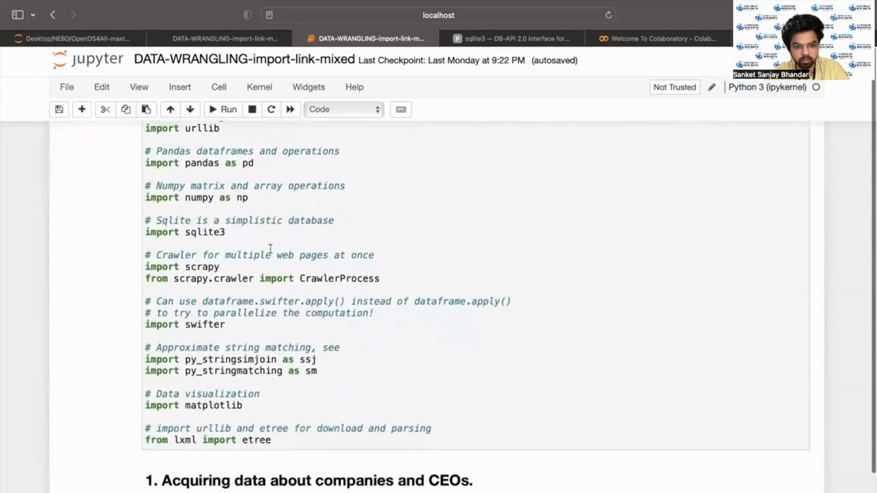
{"action": "scroll", "scroll_direction": "down", "scroll_amount": 3}
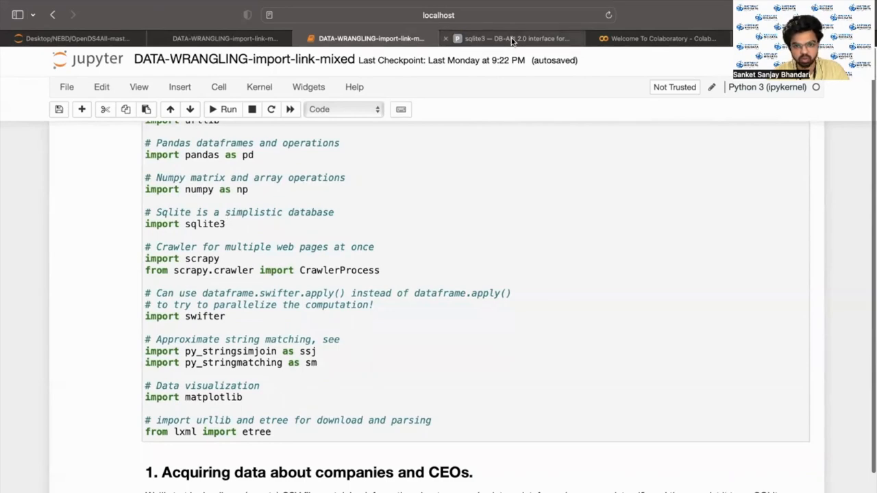
{"action": "left_click", "coordinate": [510, 38]}
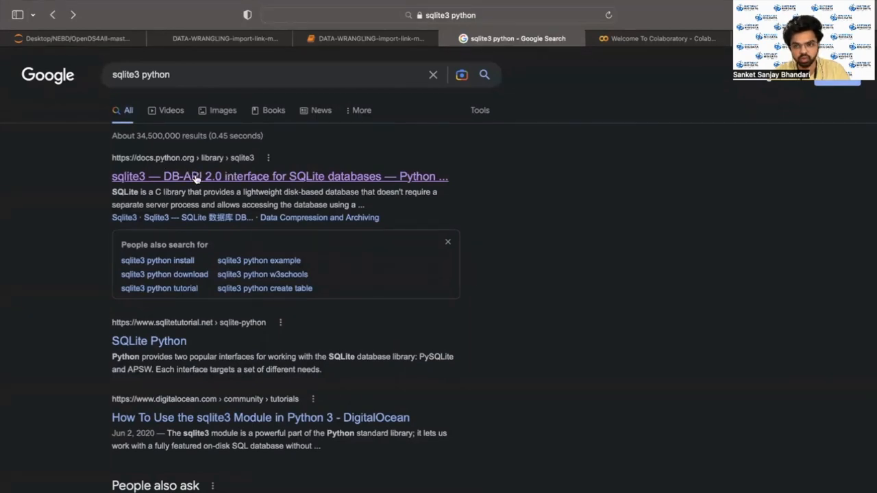
Step: Open the docs.python.org sqlite3 result and scroll down to its Tutorial heading
{"action": "left_click", "coordinate": [278, 177]}
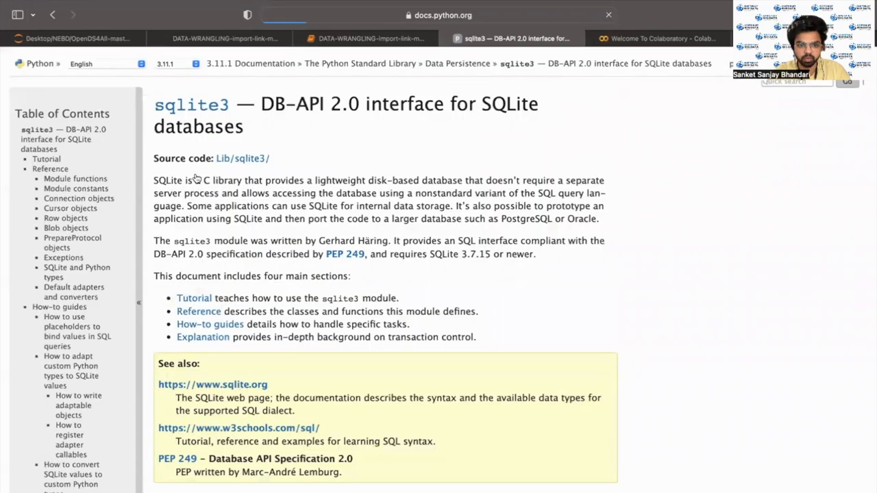
{"action": "scroll", "scroll_direction": "down", "scroll_amount": 3}
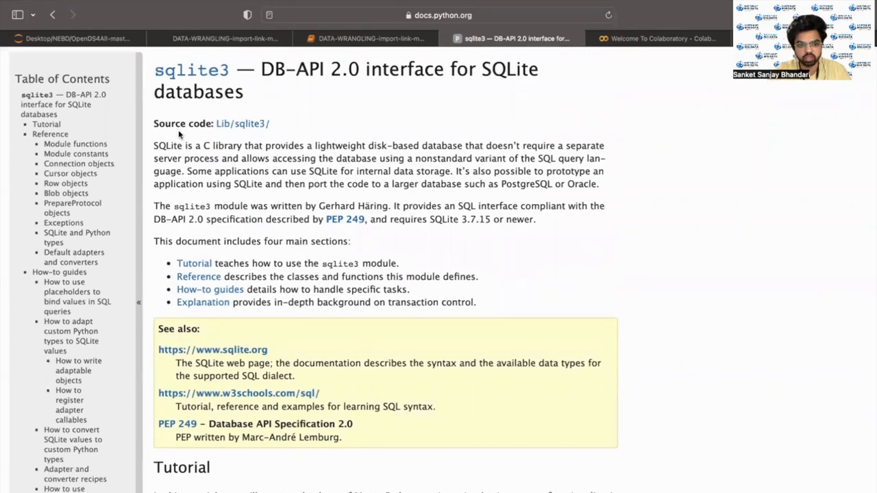
{"action": "mouse_move", "coordinate": [338, 149]}
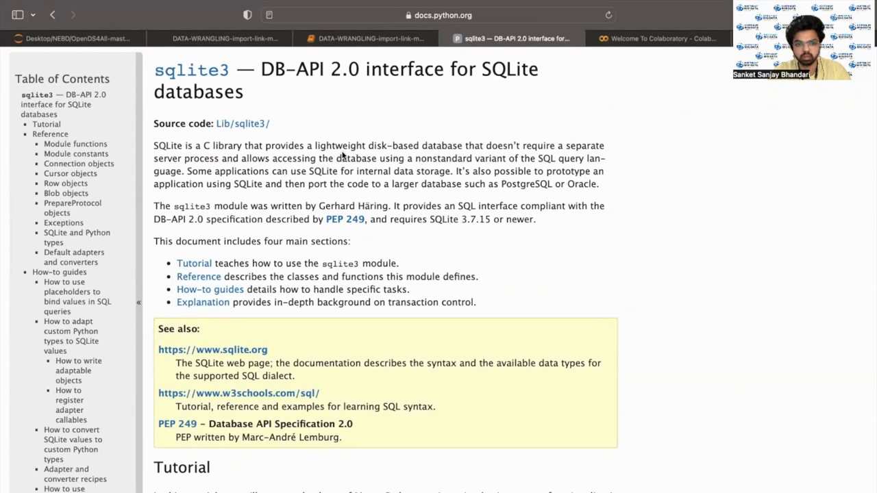
{"action": "mouse_move", "coordinate": [373, 149]}
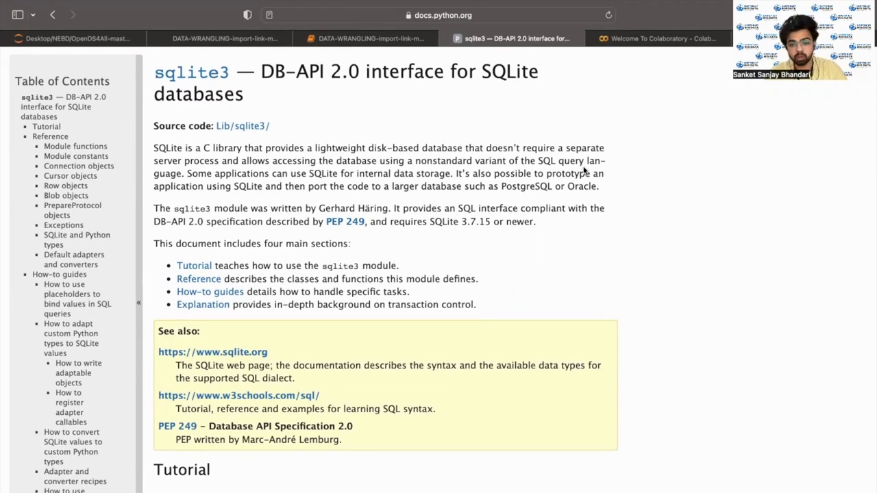
{"action": "scroll", "scroll_direction": "down", "scroll_amount": 3}
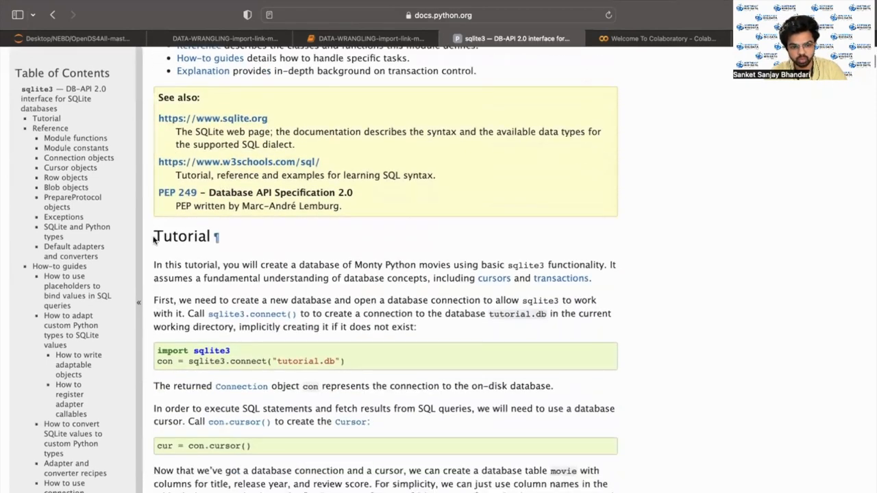
{"action": "mouse_move", "coordinate": [289, 251]}
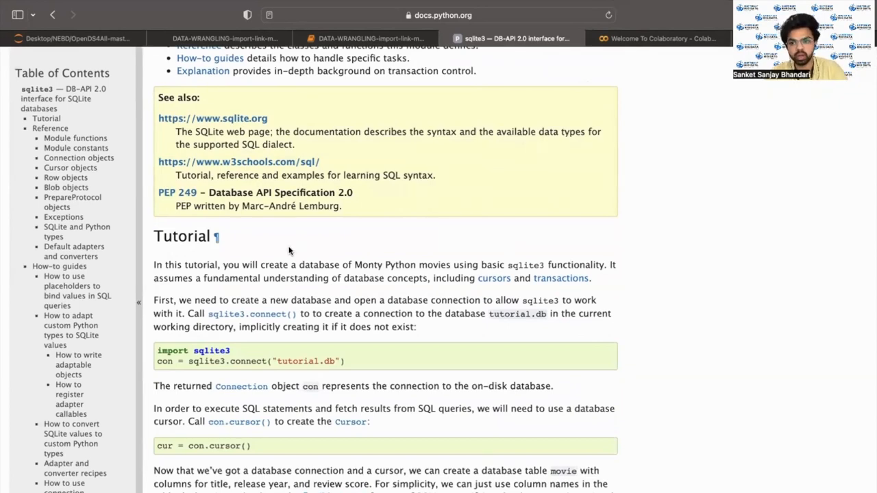
Step: Read the sqlite3 connect/cursor tutorial, then return to the DATA-WRANGLING notebook tab
{"action": "scroll", "scroll_direction": "down", "scroll_amount": 3}
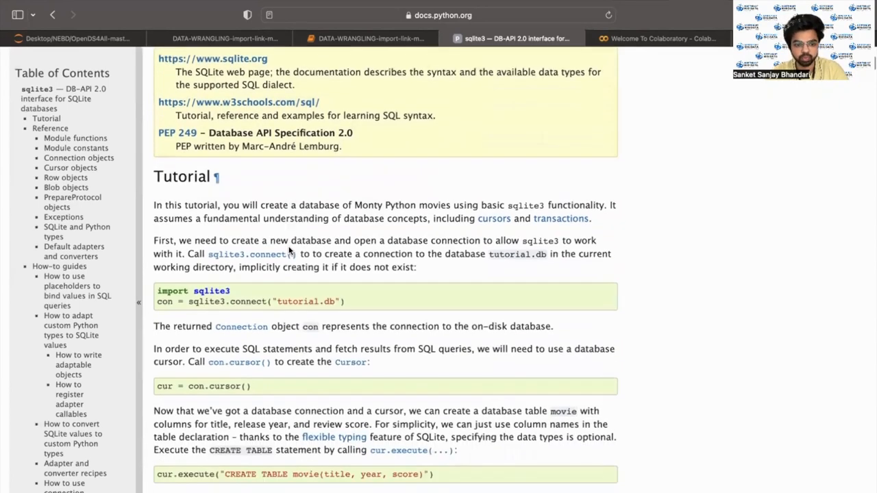
{"action": "mouse_move", "coordinate": [233, 292]}
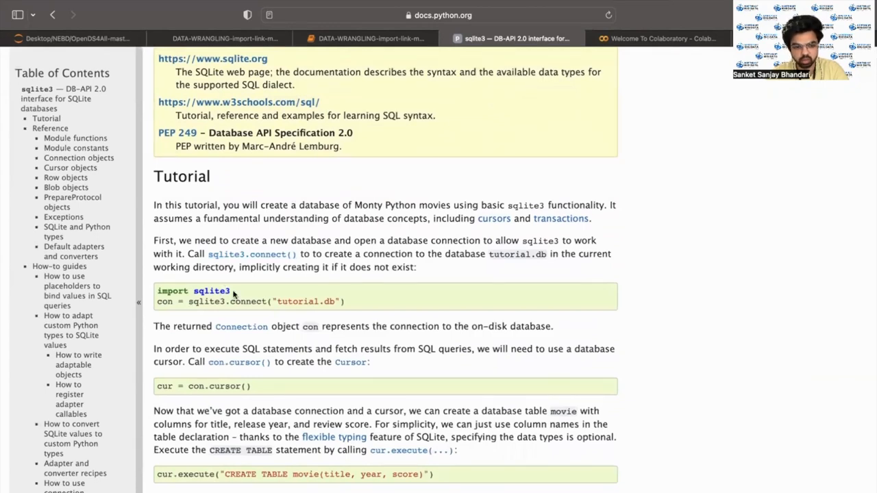
{"action": "scroll", "scroll_direction": "down", "scroll_amount": 3}
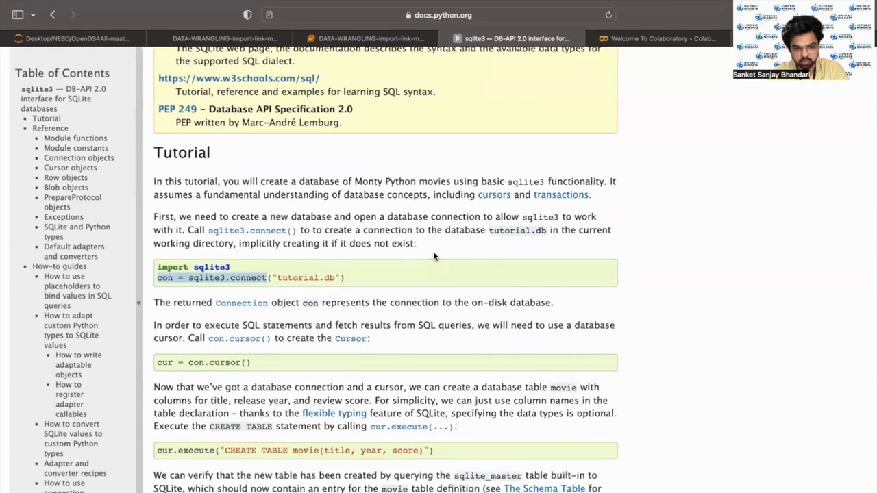
{"action": "mouse_move", "coordinate": [473, 212]}
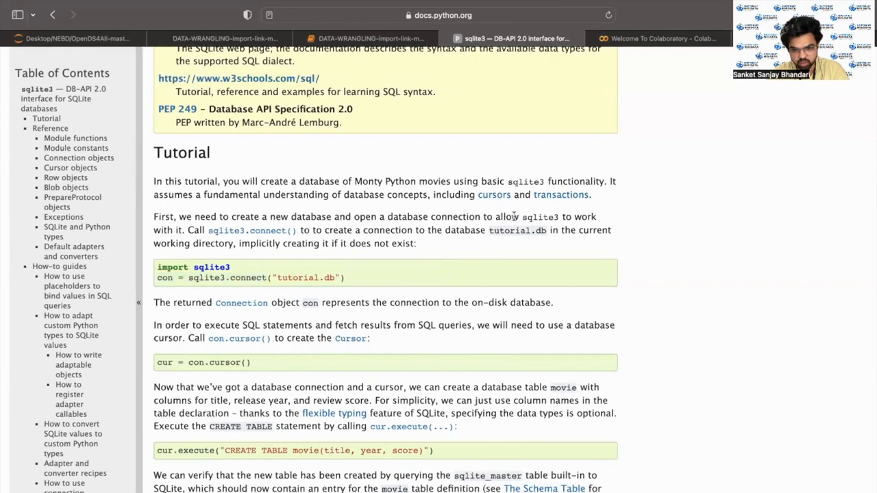
{"action": "mouse_move", "coordinate": [196, 230]}
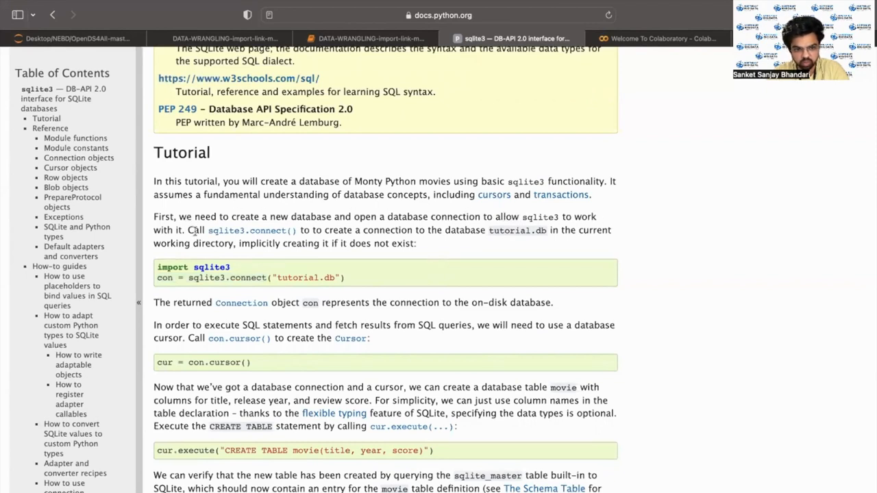
{"action": "mouse_move", "coordinate": [248, 233]}
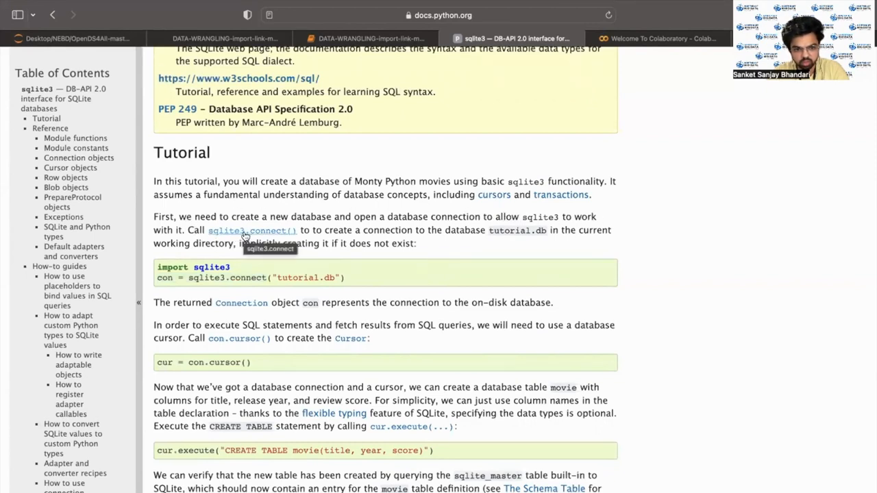
{"action": "mouse_move", "coordinate": [450, 233]}
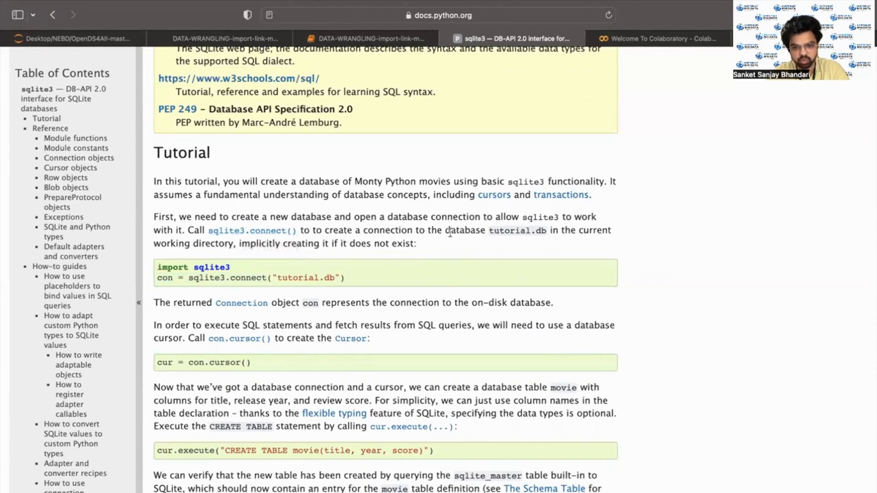
{"action": "mouse_move", "coordinate": [547, 240]}
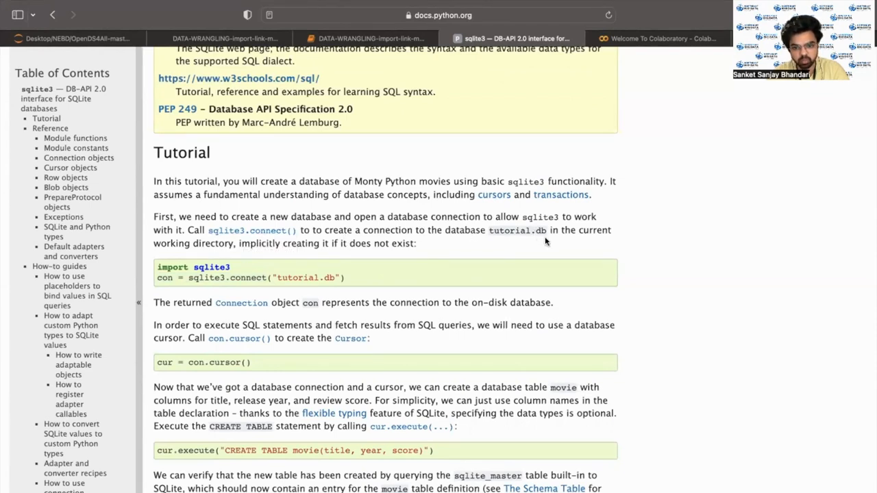
{"action": "mouse_move", "coordinate": [244, 247]}
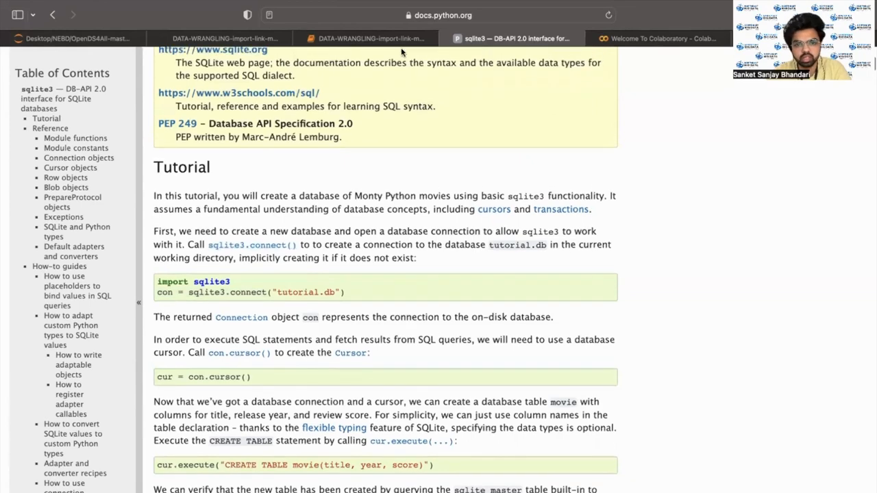
{"action": "left_click", "coordinate": [367, 37]}
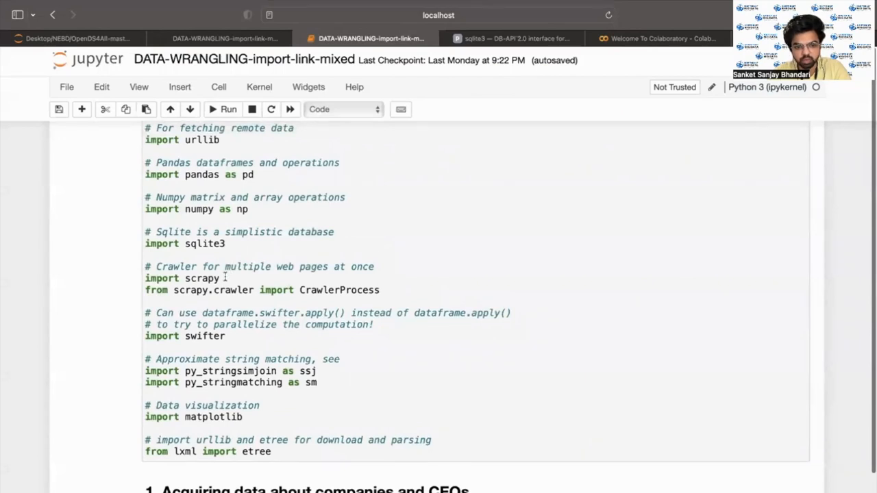
{"action": "scroll", "scroll_direction": "down", "scroll_amount": 3}
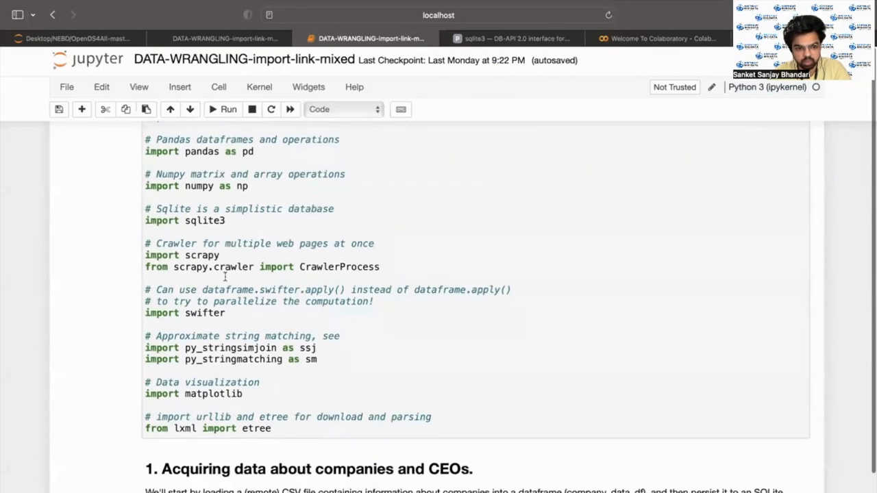
{"action": "mouse_move", "coordinate": [260, 270]}
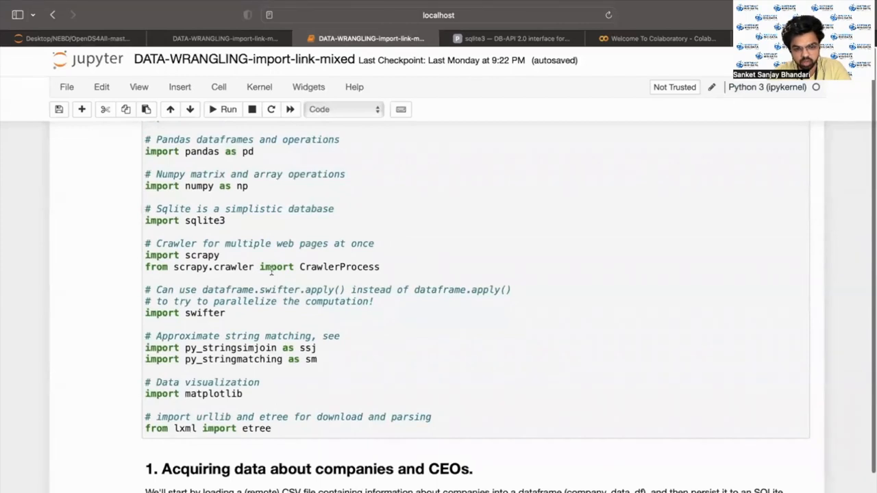
{"action": "scroll", "scroll_direction": "down", "scroll_amount": 3}
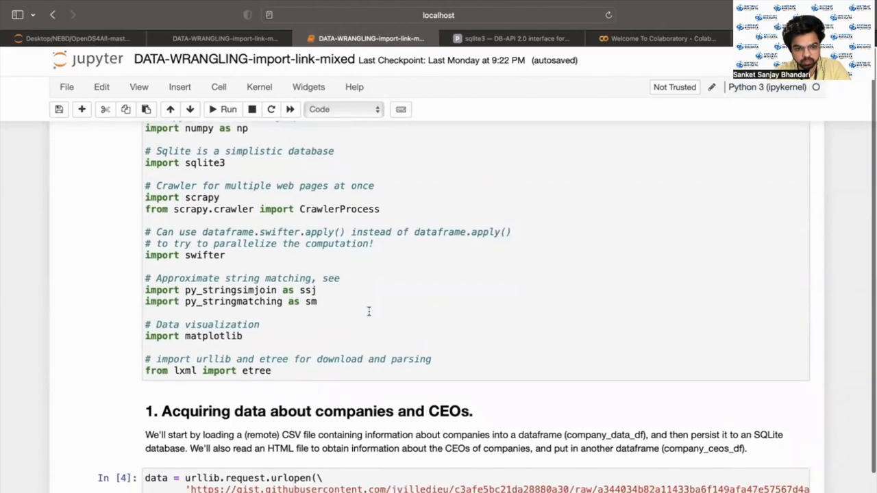
{"action": "scroll", "scroll_direction": "down", "scroll_amount": 3}
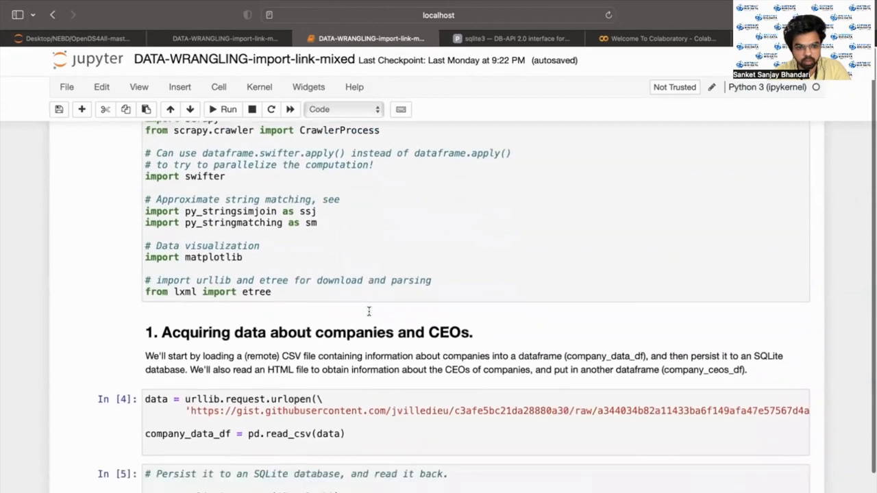
{"action": "scroll", "scroll_direction": "down", "scroll_amount": 3}
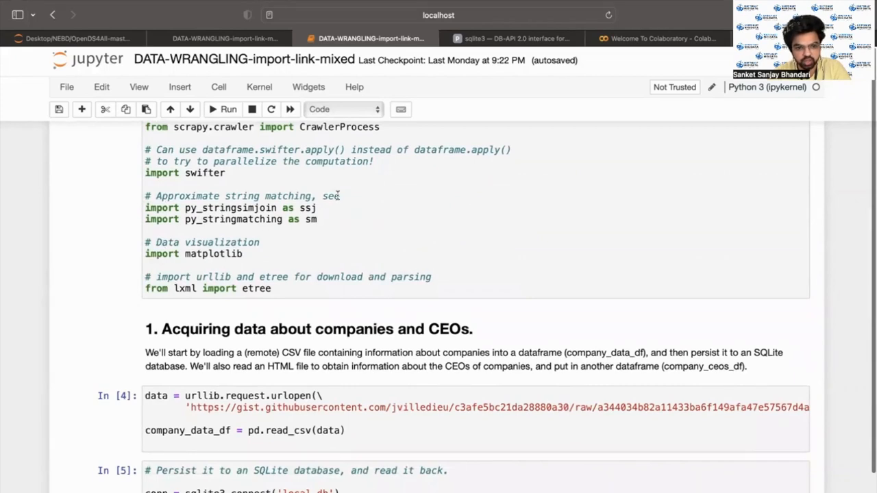
{"action": "scroll", "scroll_direction": "down", "scroll_amount": 3}
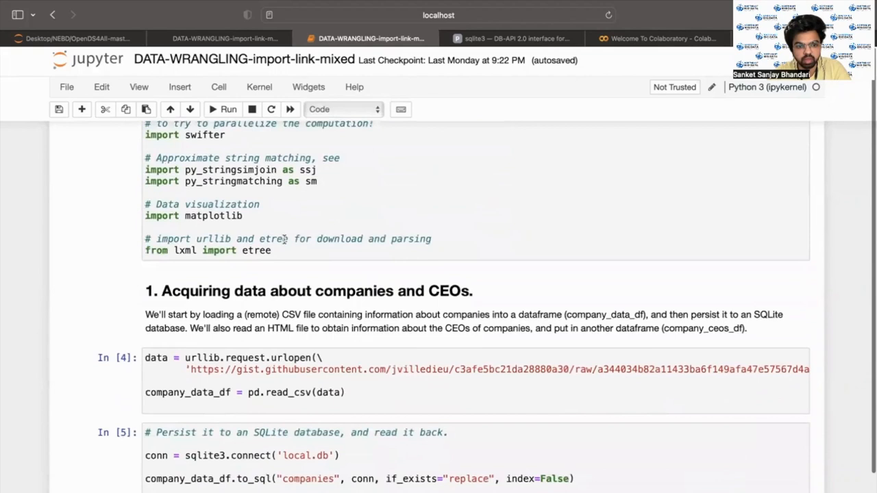
{"action": "scroll", "scroll_direction": "down", "scroll_amount": 3}
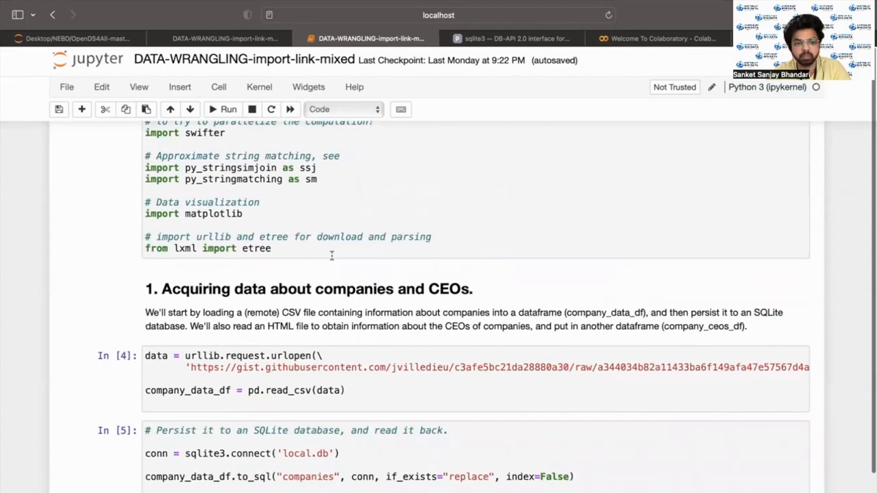
{"action": "scroll", "scroll_direction": "down", "scroll_amount": 3}
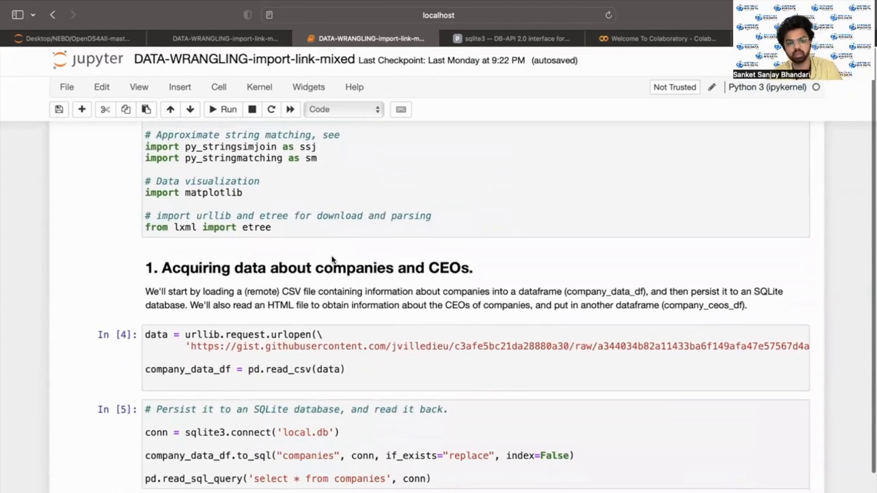
{"action": "scroll", "scroll_direction": "down", "scroll_amount": 3}
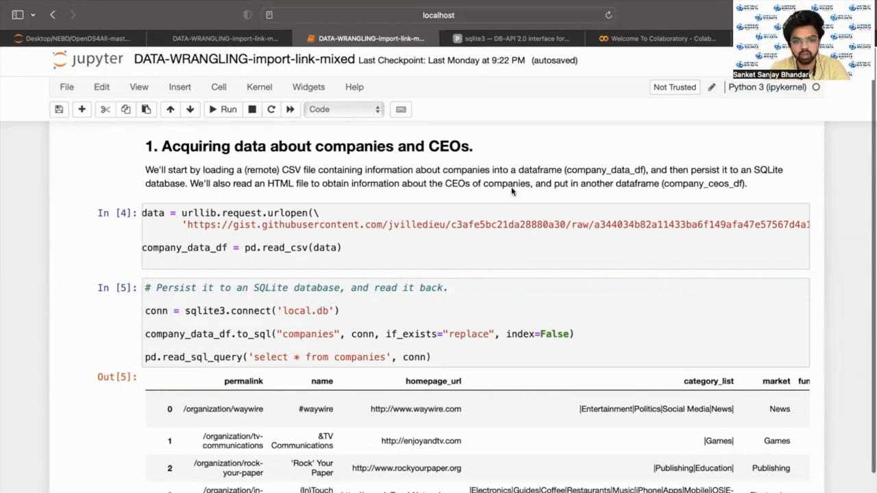
{"action": "mouse_move", "coordinate": [484, 169]}
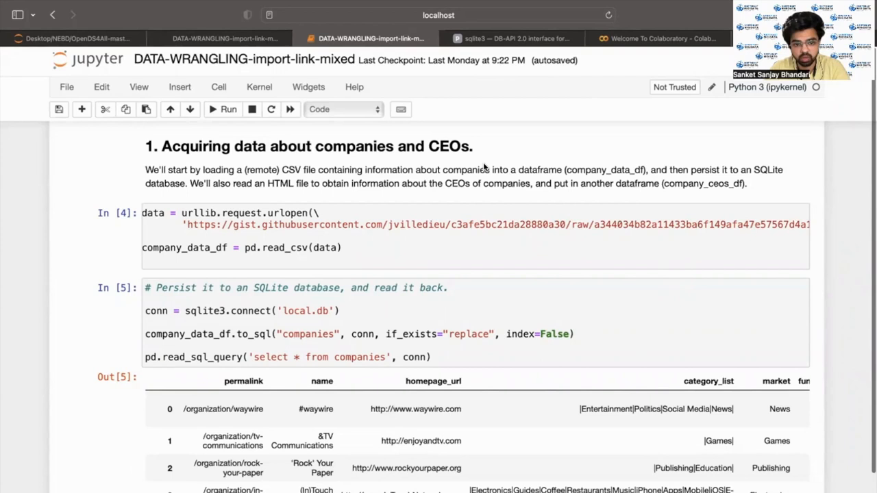
{"action": "mouse_move", "coordinate": [480, 214]}
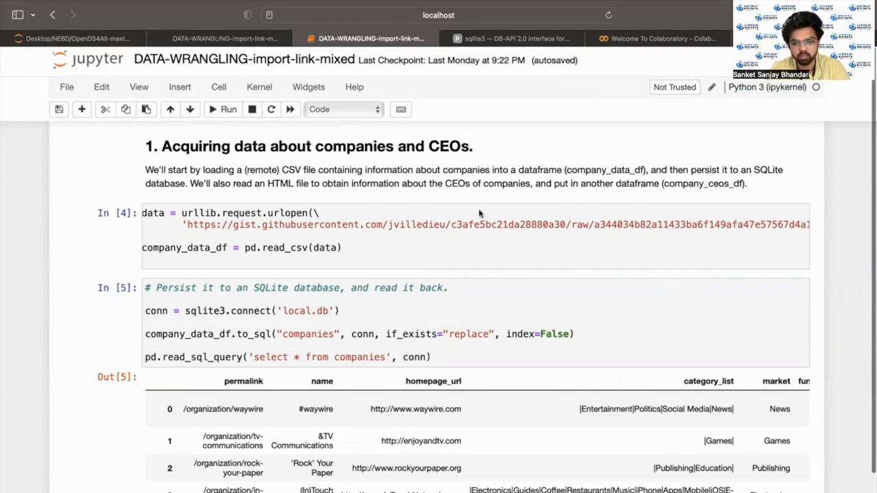
{"action": "mouse_move", "coordinate": [519, 250]}
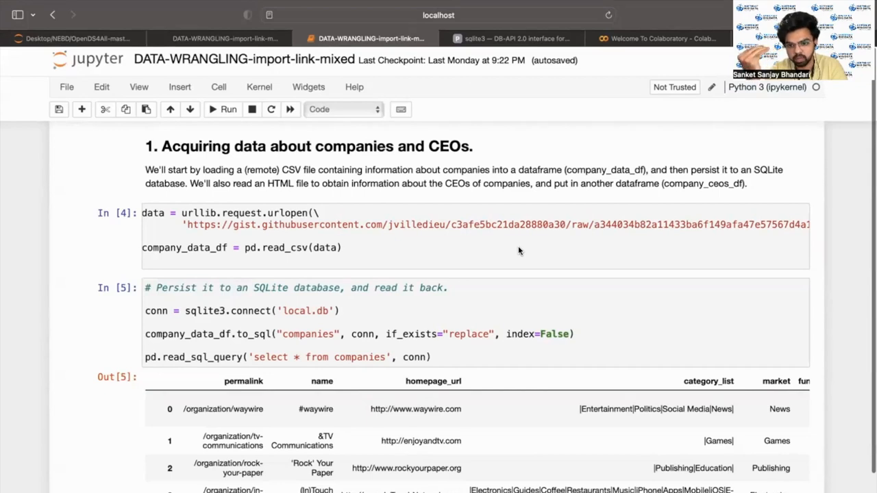
{"action": "scroll", "scroll_direction": "down", "scroll_amount": 3}
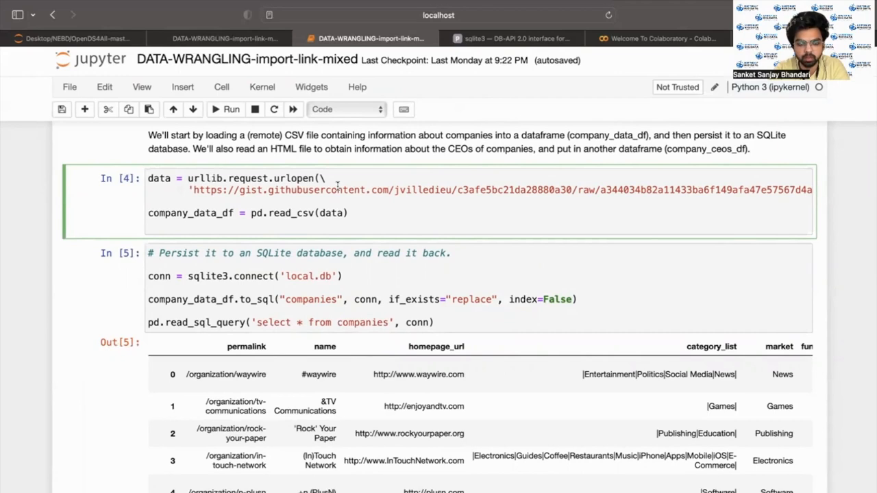
{"action": "scroll", "scroll_direction": "down", "scroll_amount": 3}
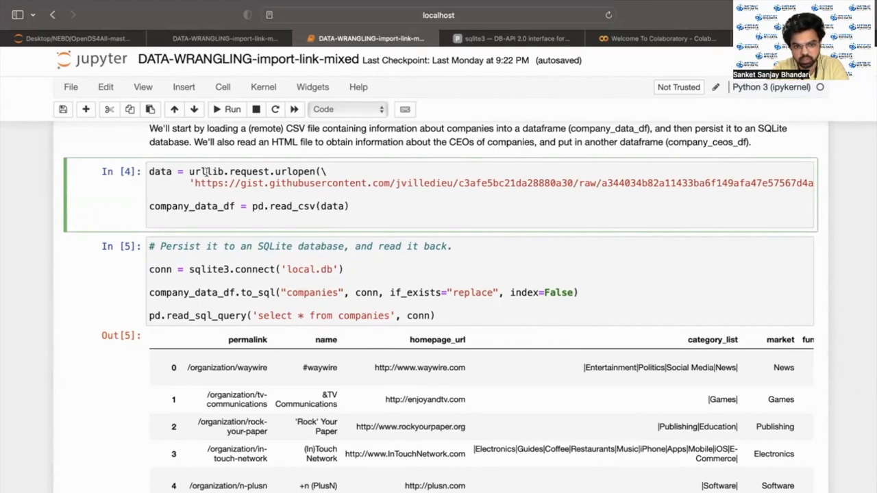
{"action": "mouse_move", "coordinate": [529, 190]}
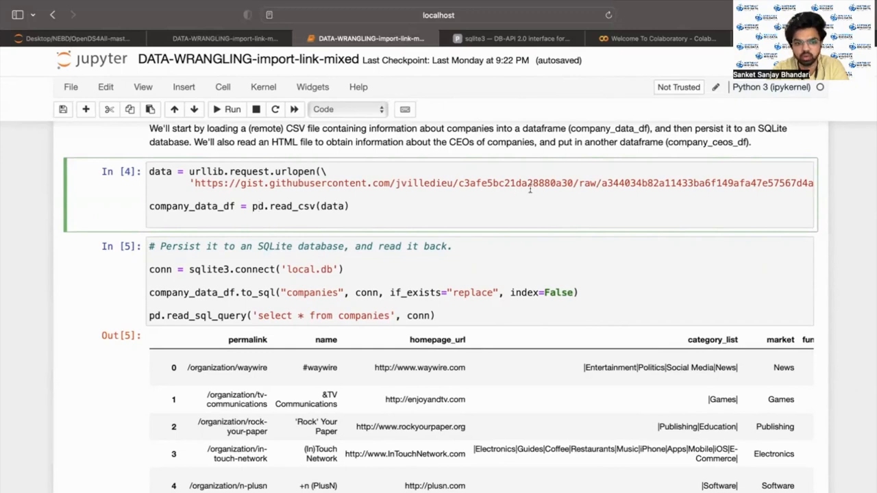
Step: Scroll through the SQLite persistence cell output and switch to the sqlite3 docs tab
{"action": "scroll", "scroll_direction": "down", "scroll_amount": 3}
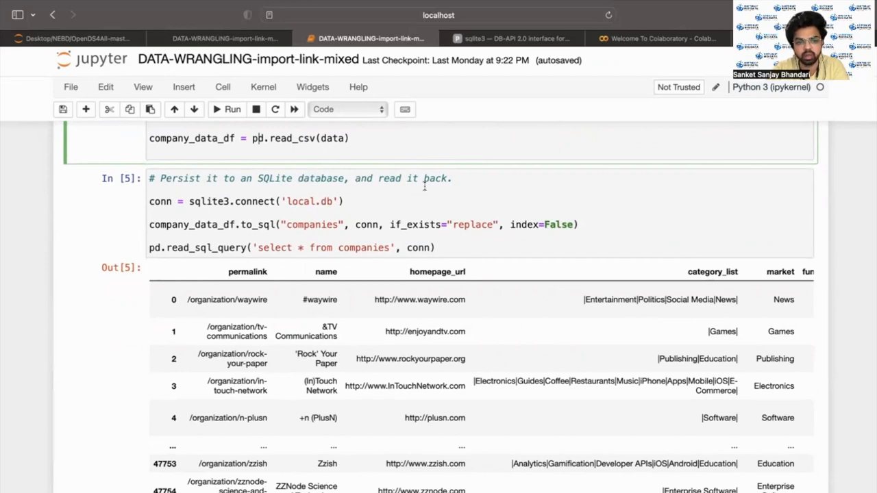
{"action": "scroll", "scroll_direction": "down", "scroll_amount": 3}
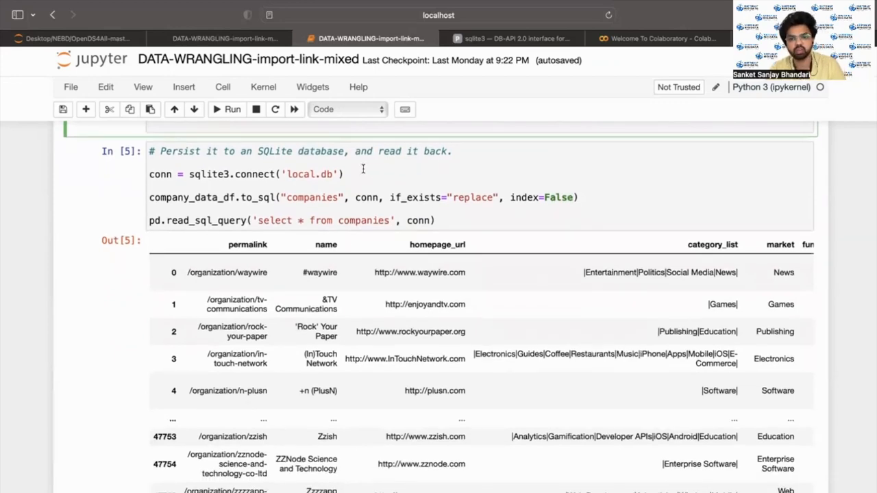
{"action": "left_click", "coordinate": [507, 38]}
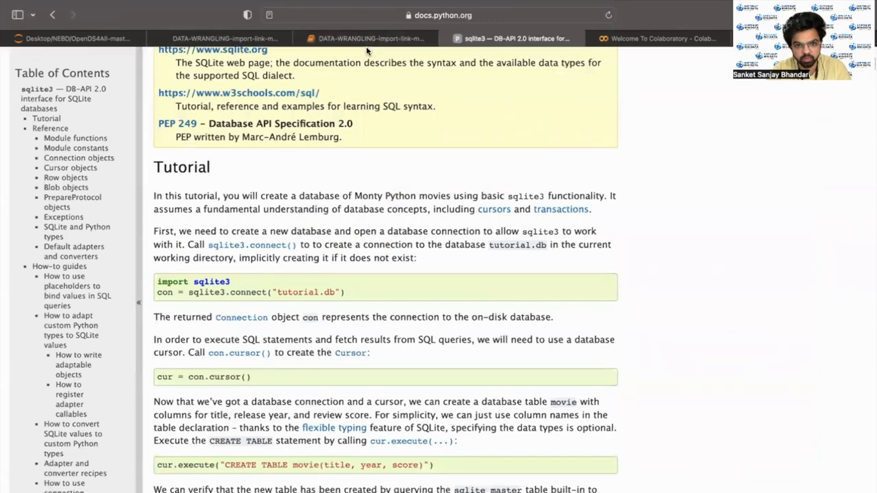
{"action": "left_click", "coordinate": [374, 37]}
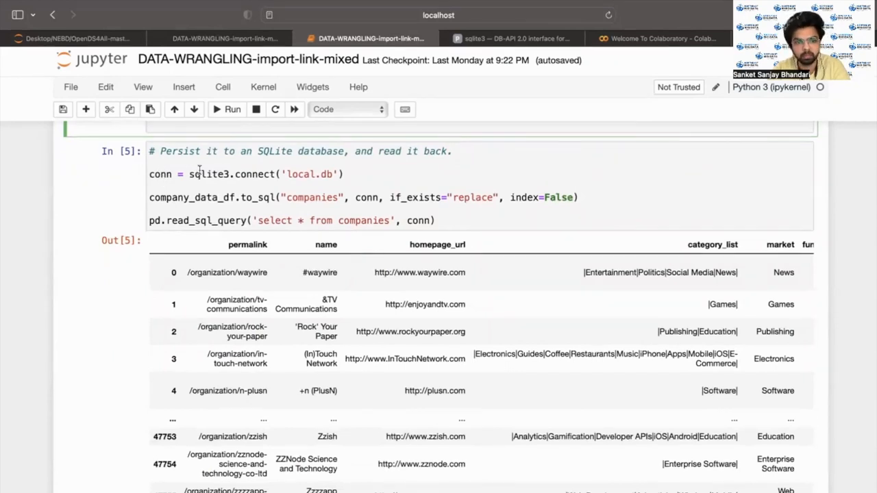
{"action": "mouse_move", "coordinate": [236, 178]}
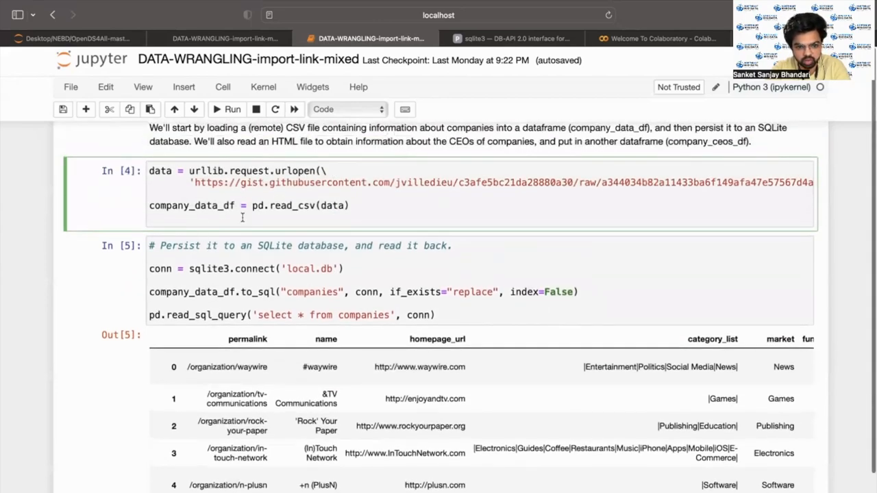
{"action": "mouse_move", "coordinate": [282, 298]}
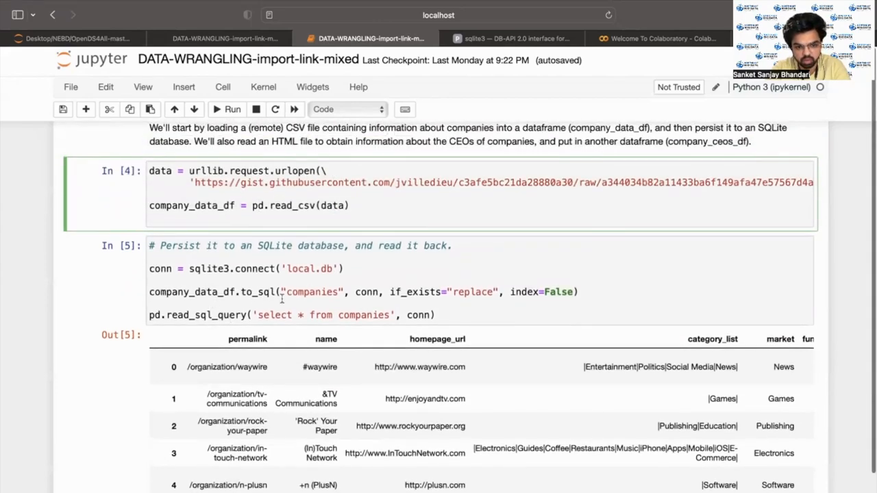
{"action": "left_click", "coordinate": [288, 292]}
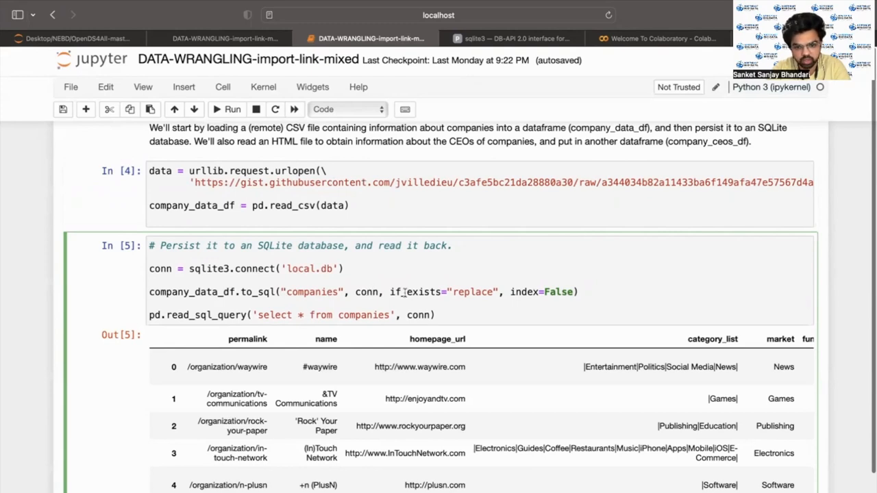
Step: Show the Shift+Tab signature tooltip for company_data_df.to_sql in the SQLite cell
{"action": "scroll", "scroll_direction": "down", "scroll_amount": 3}
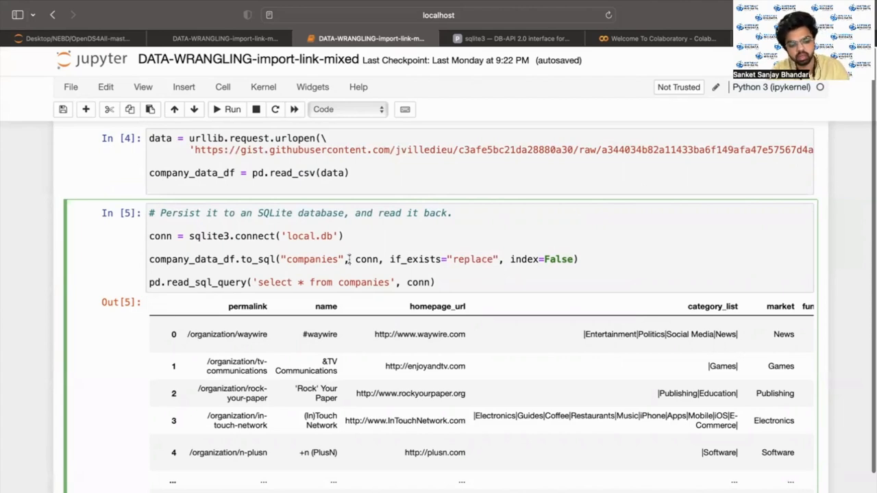
{"action": "left_click", "coordinate": [350, 259]}
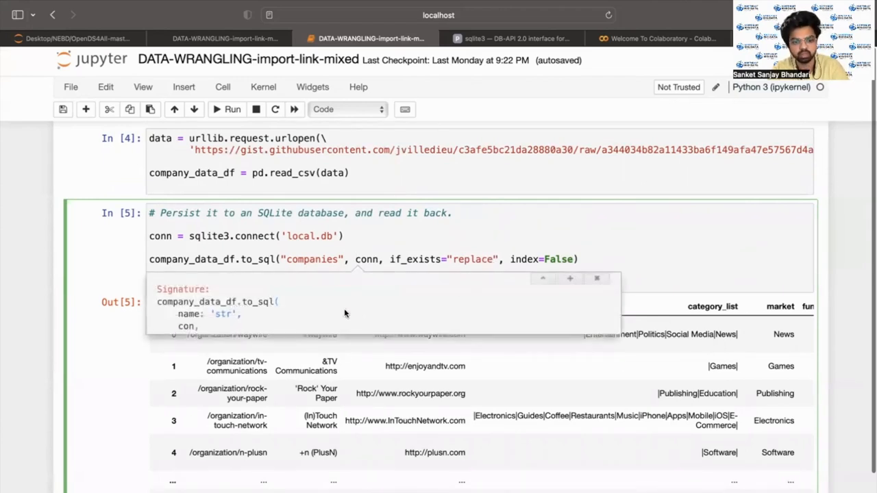
{"action": "mouse_move", "coordinate": [245, 285]}
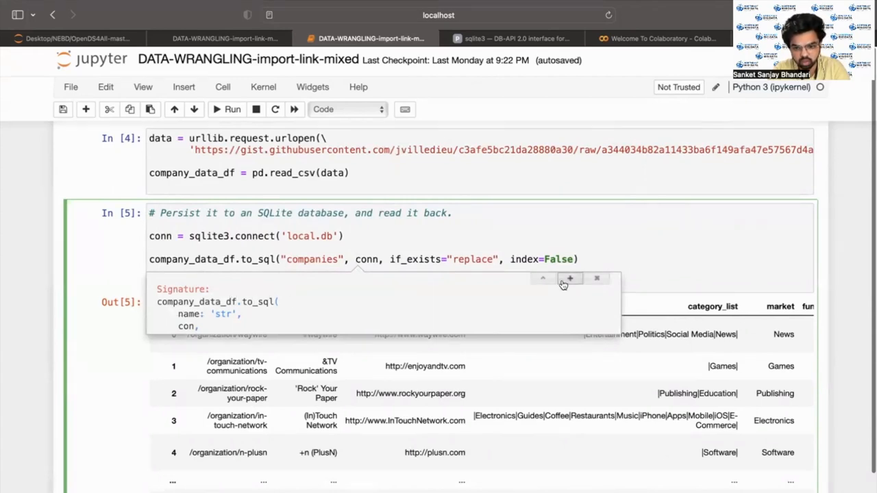
Step: Expand the to_sql help to its full parameter list and docstring and read through it
{"action": "left_click", "coordinate": [571, 278]}
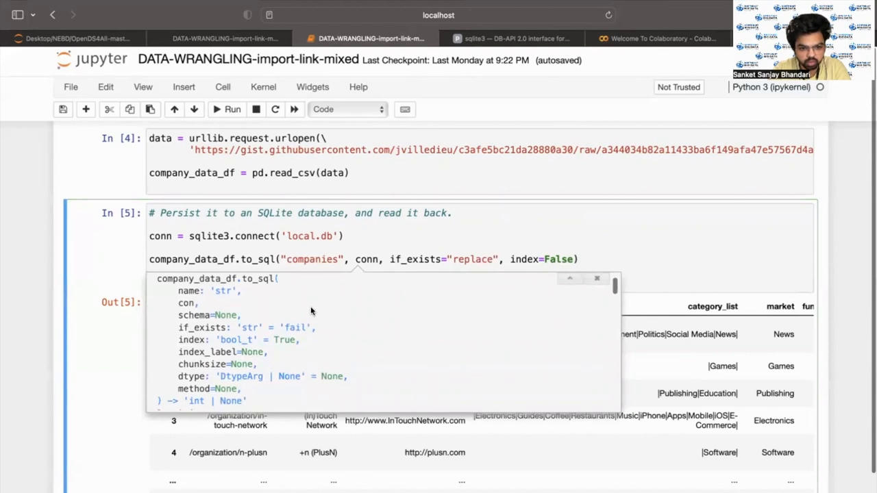
{"action": "mouse_move", "coordinate": [224, 291]}
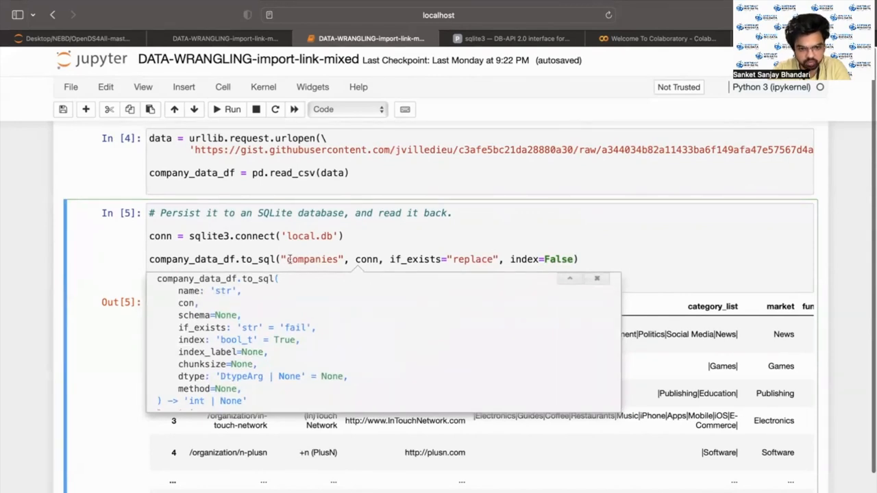
{"action": "mouse_move", "coordinate": [213, 352]}
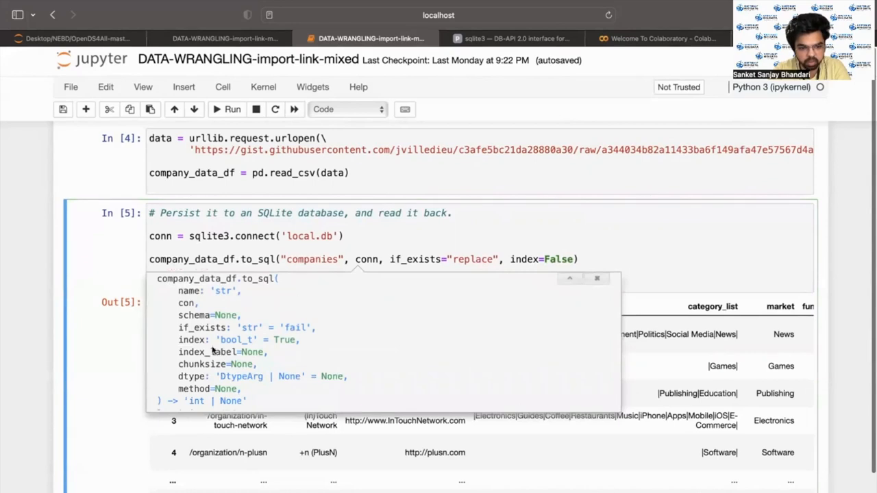
{"action": "mouse_move", "coordinate": [241, 315]}
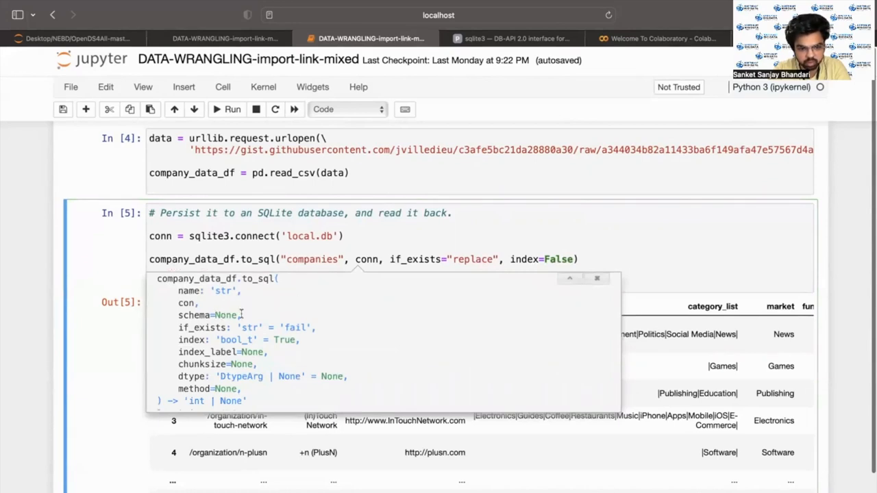
{"action": "mouse_move", "coordinate": [185, 303]}
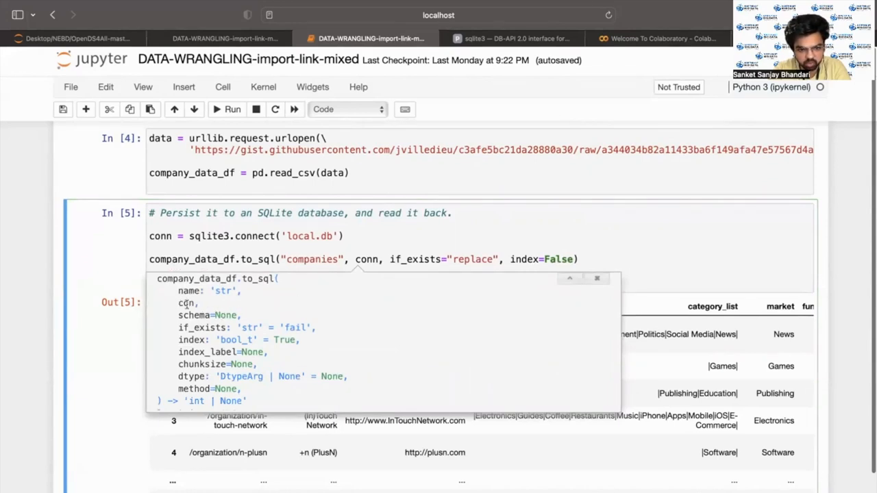
{"action": "mouse_move", "coordinate": [208, 327]}
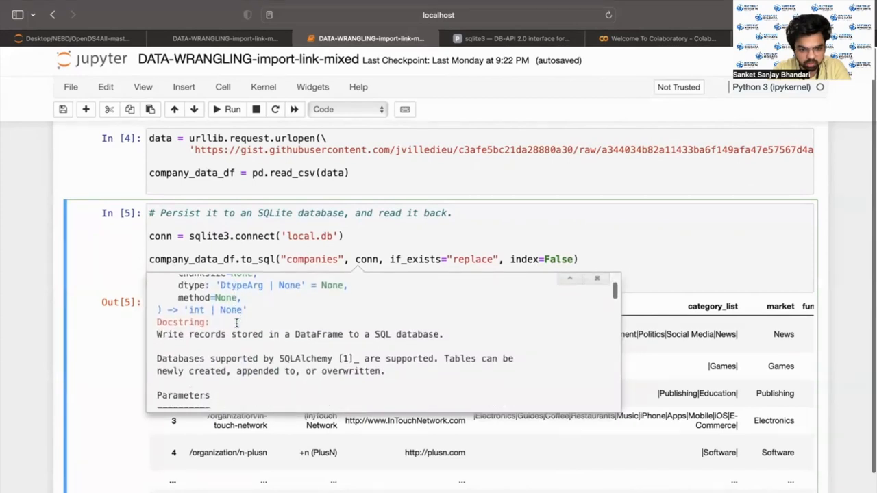
{"action": "scroll", "scroll_direction": "down", "scroll_amount": 3}
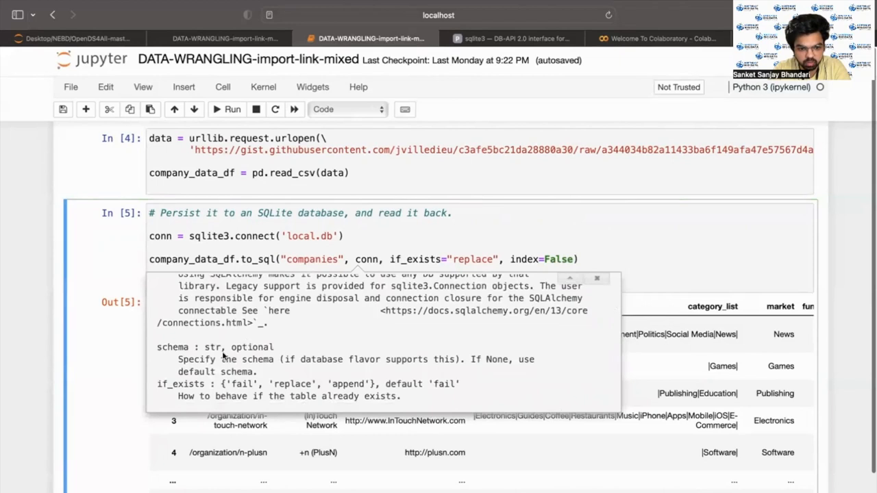
{"action": "scroll", "scroll_direction": "down", "scroll_amount": 3}
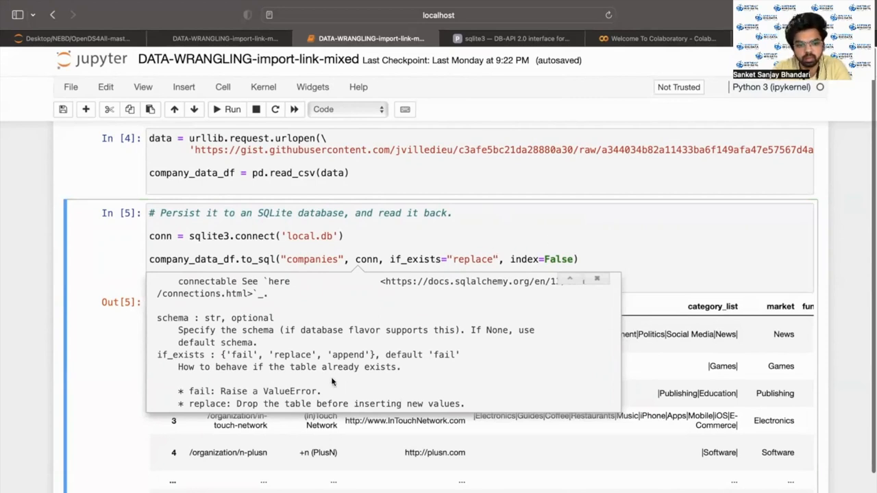
{"action": "scroll", "scroll_direction": "down", "scroll_amount": 3}
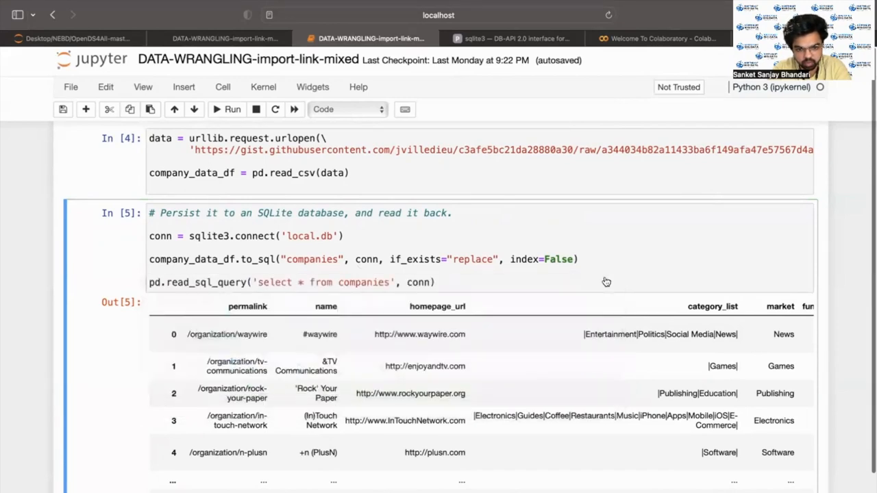
{"action": "scroll", "scroll_direction": "down", "scroll_amount": 3}
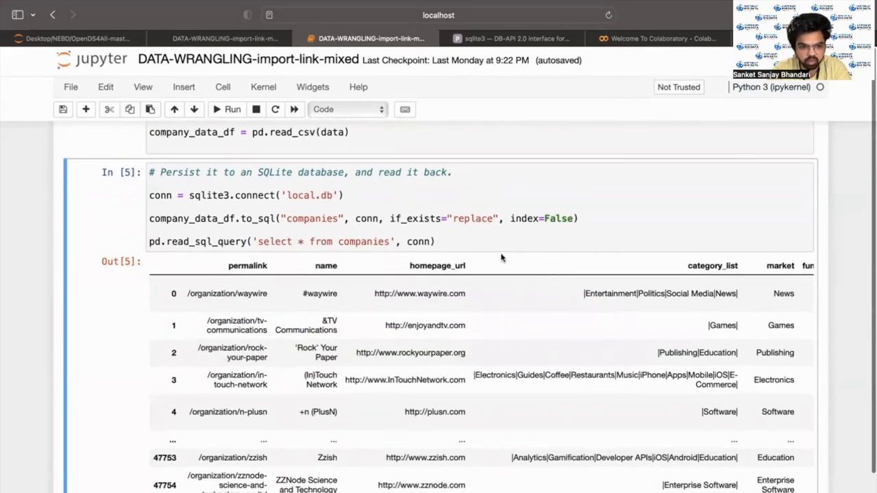
{"action": "scroll", "scroll_direction": "down", "scroll_amount": 3}
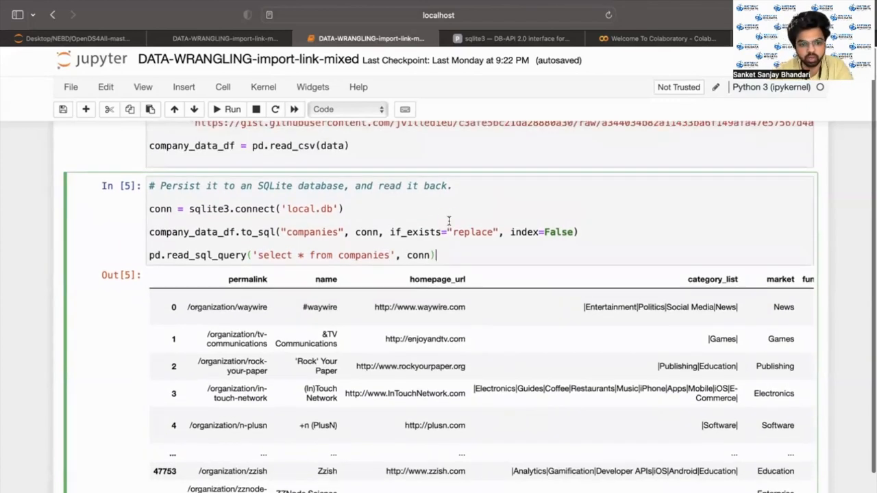
{"action": "mouse_move", "coordinate": [302, 270]}
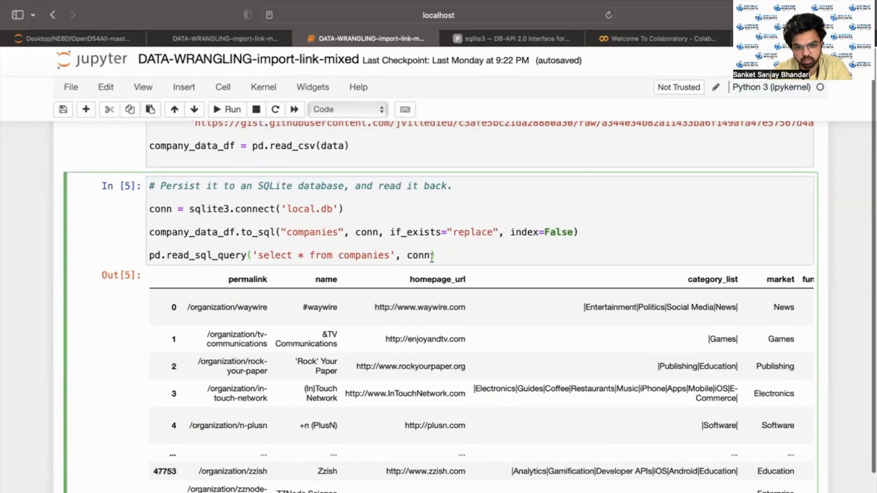
{"action": "scroll", "scroll_direction": "down", "scroll_amount": 3}
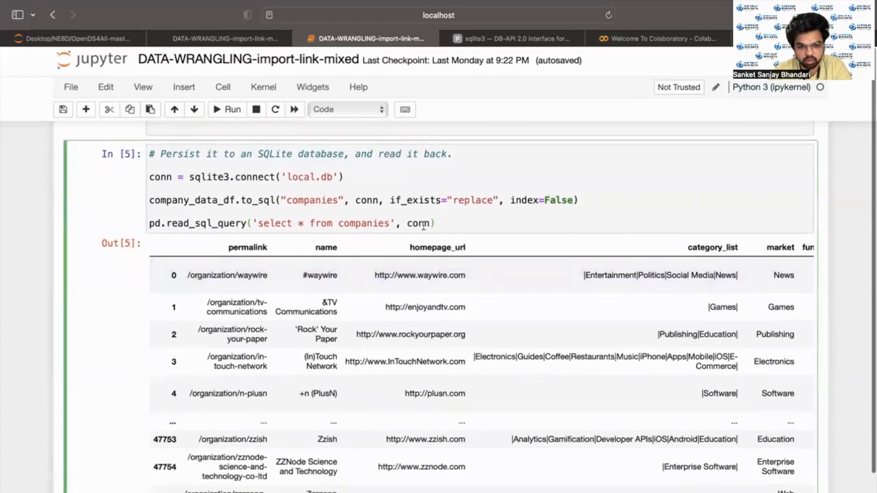
Step: Scroll from the imports through the 185-row × 6-column company_ceos_df table down to section 2
{"action": "scroll", "scroll_direction": "down", "scroll_amount": 3}
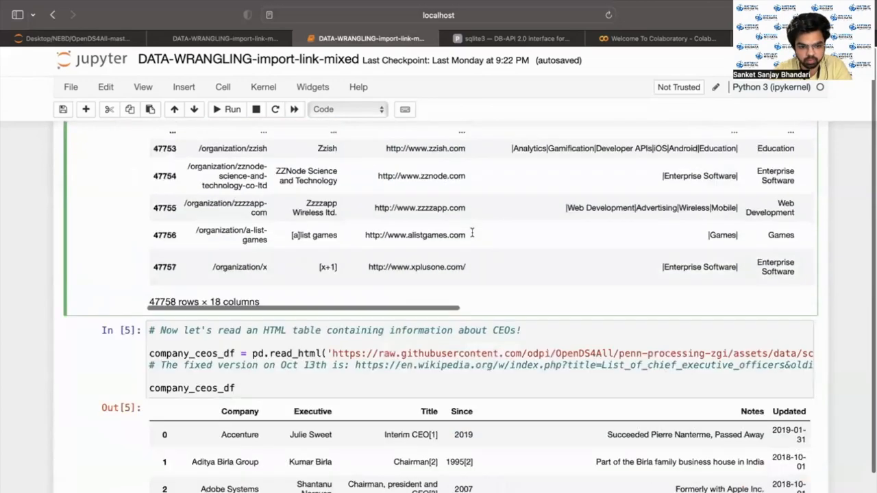
{"action": "scroll", "scroll_direction": "down", "scroll_amount": 3}
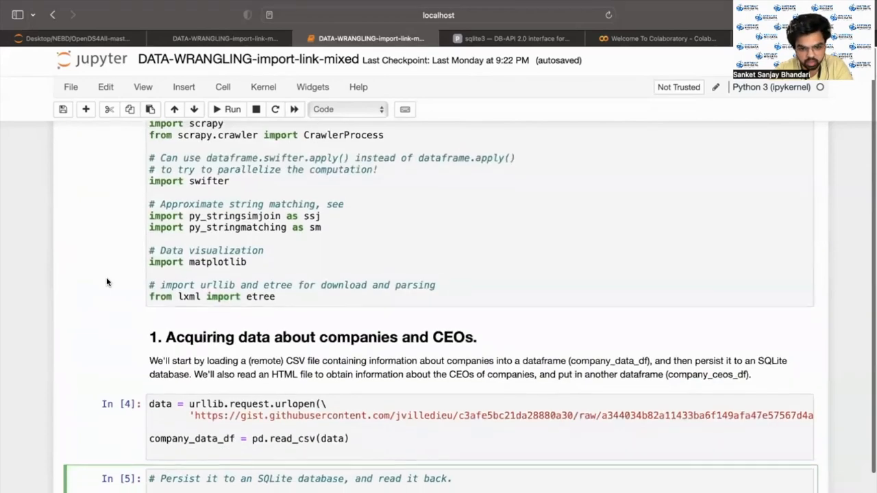
{"action": "scroll", "scroll_direction": "down", "scroll_amount": 3}
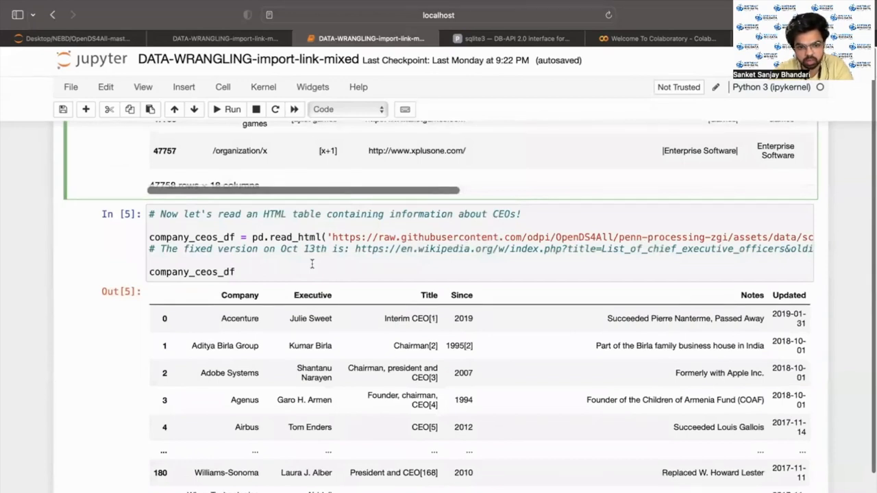
{"action": "scroll", "scroll_direction": "right", "scroll_amount": 3}
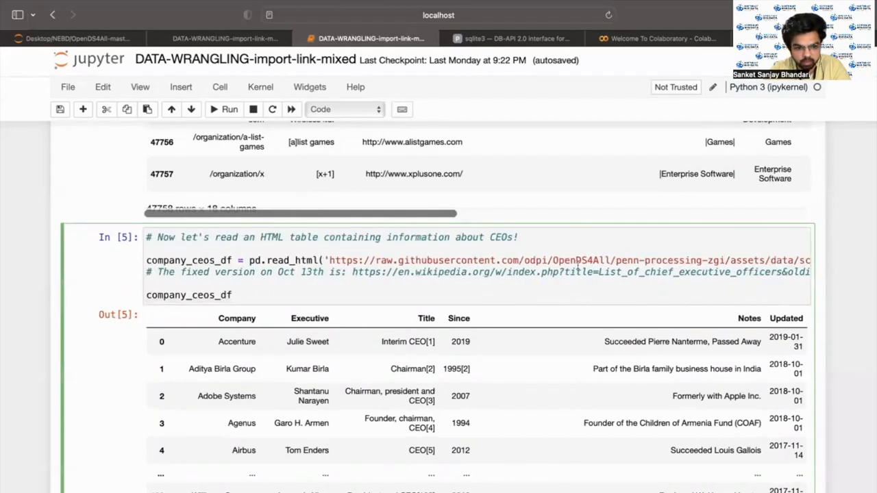
{"action": "mouse_move", "coordinate": [246, 278]}
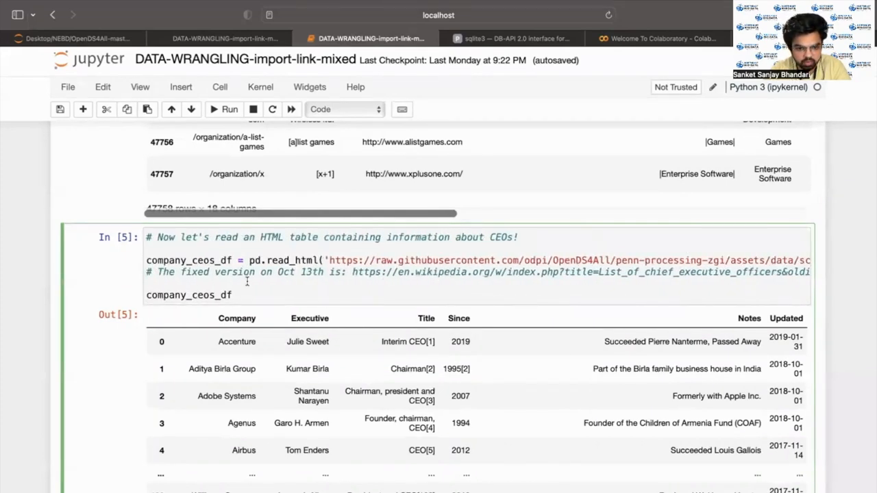
{"action": "scroll", "scroll_direction": "down", "scroll_amount": 3}
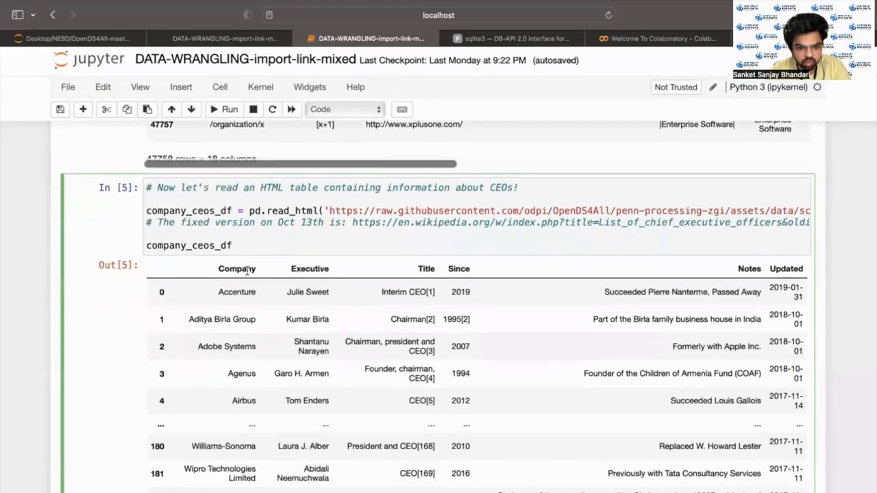
{"action": "scroll", "scroll_direction": "down", "scroll_amount": 3}
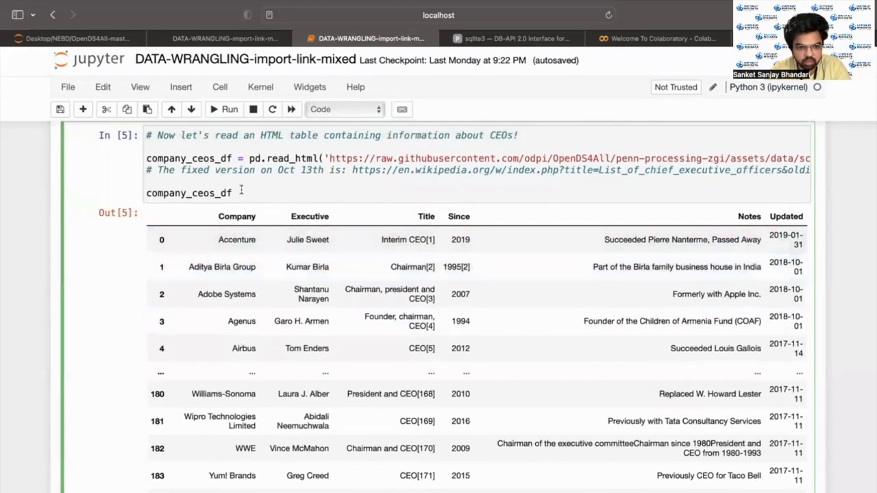
{"action": "scroll", "scroll_direction": "down", "scroll_amount": 3}
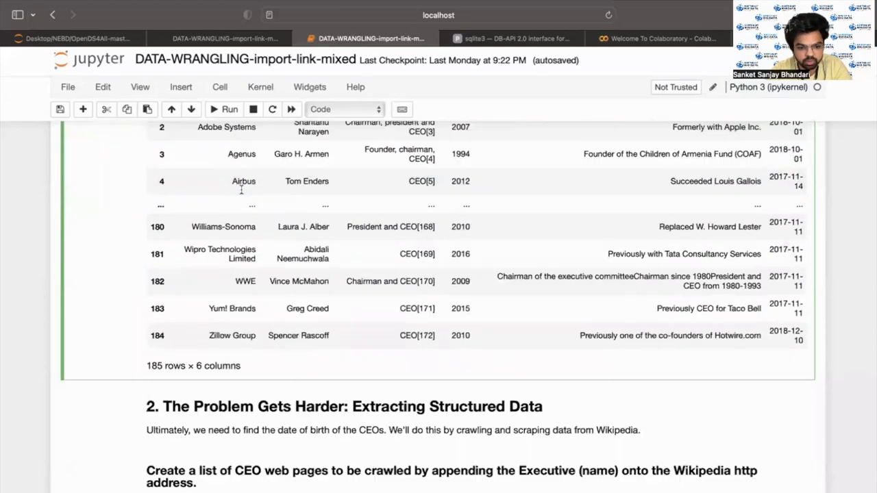
{"action": "scroll", "scroll_direction": "down", "scroll_amount": 3}
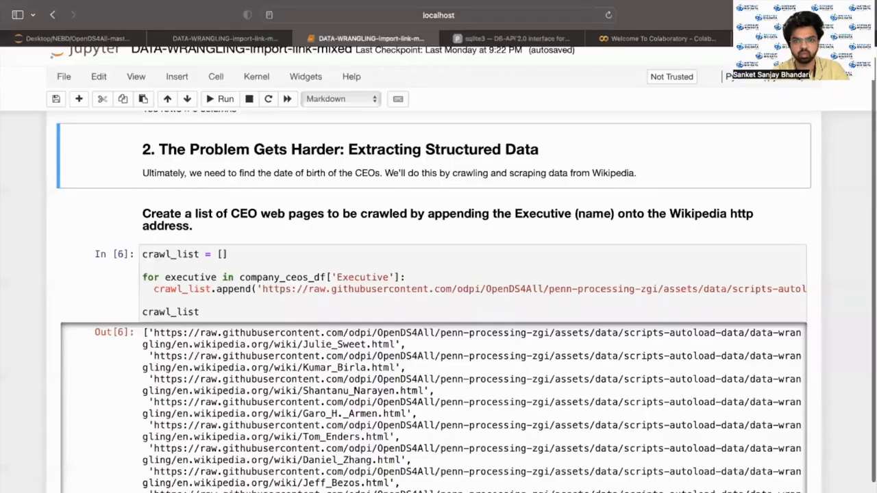
{"action": "mouse_move", "coordinate": [628, 201]}
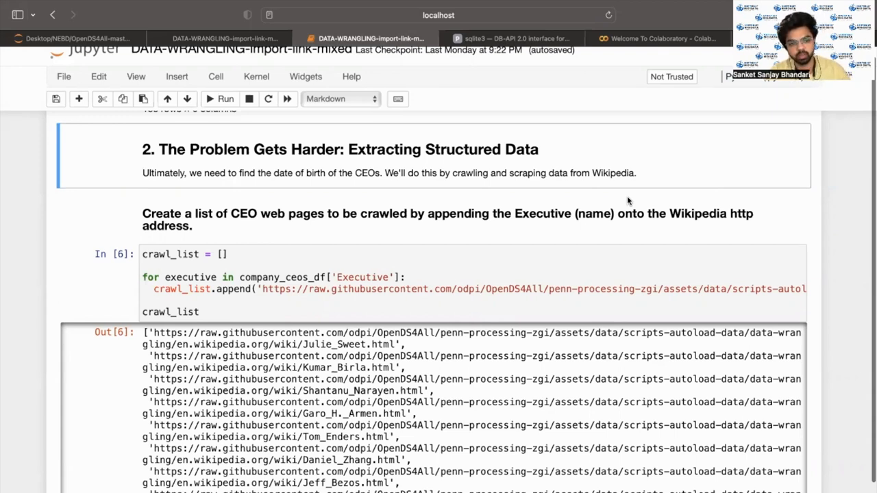
{"action": "mouse_move", "coordinate": [356, 238]}
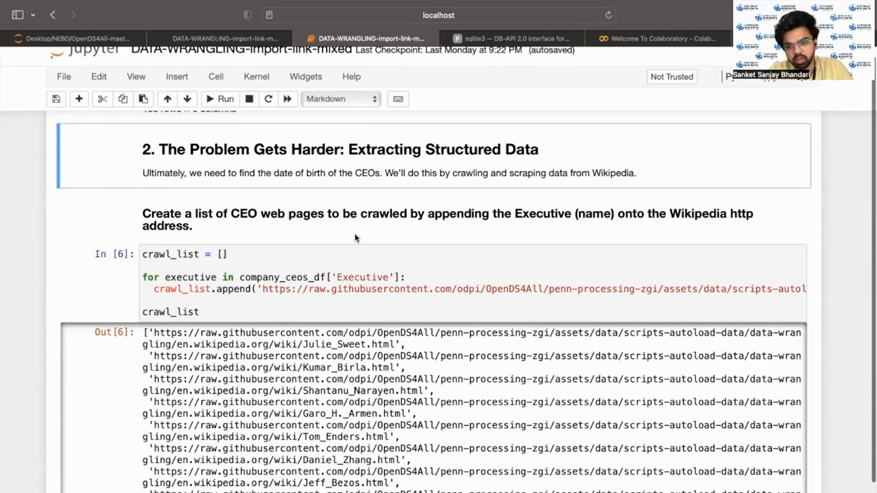
{"action": "scroll", "scroll_direction": "down", "scroll_amount": 3}
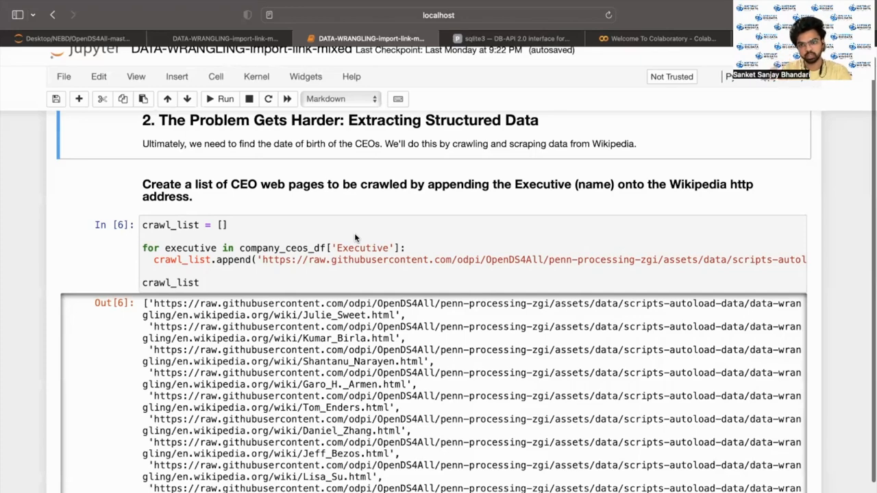
{"action": "scroll", "scroll_direction": "down", "scroll_amount": 3}
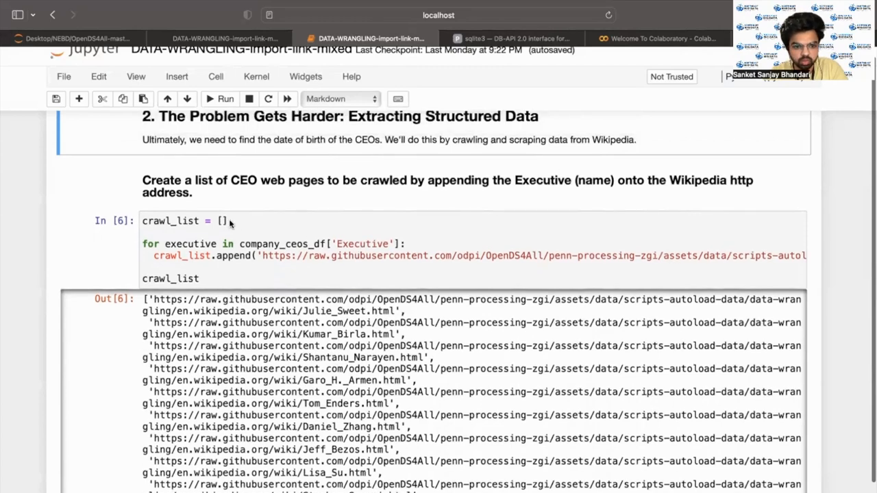
{"action": "left_click", "coordinate": [179, 221]}
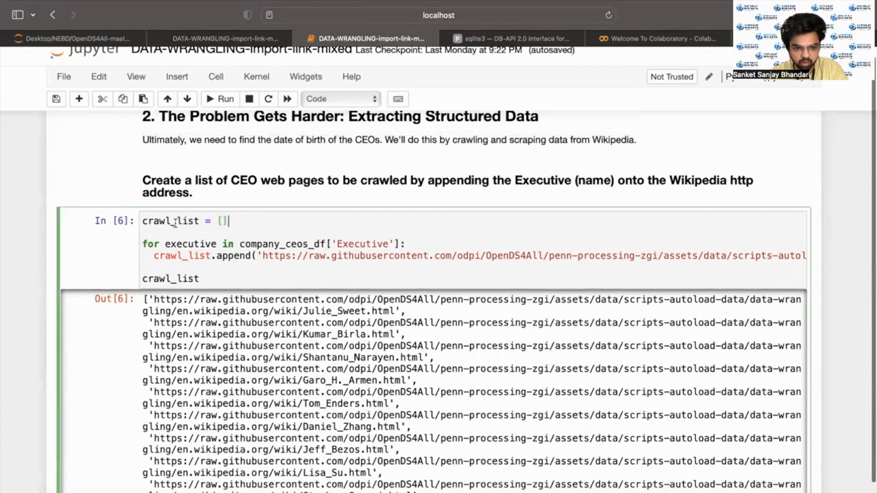
{"action": "scroll", "scroll_direction": "down", "scroll_amount": 3}
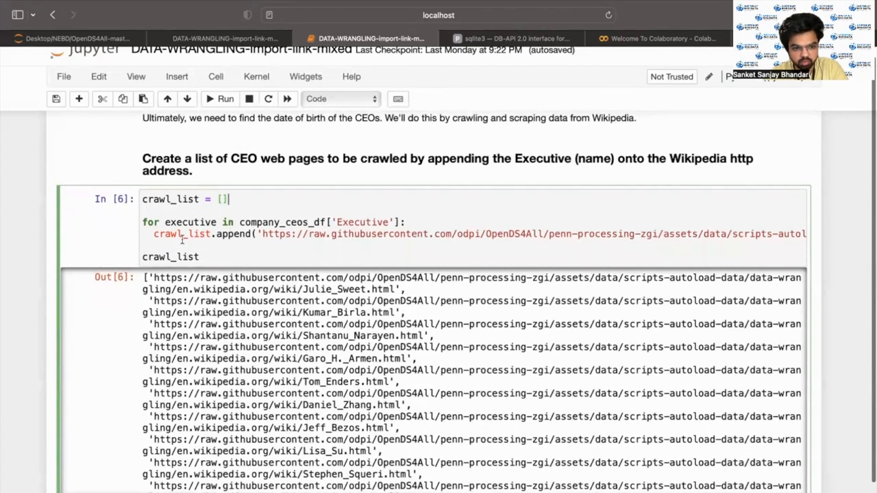
{"action": "mouse_move", "coordinate": [342, 222]}
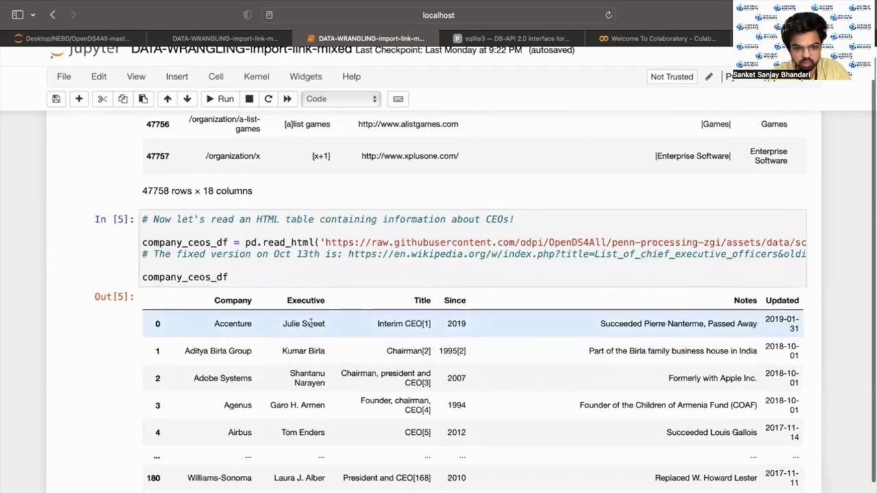
{"action": "scroll", "scroll_direction": "down", "scroll_amount": 3}
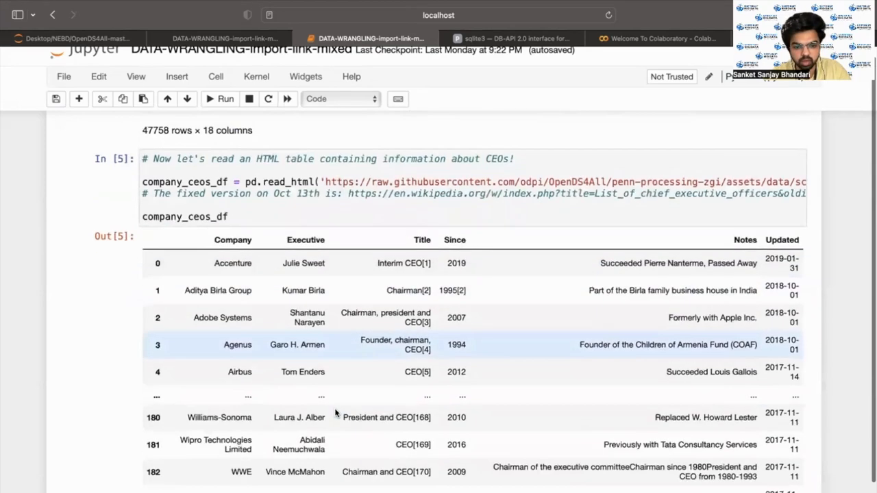
{"action": "scroll", "scroll_direction": "down", "scroll_amount": 3}
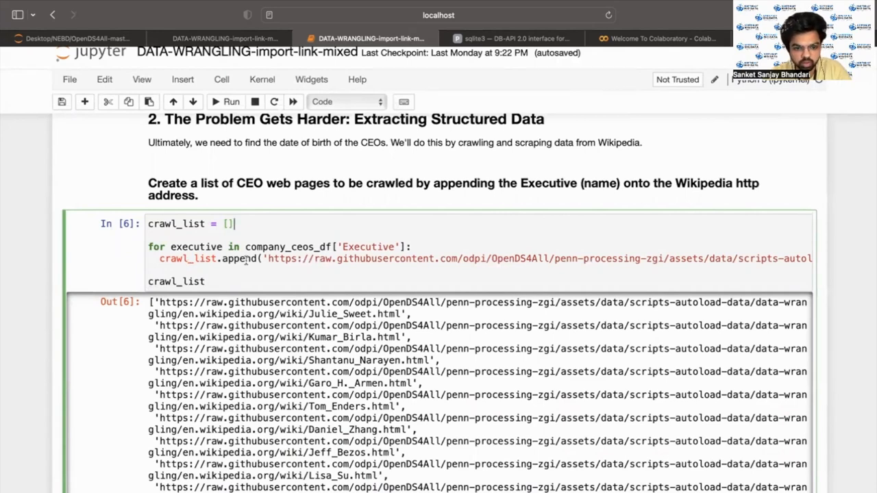
{"action": "scroll", "scroll_direction": "right", "scroll_amount": 3}
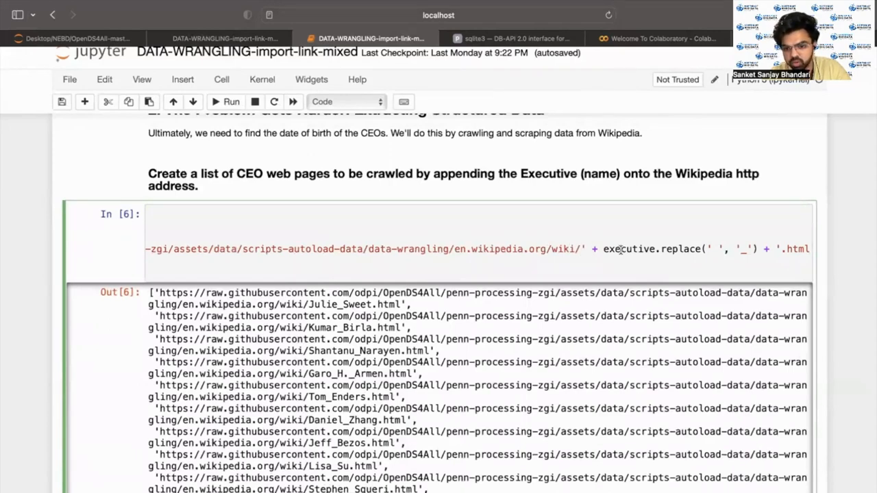
{"action": "mouse_move", "coordinate": [600, 249]}
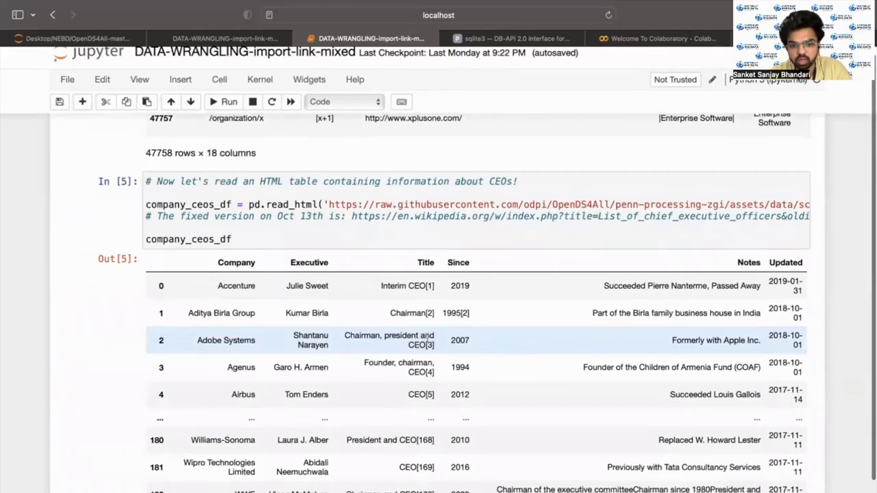
{"action": "scroll", "scroll_direction": "down", "scroll_amount": 3}
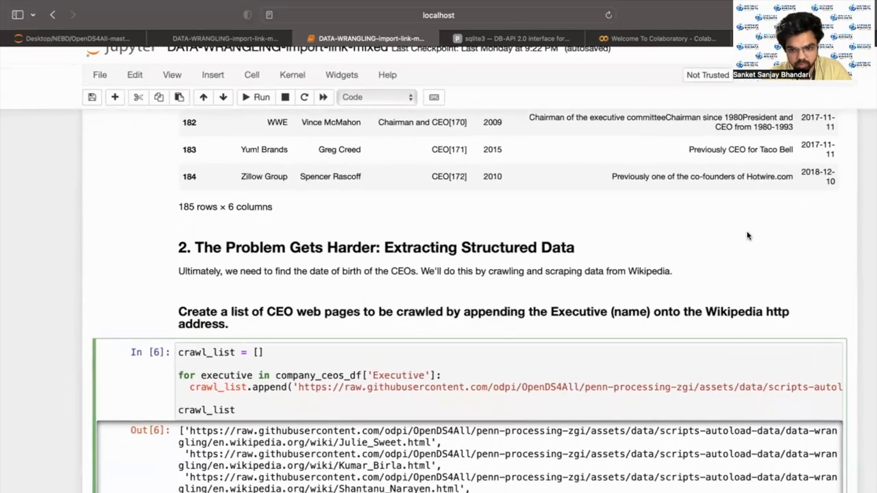
{"action": "scroll", "scroll_direction": "down", "scroll_amount": 3}
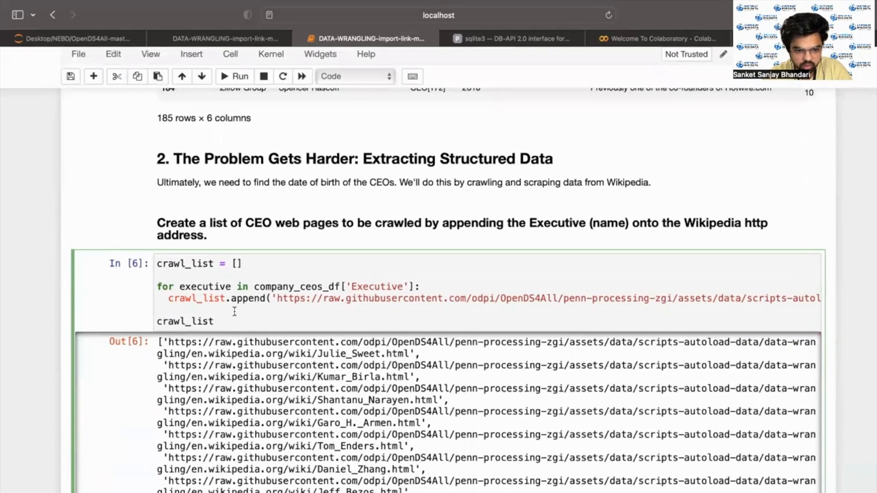
{"action": "scroll", "scroll_direction": "down", "scroll_amount": 3}
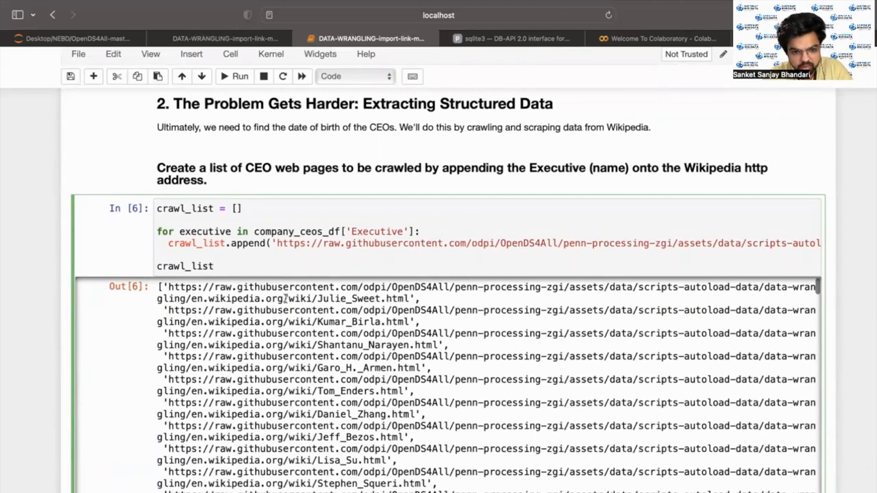
{"action": "double_click", "coordinate": [351, 299]}
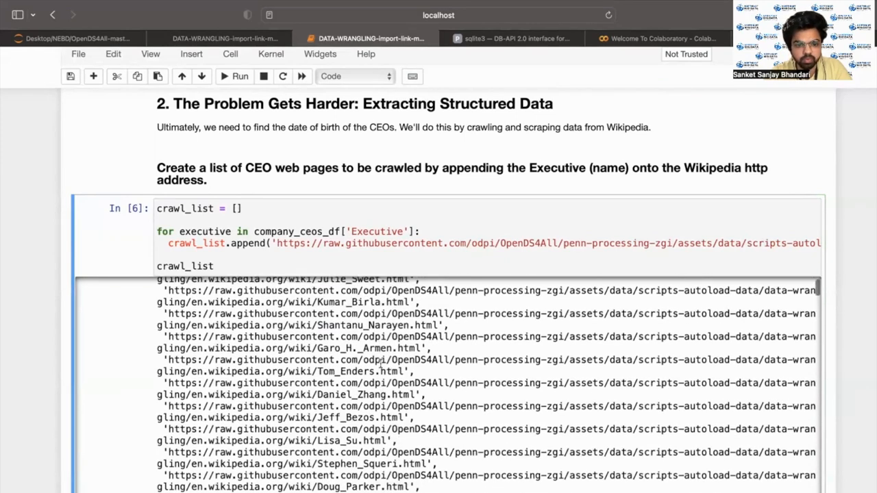
{"action": "scroll", "scroll_direction": "down", "scroll_amount": 3}
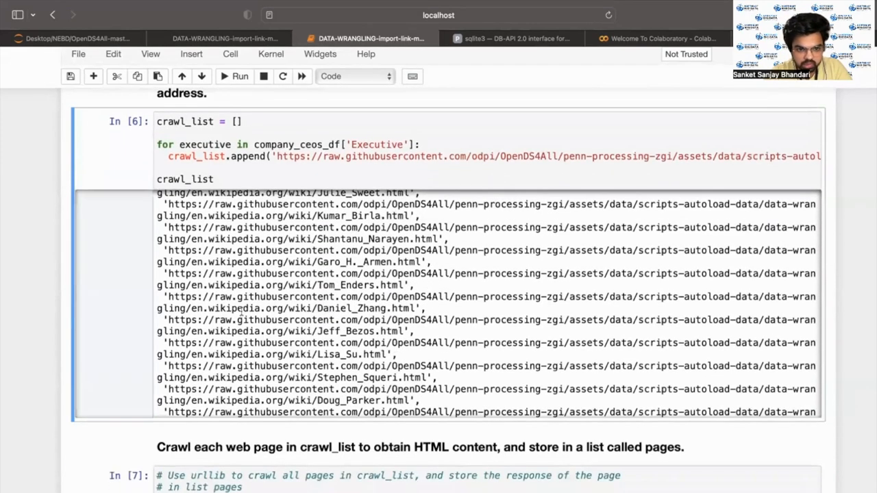
{"action": "scroll", "scroll_direction": "down", "scroll_amount": 3}
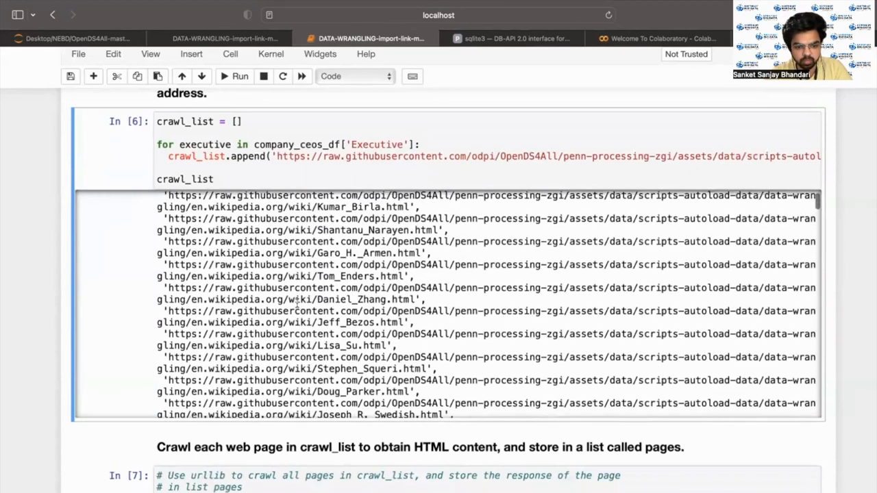
{"action": "scroll", "scroll_direction": "down", "scroll_amount": 3}
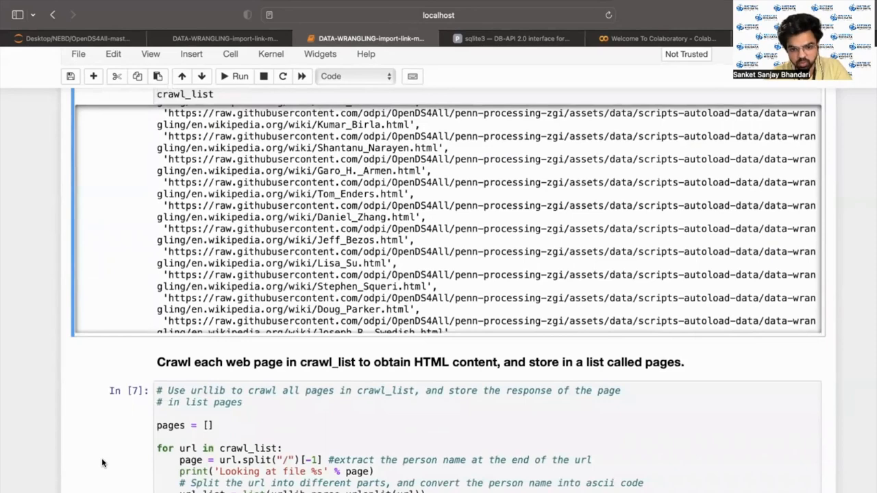
{"action": "scroll", "scroll_direction": "down", "scroll_amount": 3}
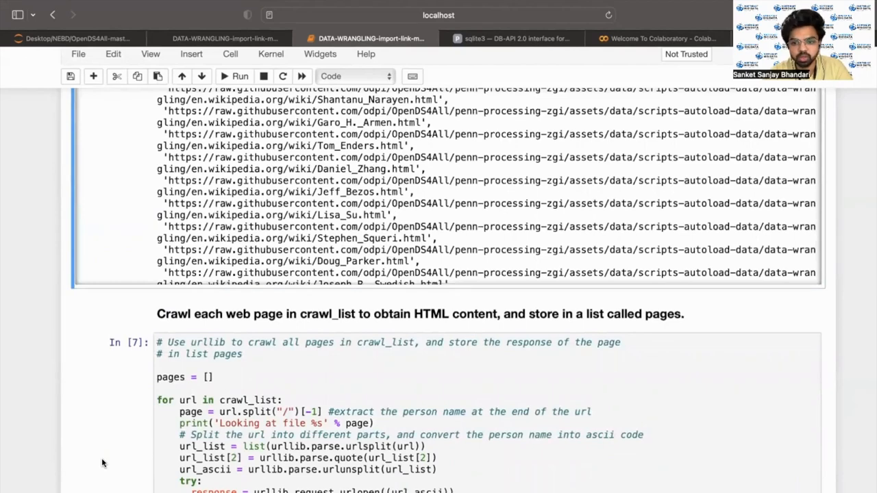
{"action": "scroll", "scroll_direction": "down", "scroll_amount": 3}
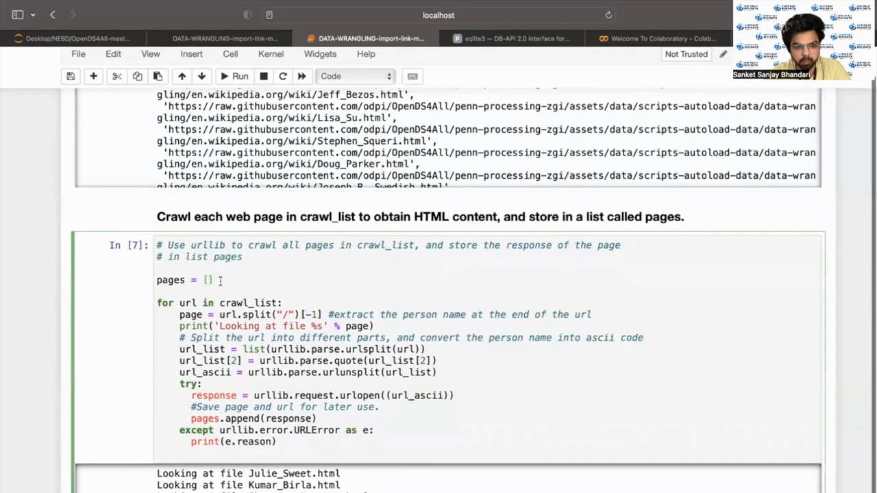
{"action": "scroll", "scroll_direction": "down", "scroll_amount": 3}
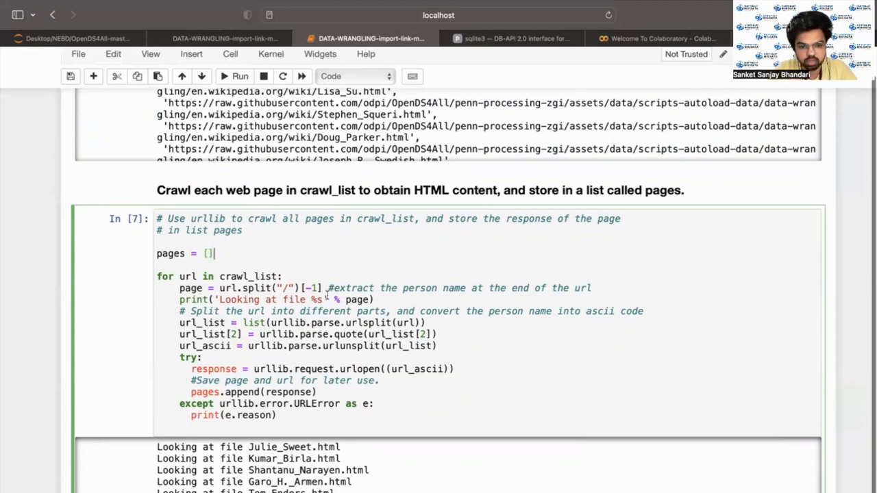
{"action": "mouse_move", "coordinate": [353, 289]}
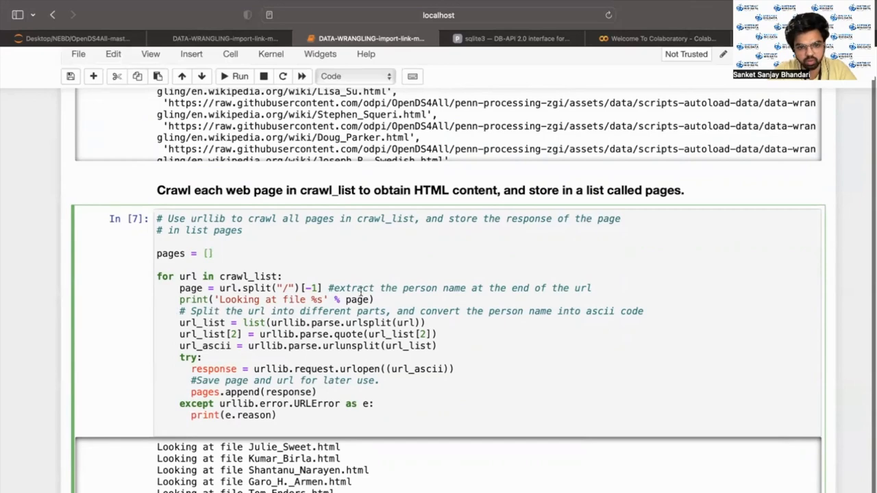
{"action": "scroll", "scroll_direction": "down", "scroll_amount": 3}
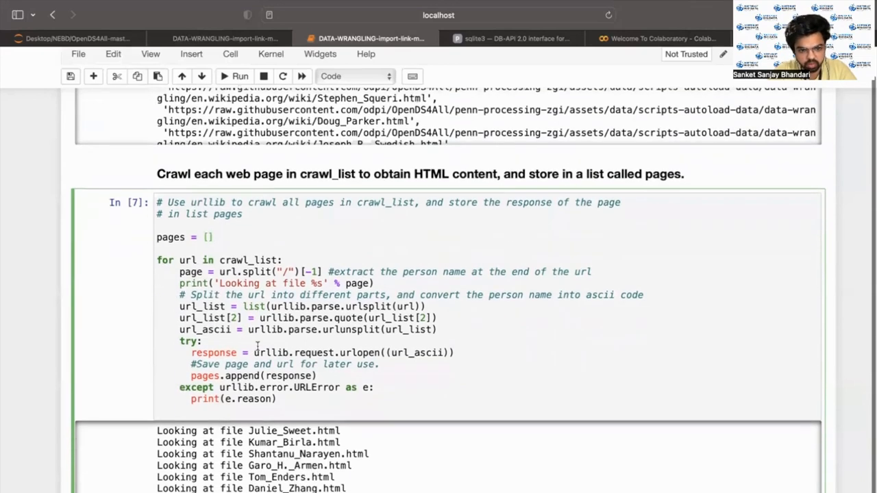
{"action": "scroll", "scroll_direction": "down", "scroll_amount": 3}
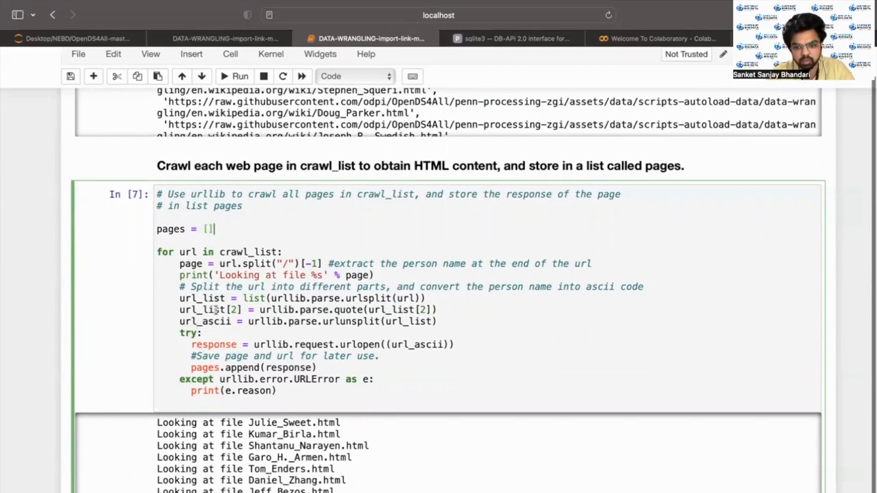
{"action": "scroll", "scroll_direction": "down", "scroll_amount": 3}
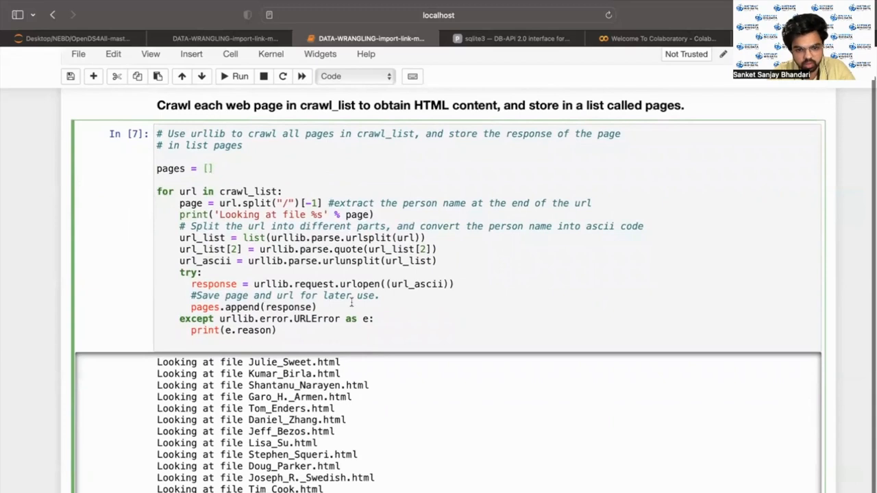
{"action": "scroll", "scroll_direction": "down", "scroll_amount": 3}
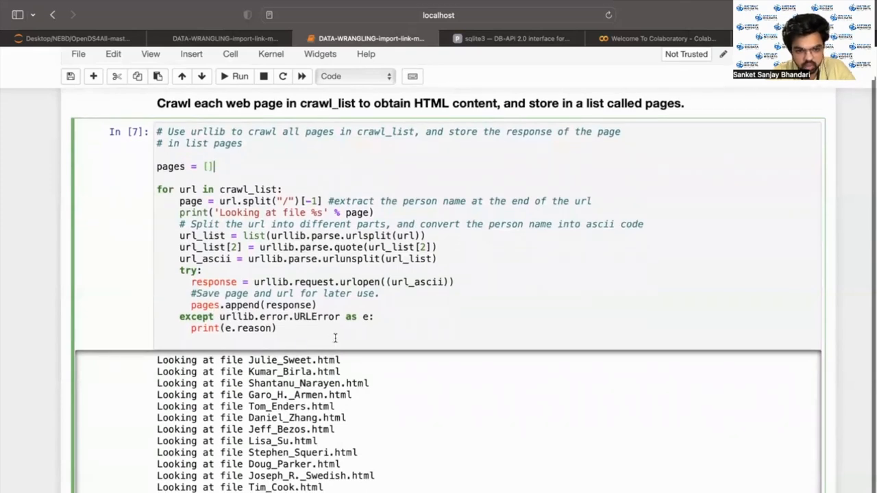
{"action": "mouse_move", "coordinate": [240, 282]}
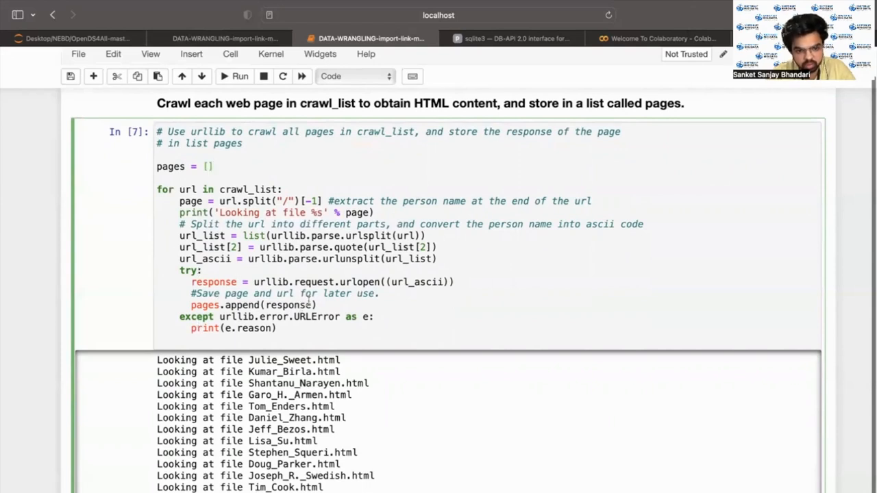
{"action": "scroll", "scroll_direction": "down", "scroll_amount": 3}
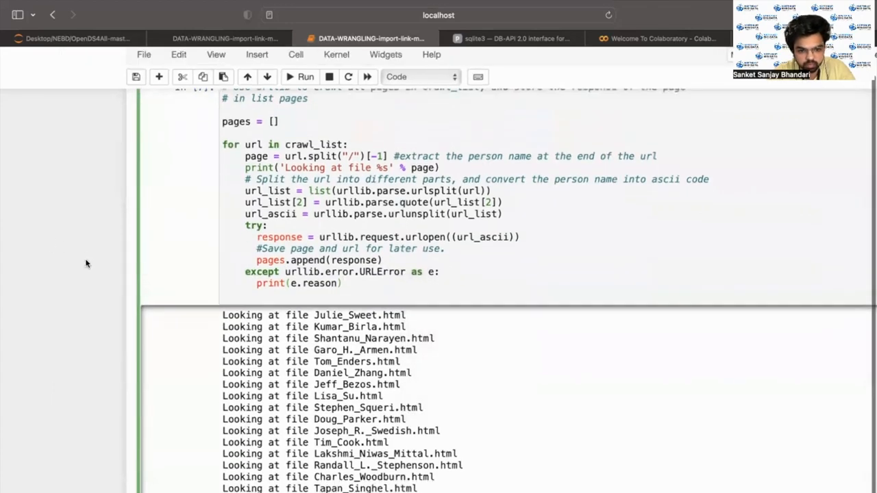
{"action": "scroll", "scroll_direction": "down", "scroll_amount": 3}
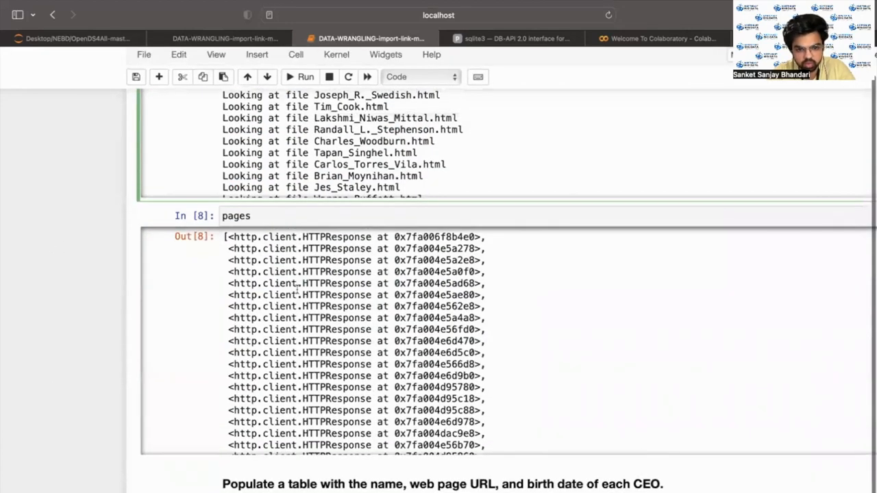
{"action": "mouse_move", "coordinate": [284, 295]}
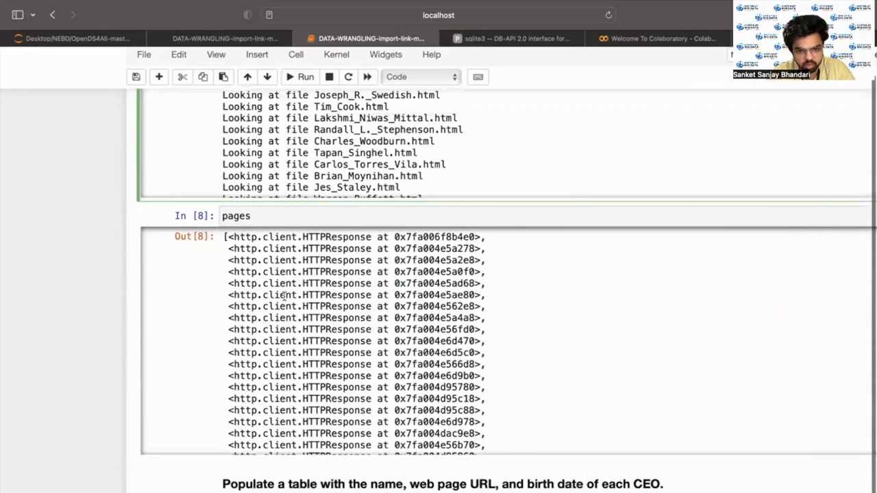
{"action": "scroll", "scroll_direction": "down", "scroll_amount": 3}
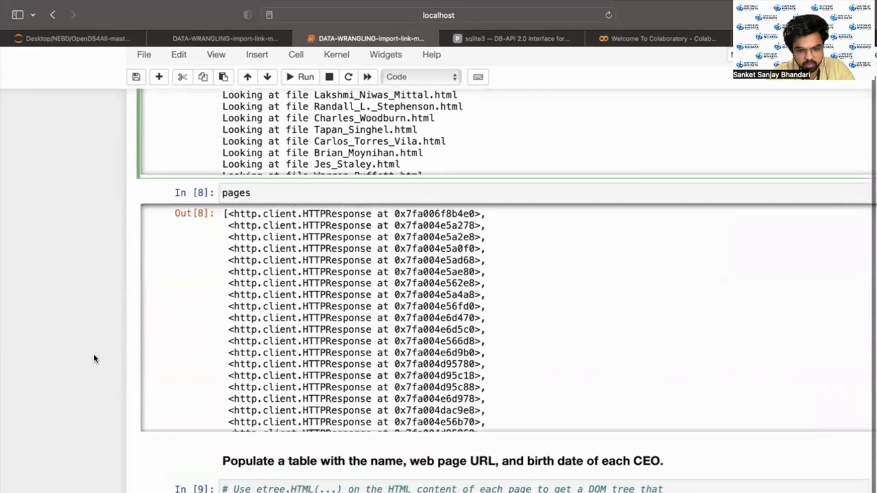
{"action": "scroll", "scroll_direction": "down", "scroll_amount": 3}
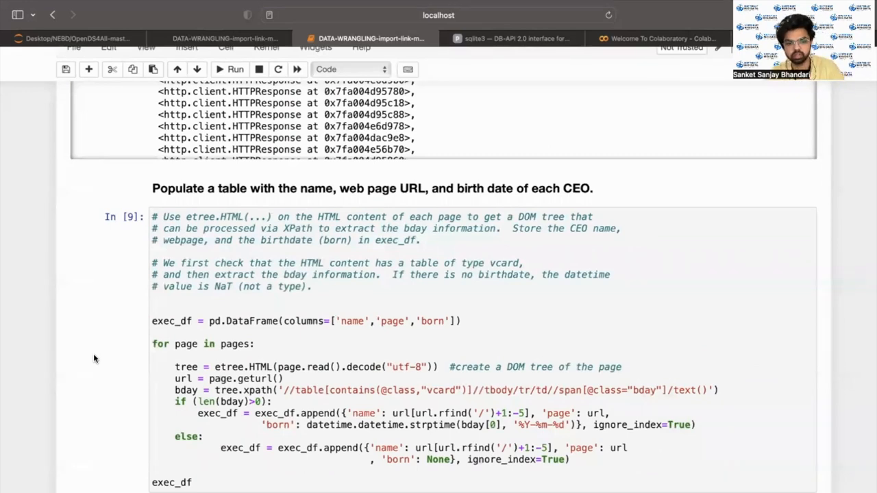
{"action": "scroll", "scroll_direction": "down", "scroll_amount": 3}
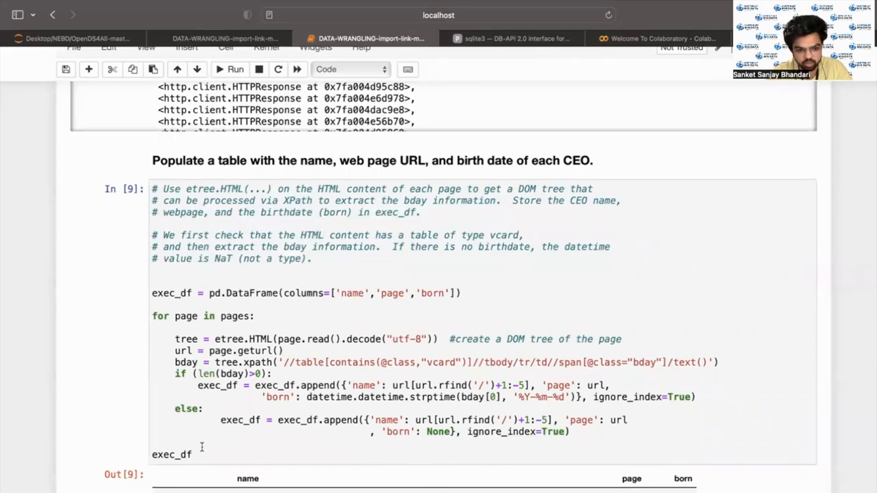
{"action": "scroll", "scroll_direction": "down", "scroll_amount": 3}
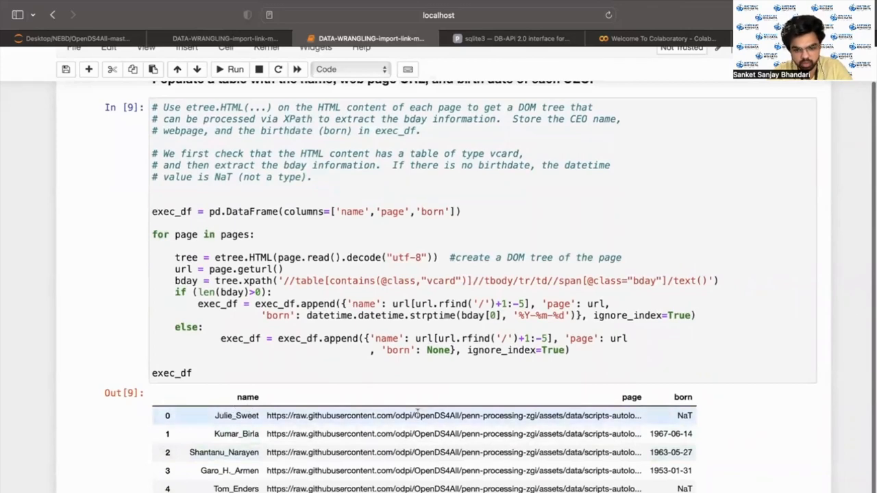
{"action": "mouse_move", "coordinate": [690, 414]}
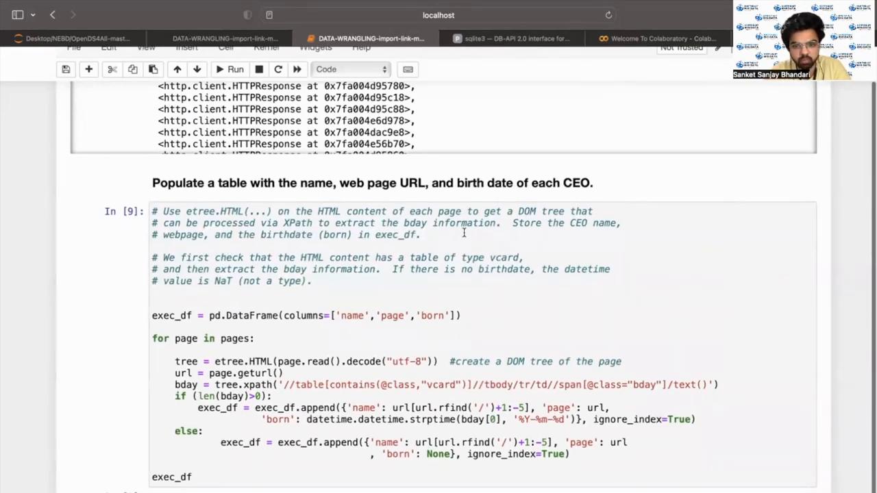
{"action": "mouse_move", "coordinate": [516, 211]}
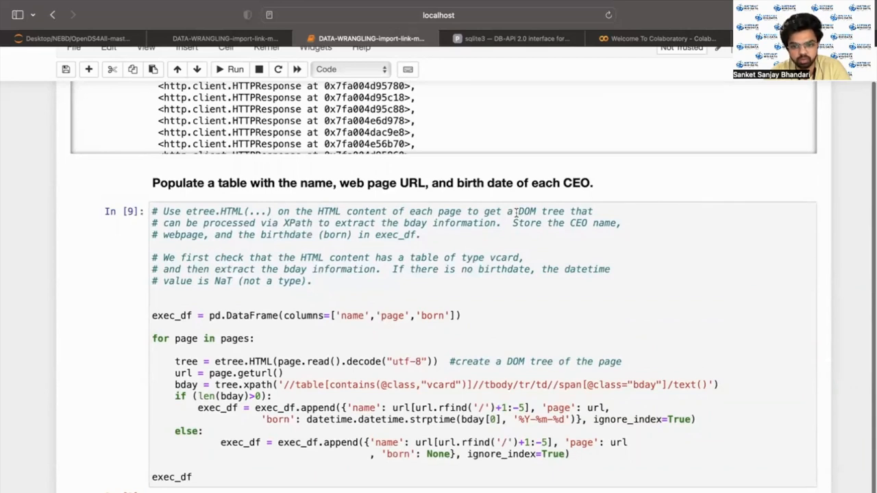
{"action": "mouse_move", "coordinate": [425, 251]}
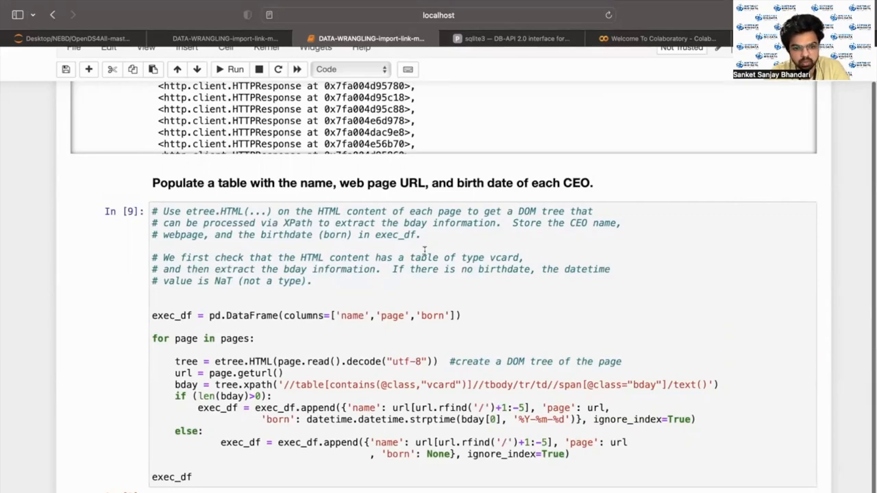
{"action": "scroll", "scroll_direction": "down", "scroll_amount": 3}
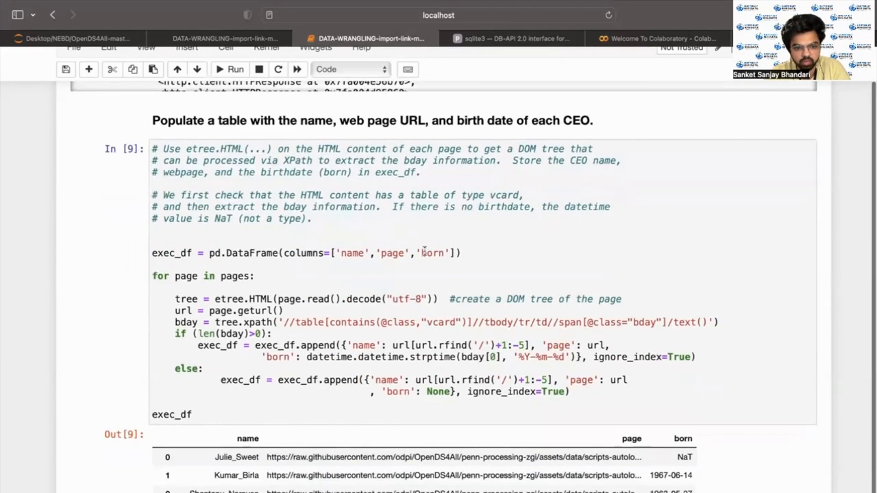
{"action": "scroll", "scroll_direction": "down", "scroll_amount": 3}
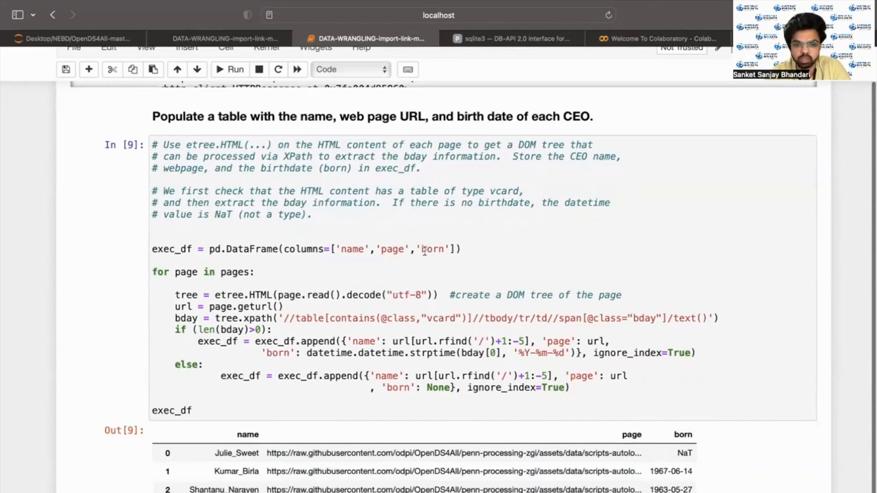
{"action": "scroll", "scroll_direction": "down", "scroll_amount": 3}
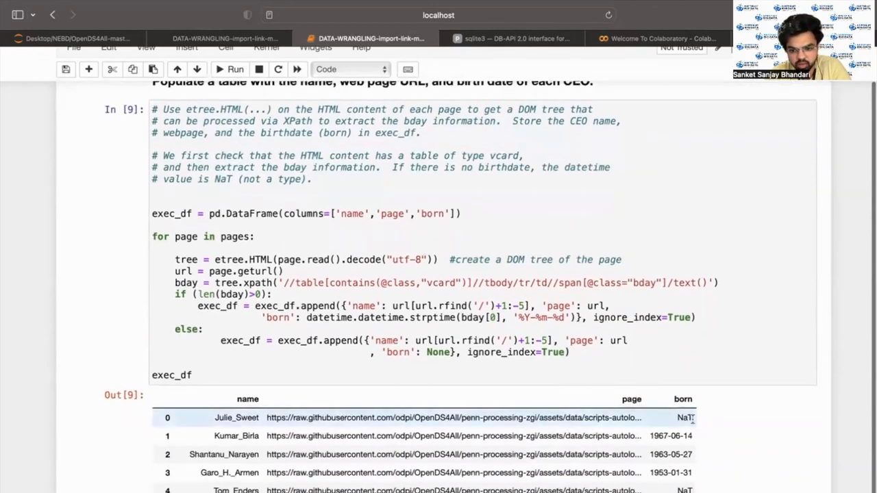
{"action": "mouse_move", "coordinate": [422, 247]}
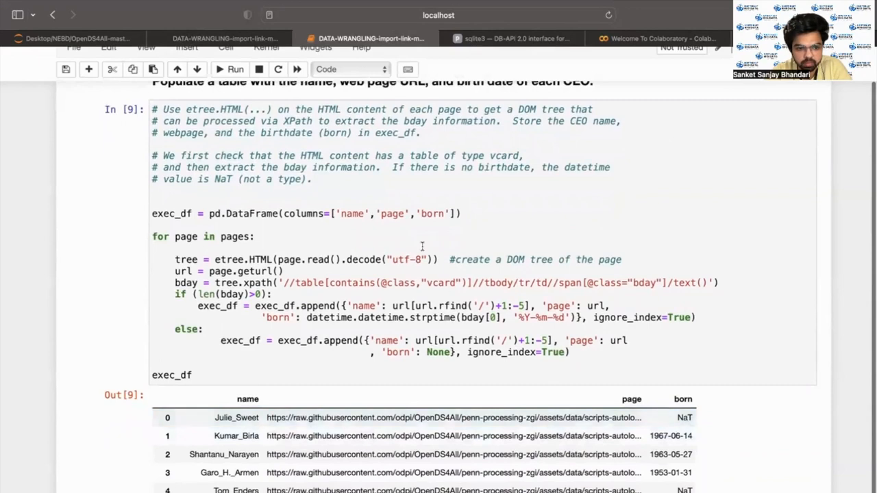
{"action": "scroll", "scroll_direction": "down", "scroll_amount": 3}
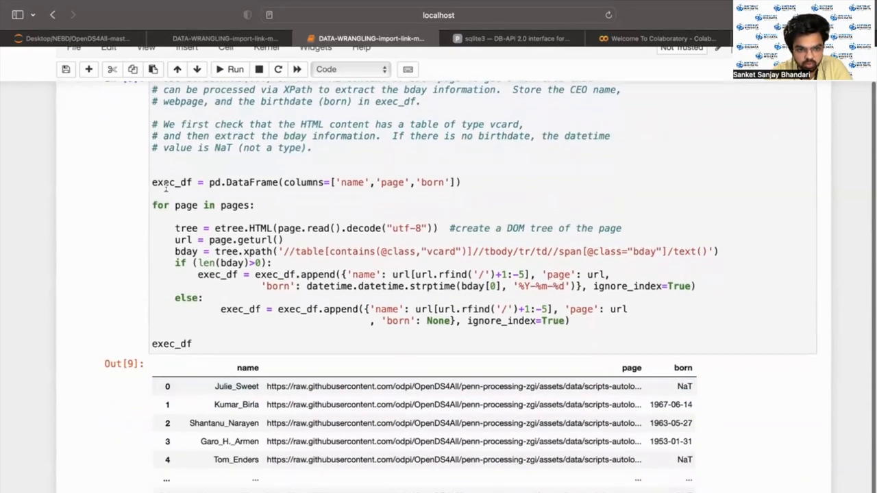
{"action": "mouse_move", "coordinate": [218, 199]}
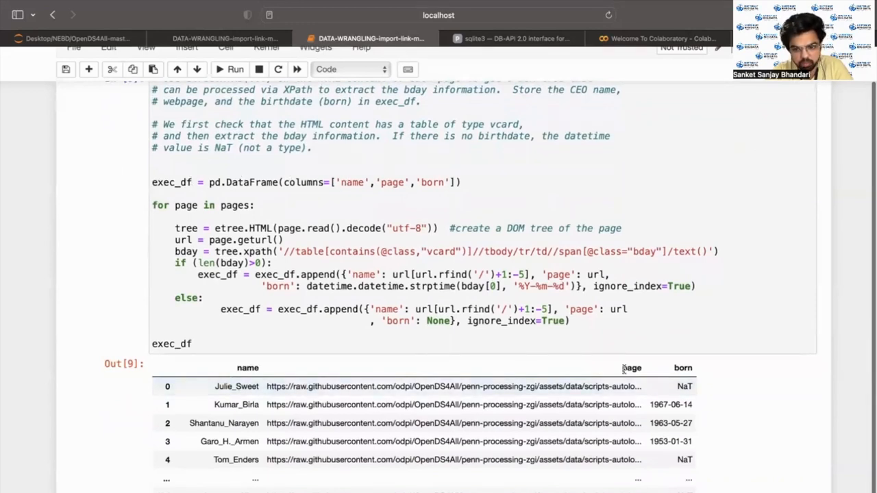
{"action": "scroll", "scroll_direction": "down", "scroll_amount": 3}
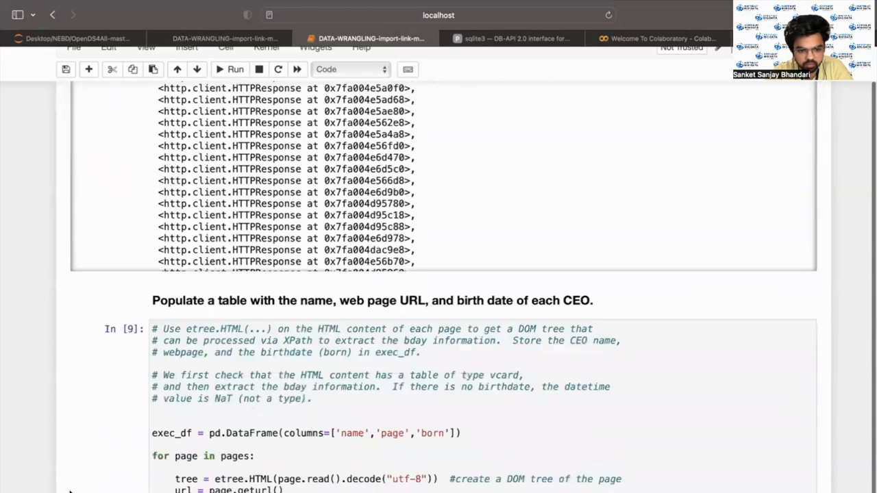
Step: Scroll past the exec_df code cell to the bottom of its 182 rows × 3 columns output
{"action": "scroll", "scroll_direction": "down", "scroll_amount": 3}
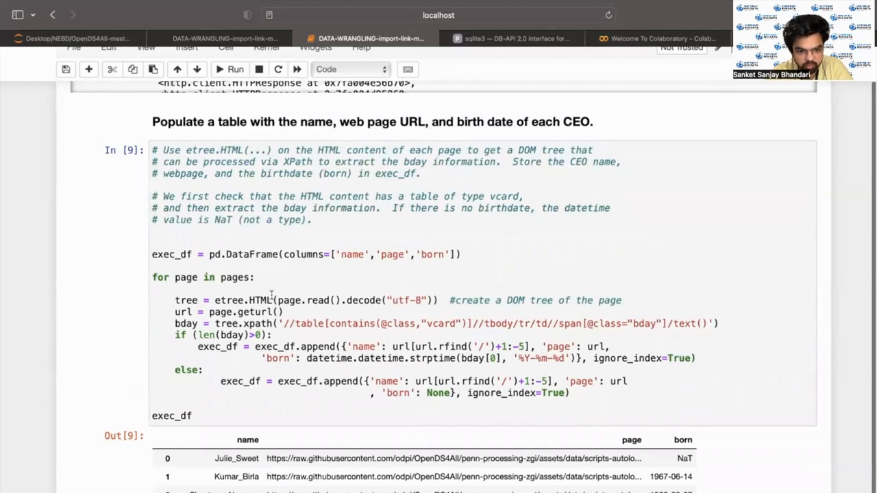
{"action": "scroll", "scroll_direction": "down", "scroll_amount": 3}
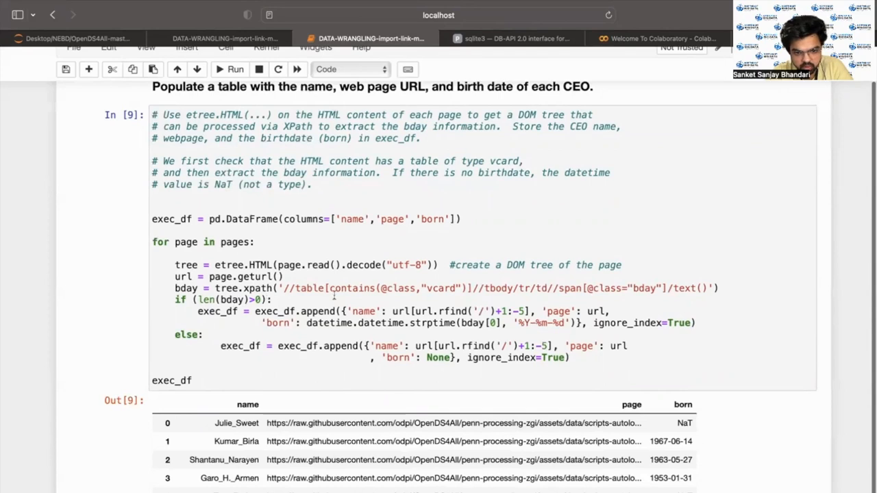
{"action": "mouse_move", "coordinate": [425, 287]}
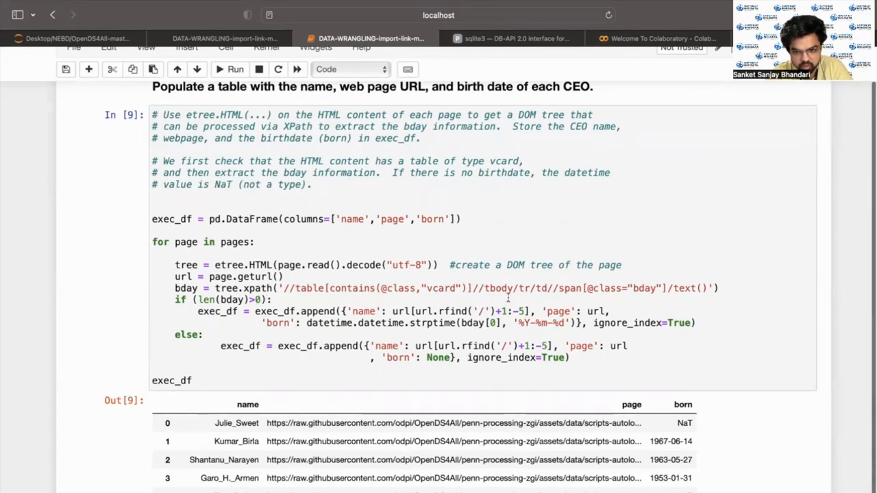
{"action": "scroll", "scroll_direction": "down", "scroll_amount": 3}
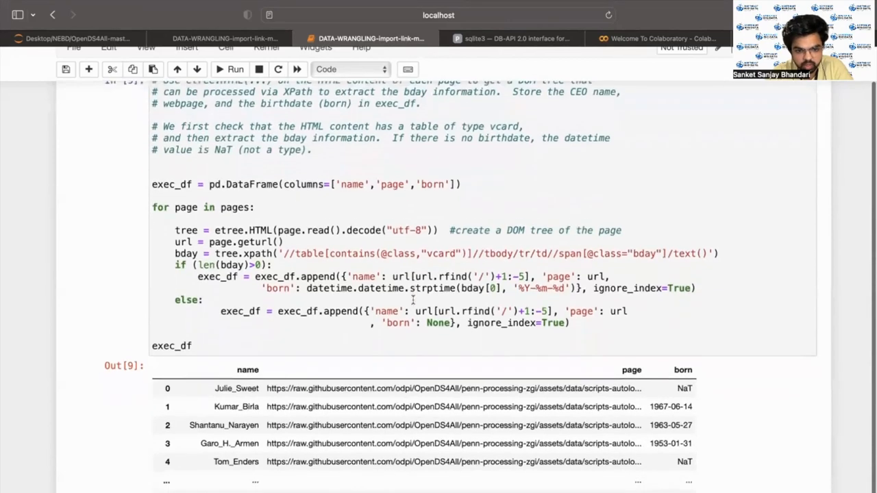
{"action": "scroll", "scroll_direction": "down", "scroll_amount": 3}
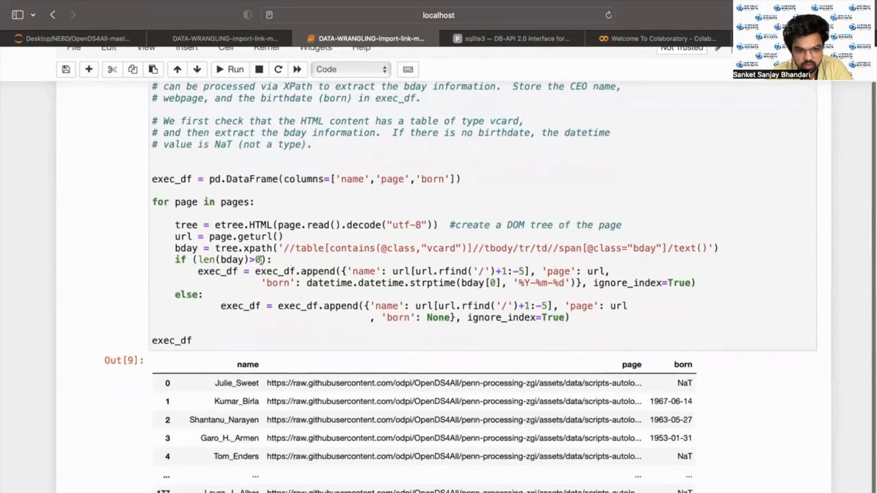
{"action": "scroll", "scroll_direction": "down", "scroll_amount": 3}
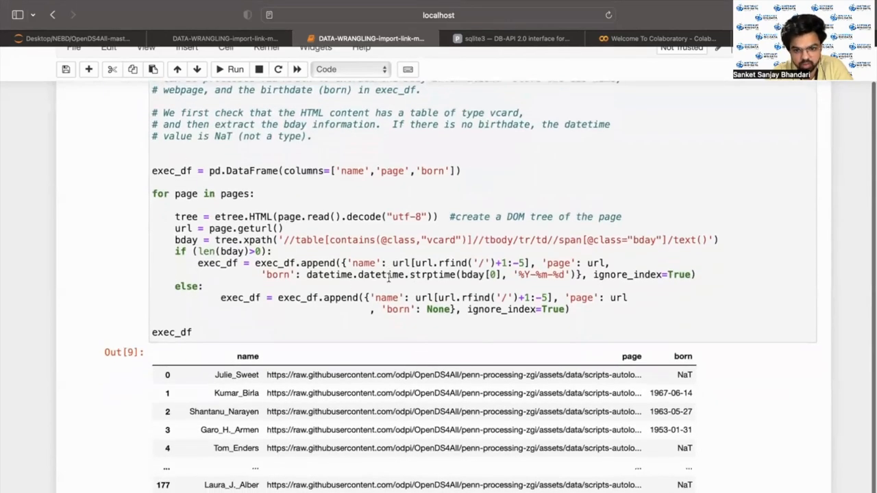
{"action": "scroll", "scroll_direction": "down", "scroll_amount": 3}
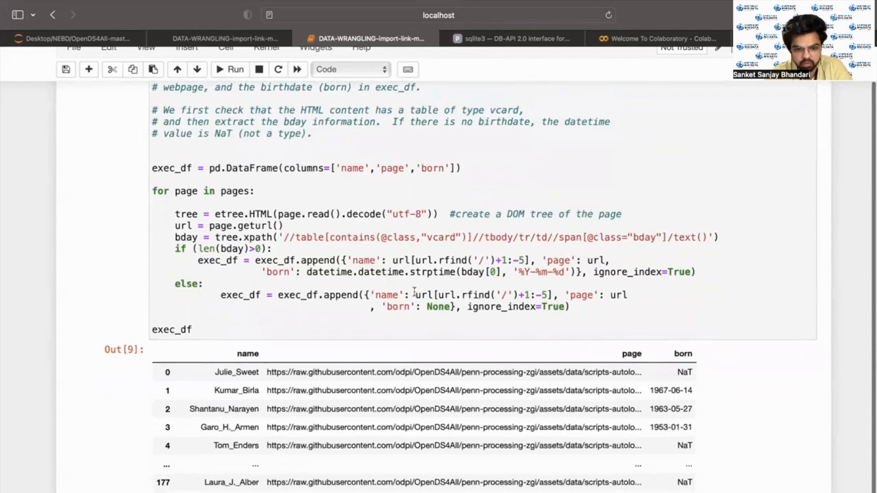
{"action": "mouse_move", "coordinate": [380, 293]}
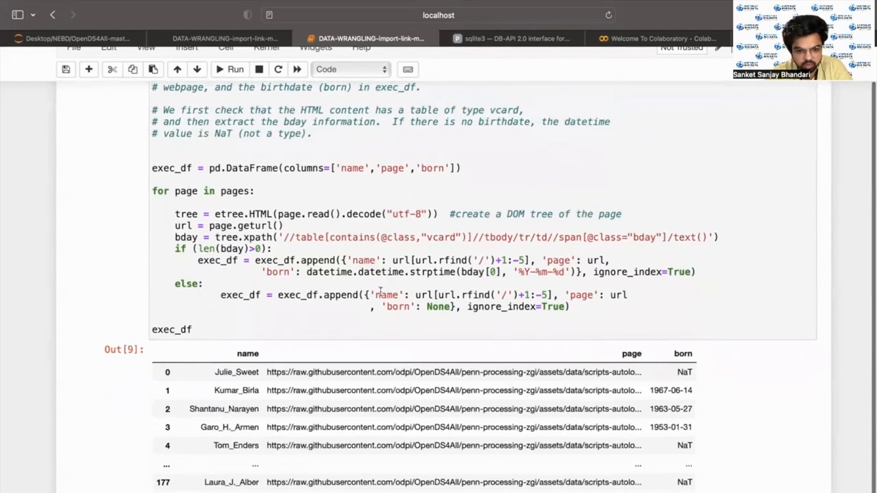
{"action": "scroll", "scroll_direction": "down", "scroll_amount": 3}
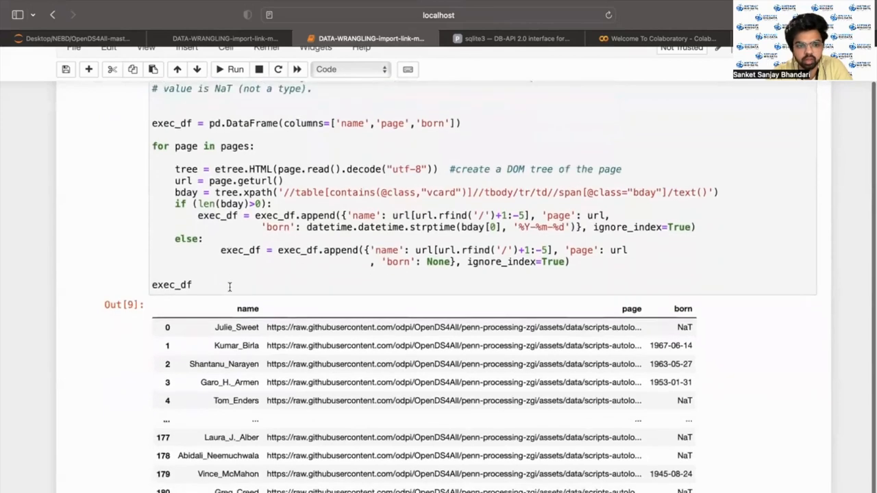
{"action": "scroll", "scroll_direction": "down", "scroll_amount": 3}
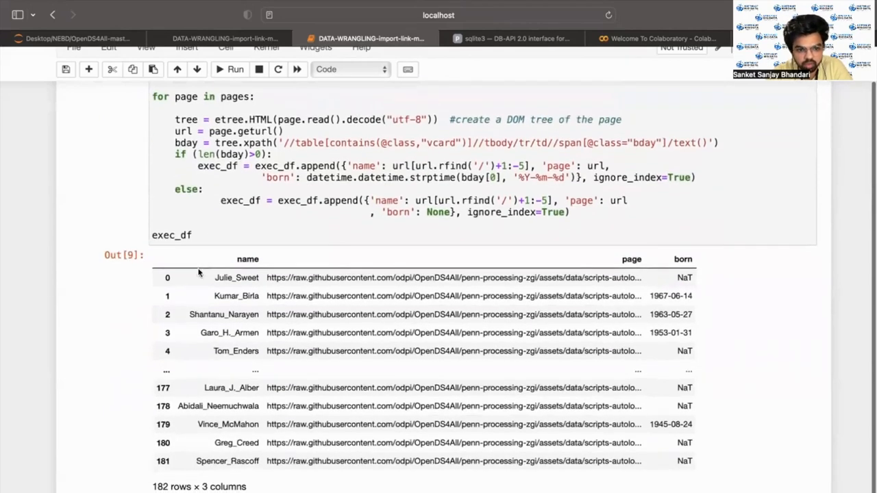
{"action": "scroll", "scroll_direction": "down", "scroll_amount": 3}
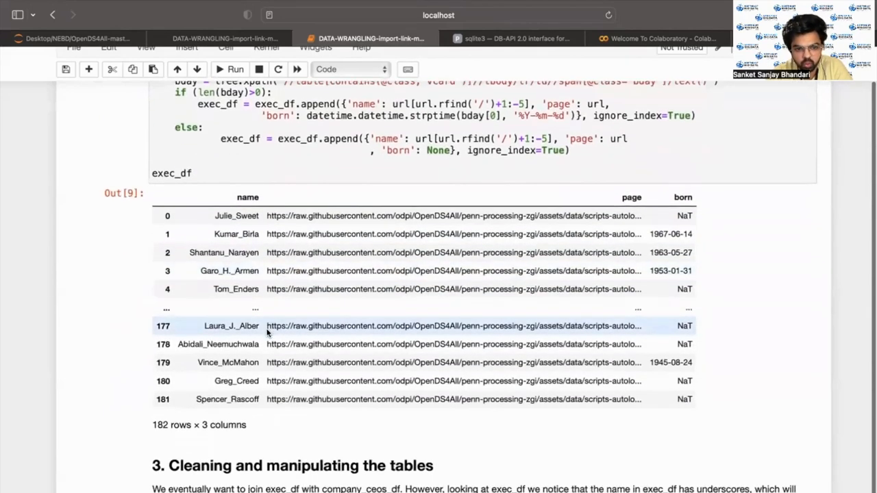